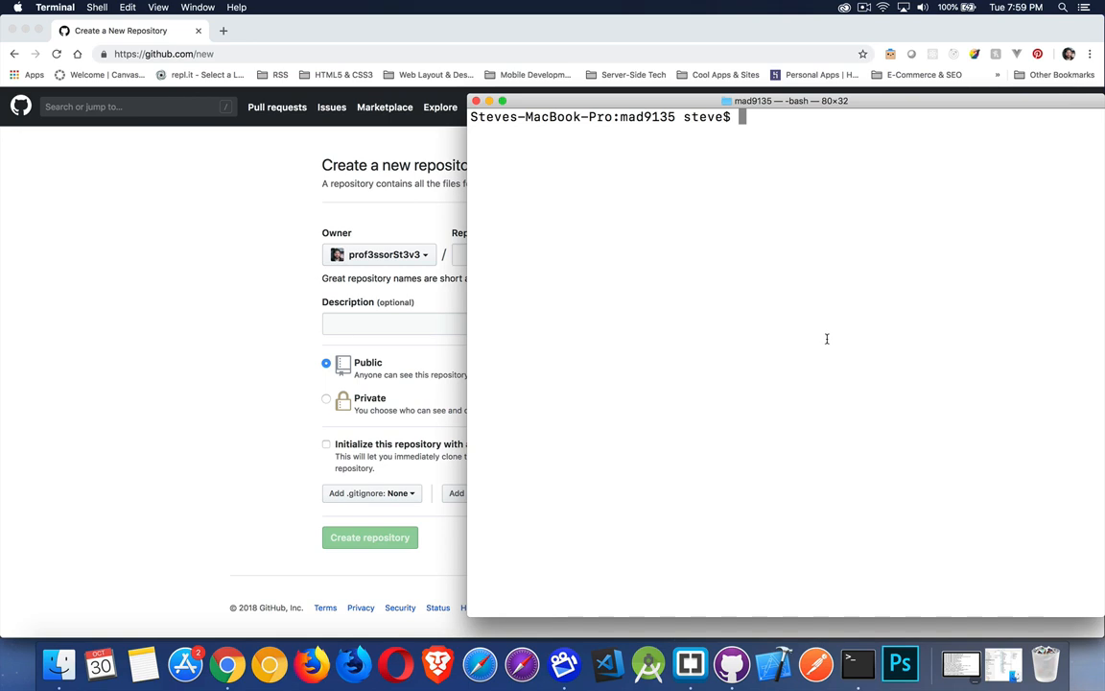
mouse_move(758, 342)
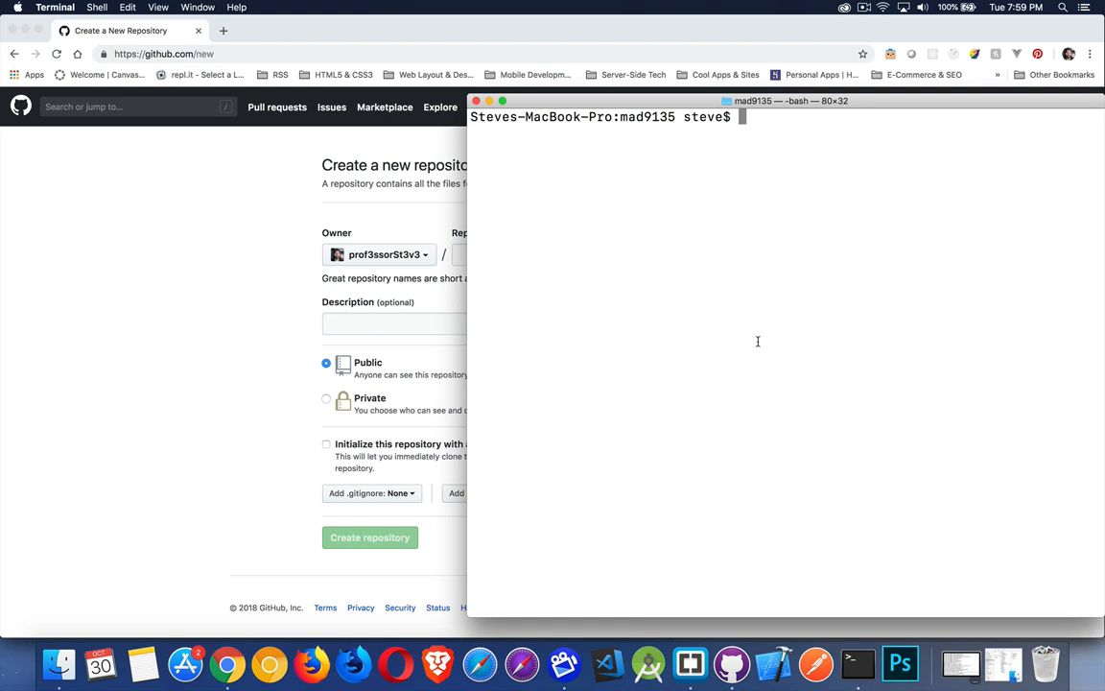
mouse_move(772, 317)
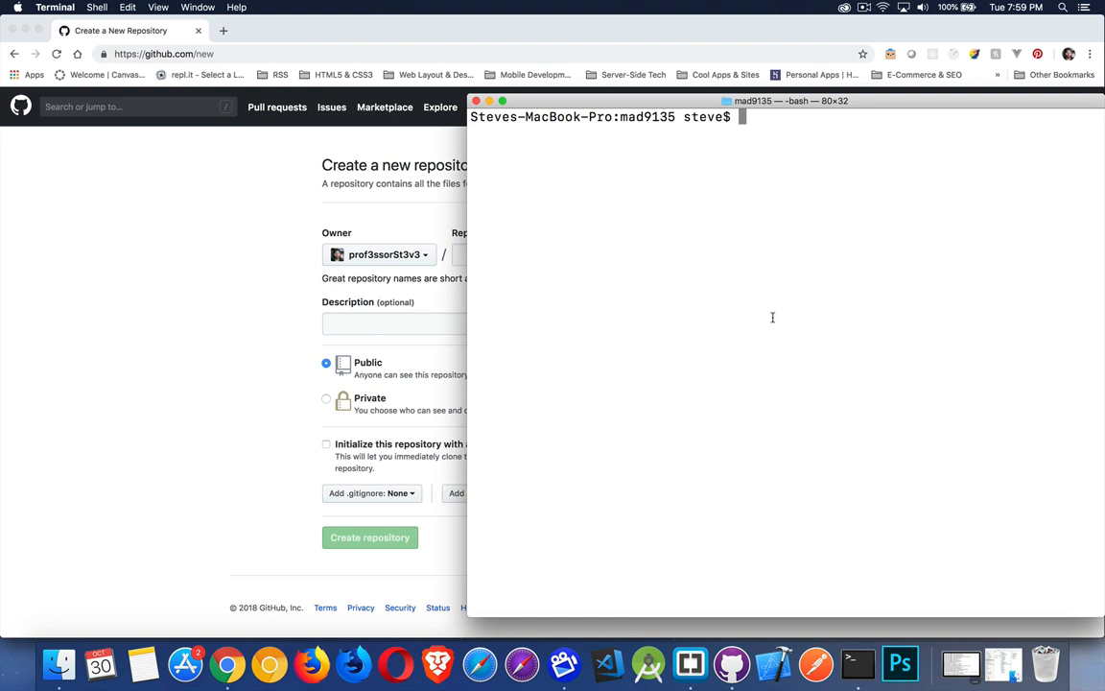
- Run npx create-react-app prod to generate the prod React app
type("n")
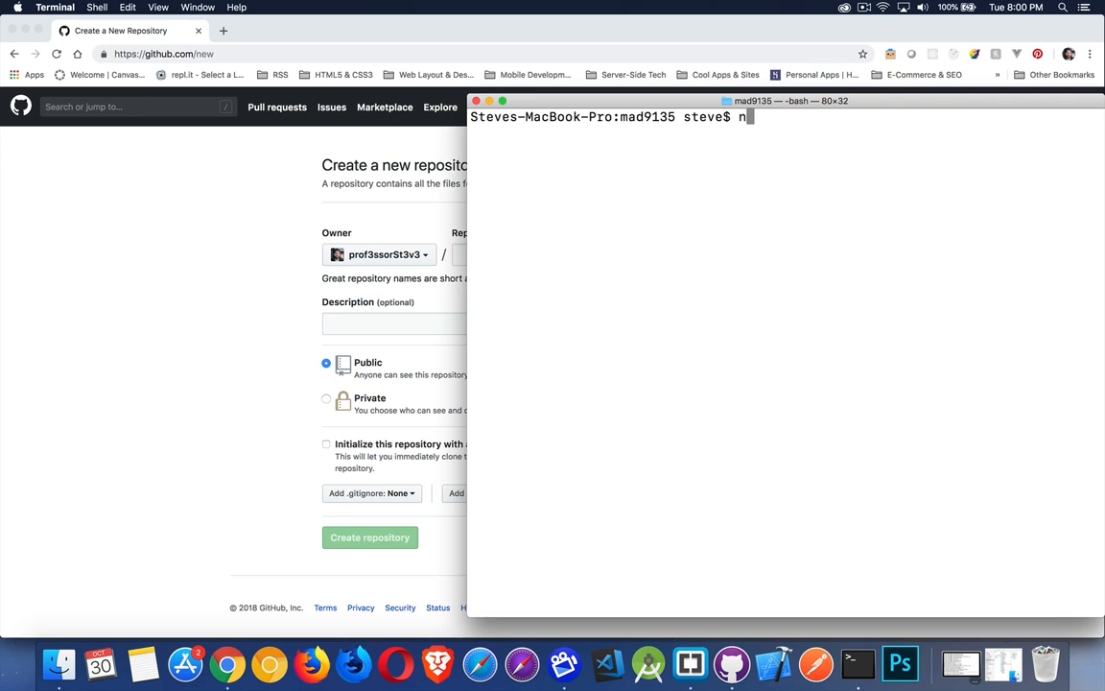
type("px create-")
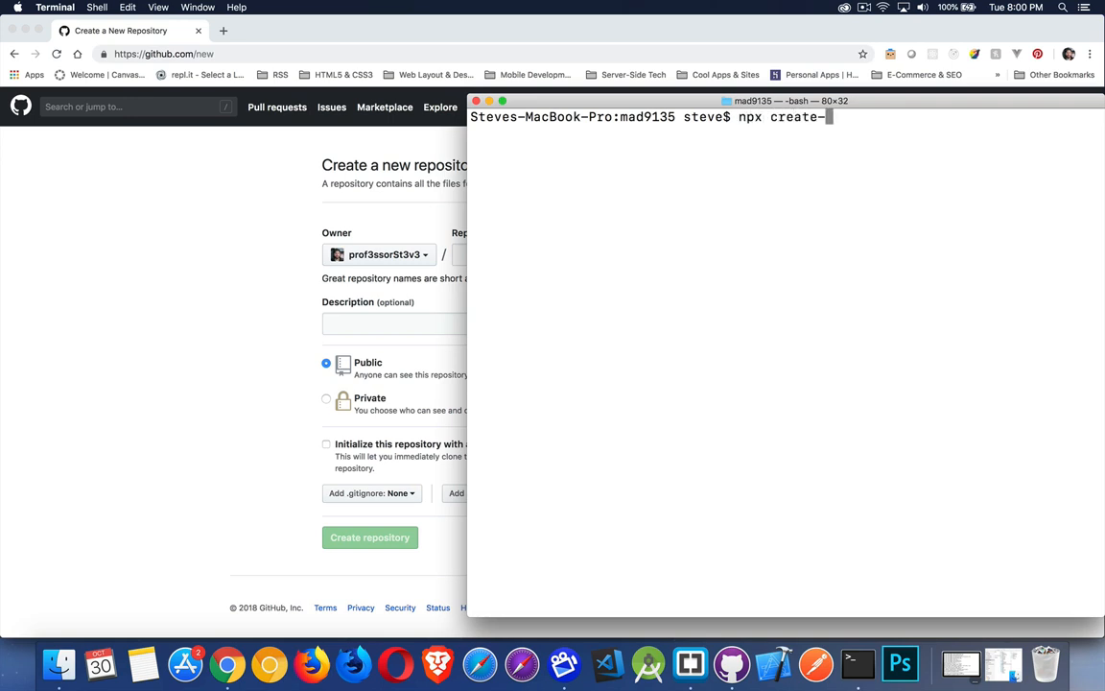
type("react-")
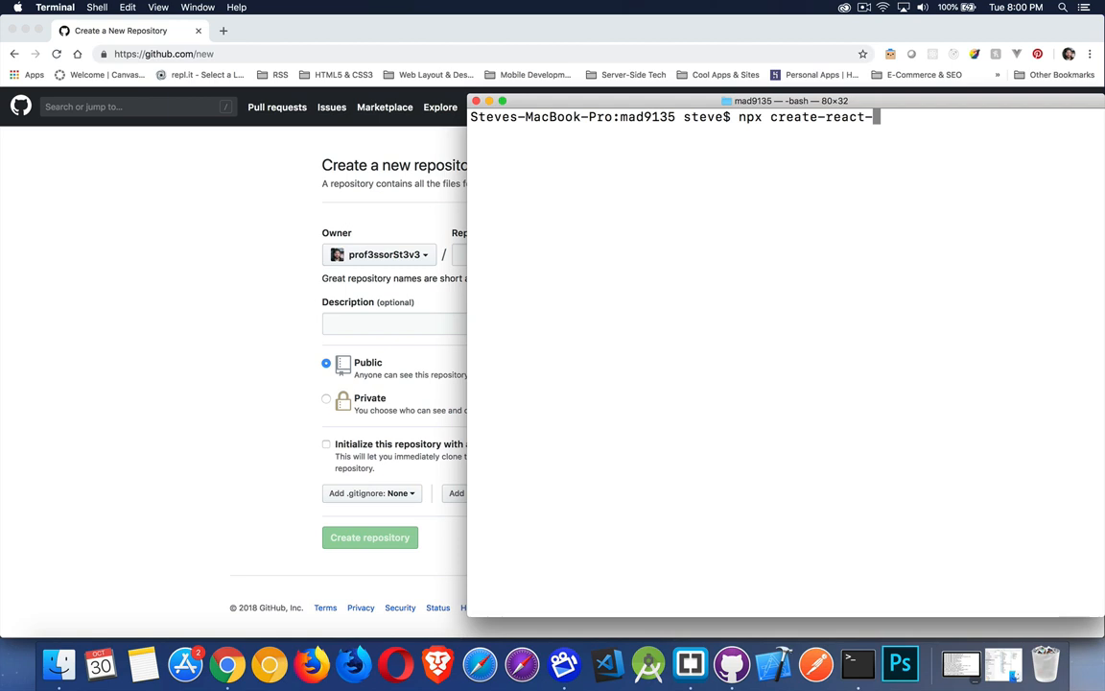
type("app prod")
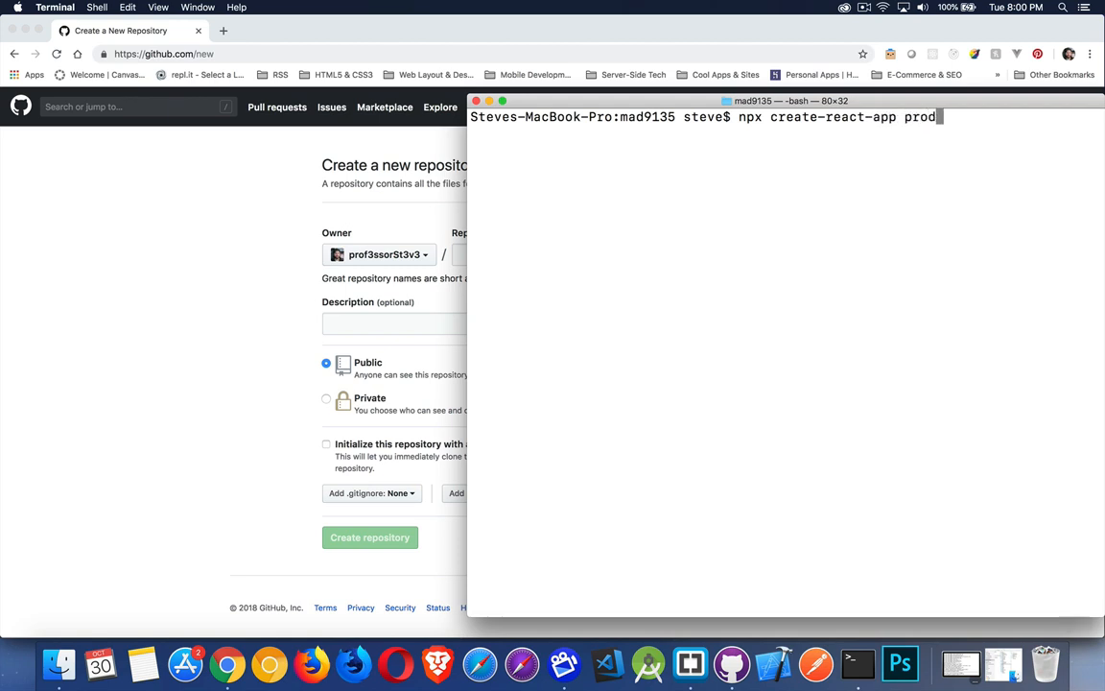
key("Return")
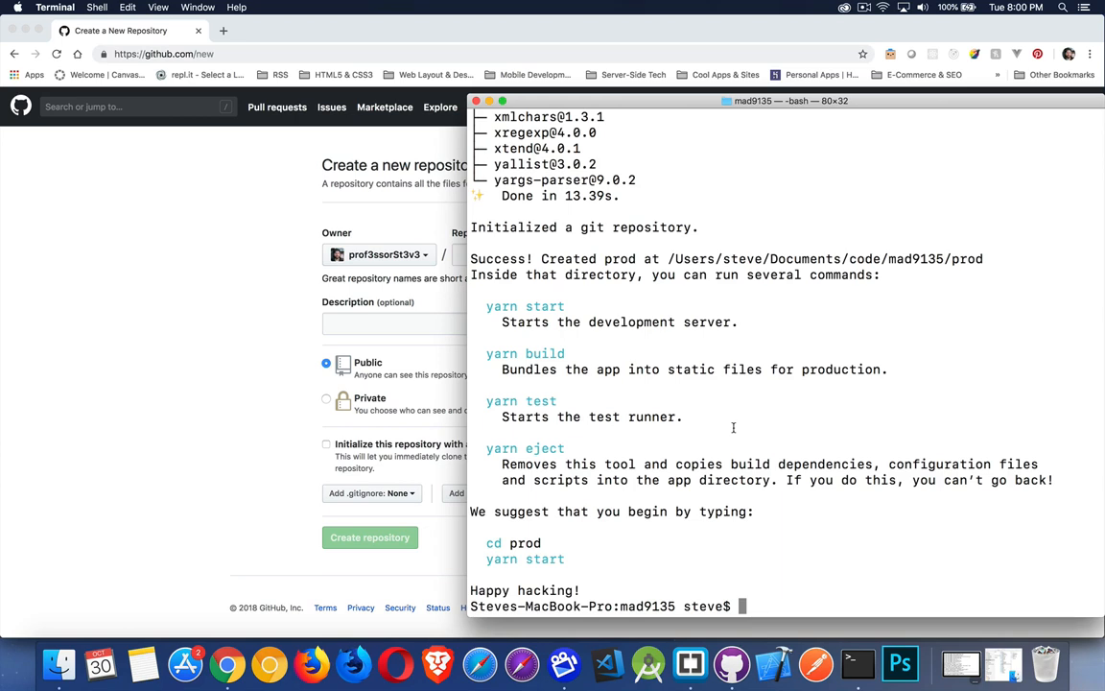
- Change into the prod folder, list its files, and open it in Brackets
type("cd prod")
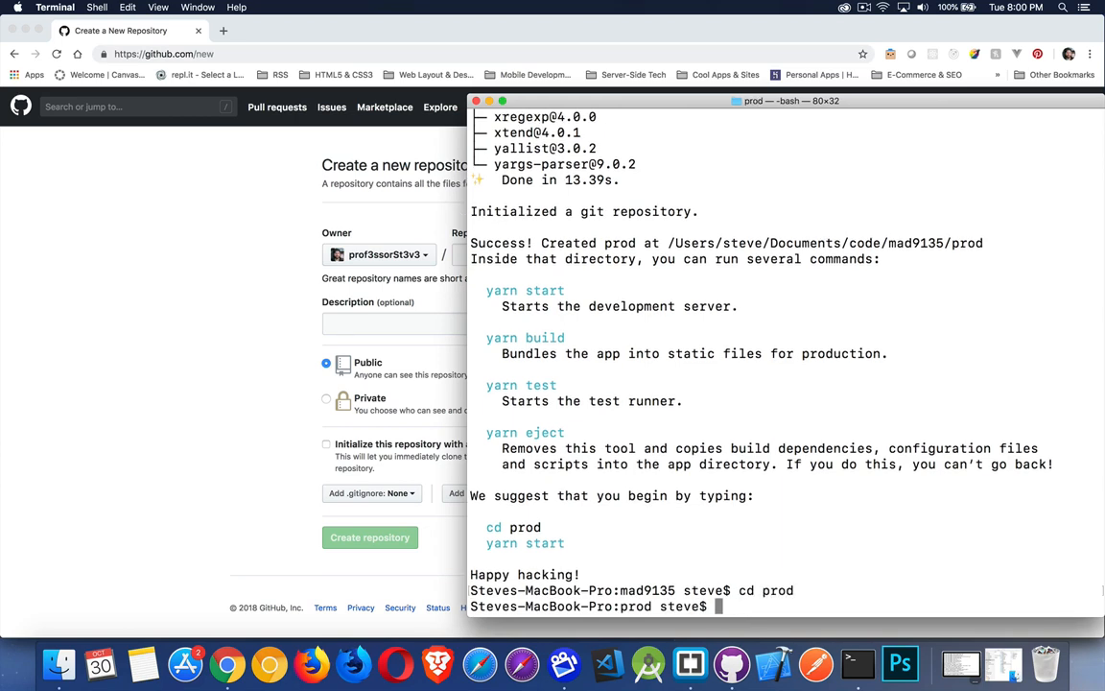
type("ls")
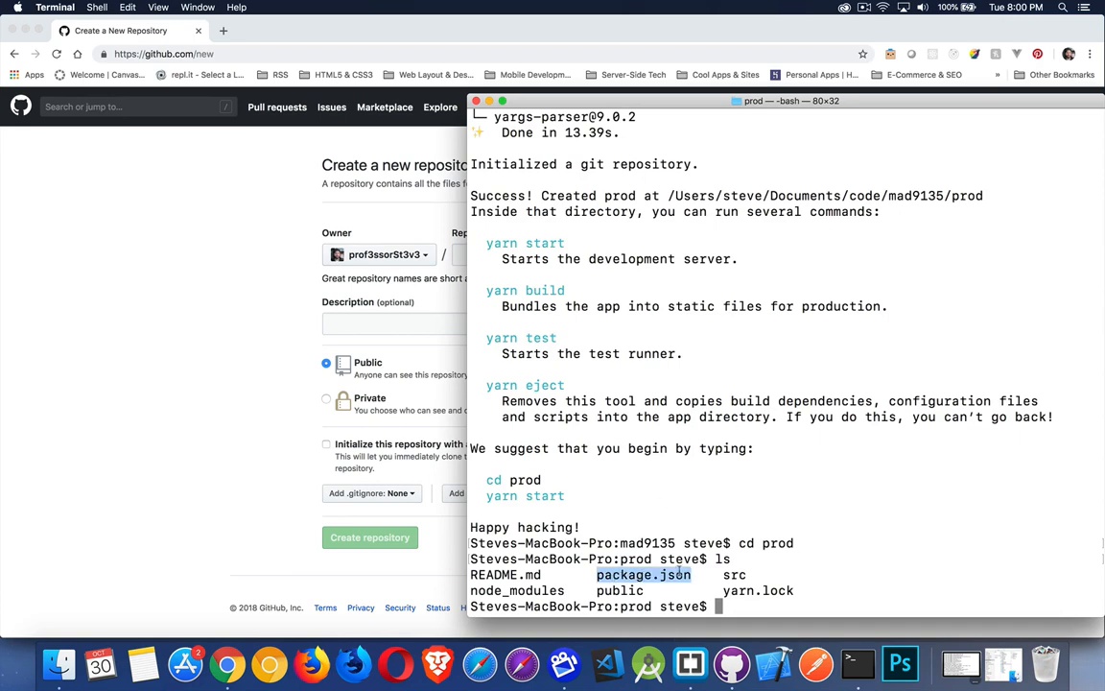
type("brea")
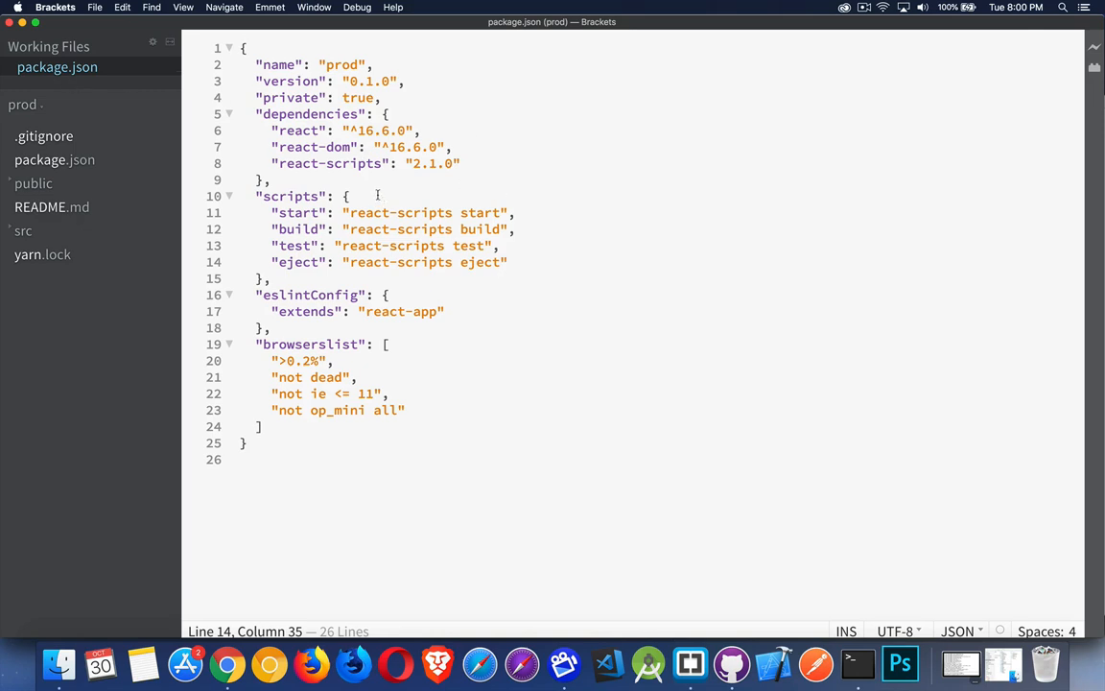
- Insert a "homepage":"" line after the dependencies block in package.json
key("enter")
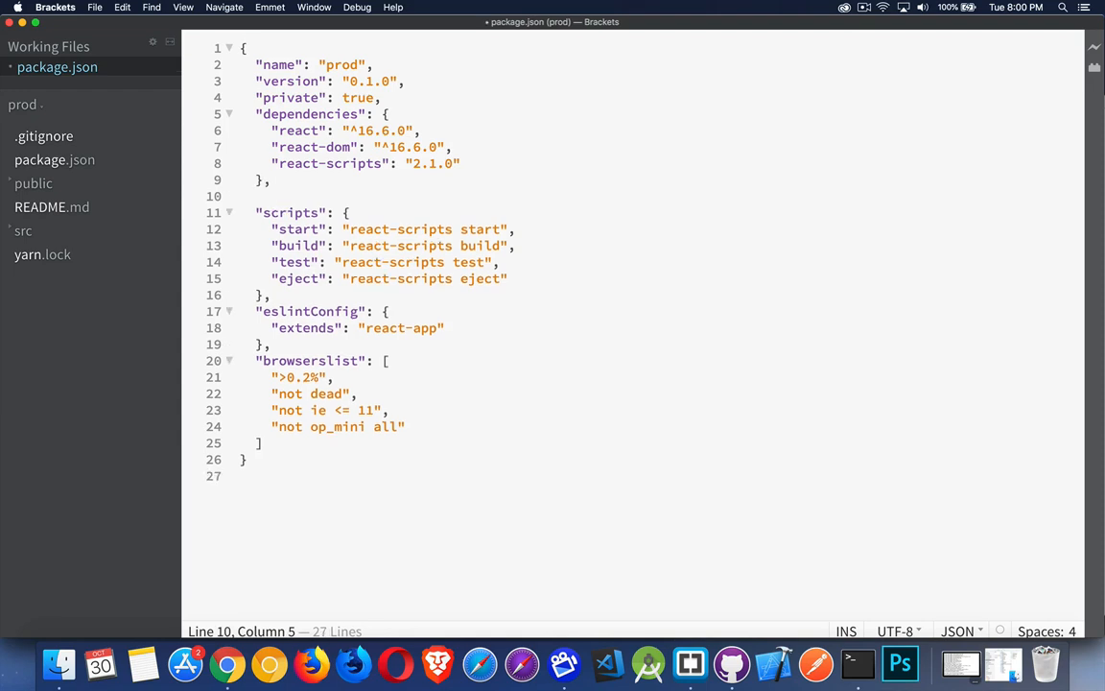
type("\"\"")
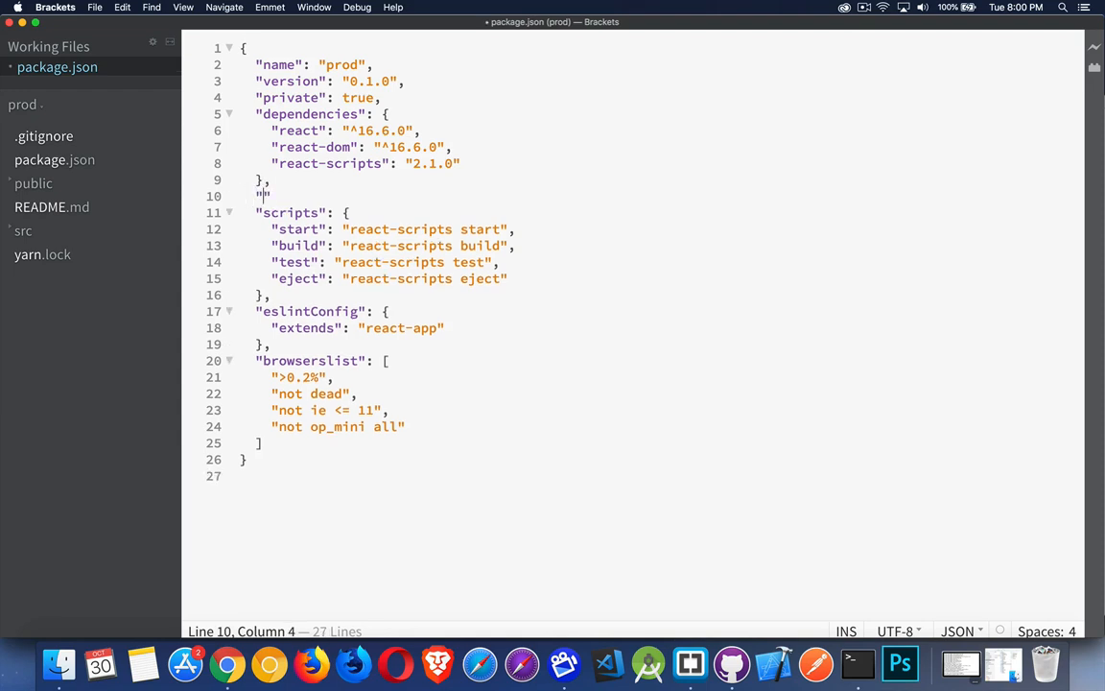
type("homepage")
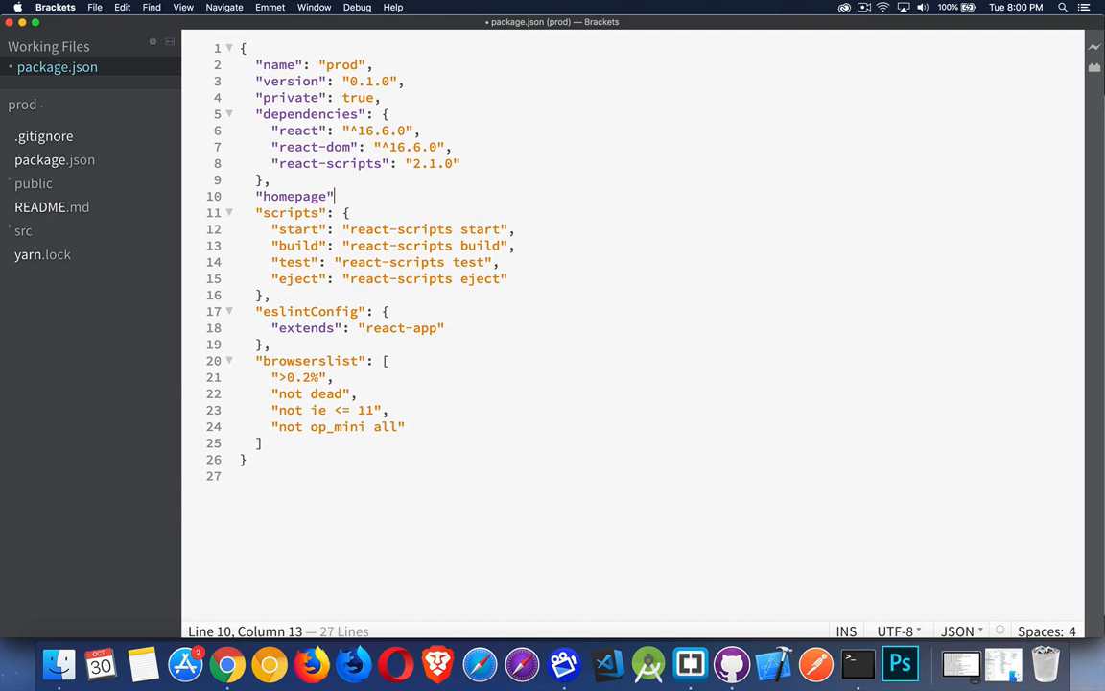
type(":\"\",")
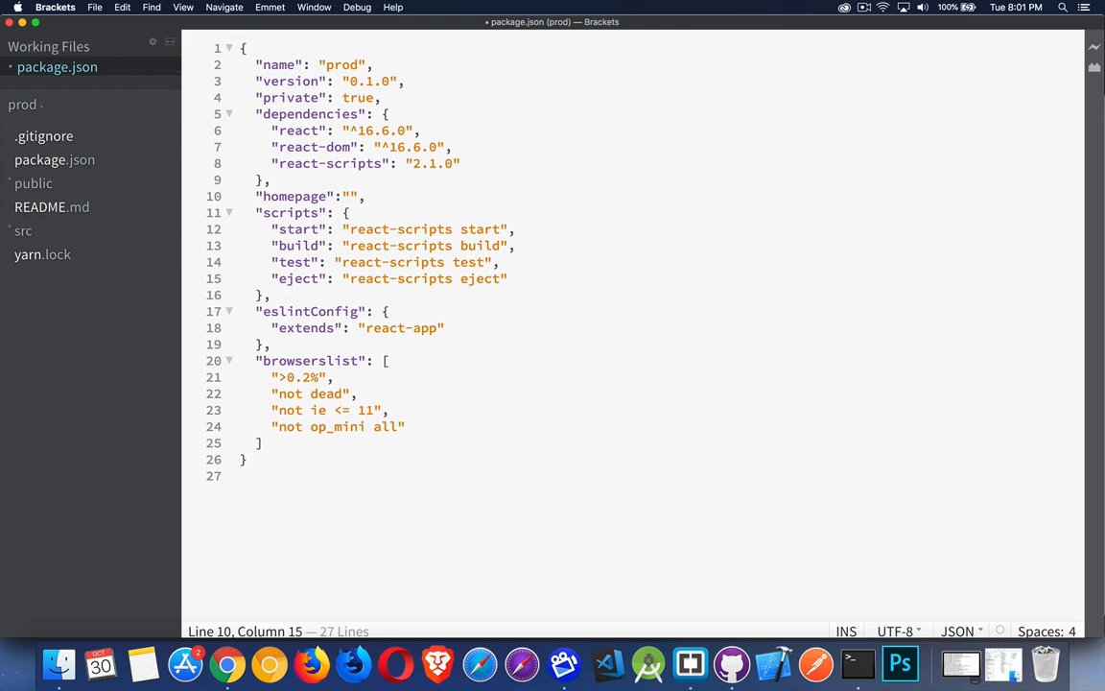
type("http")
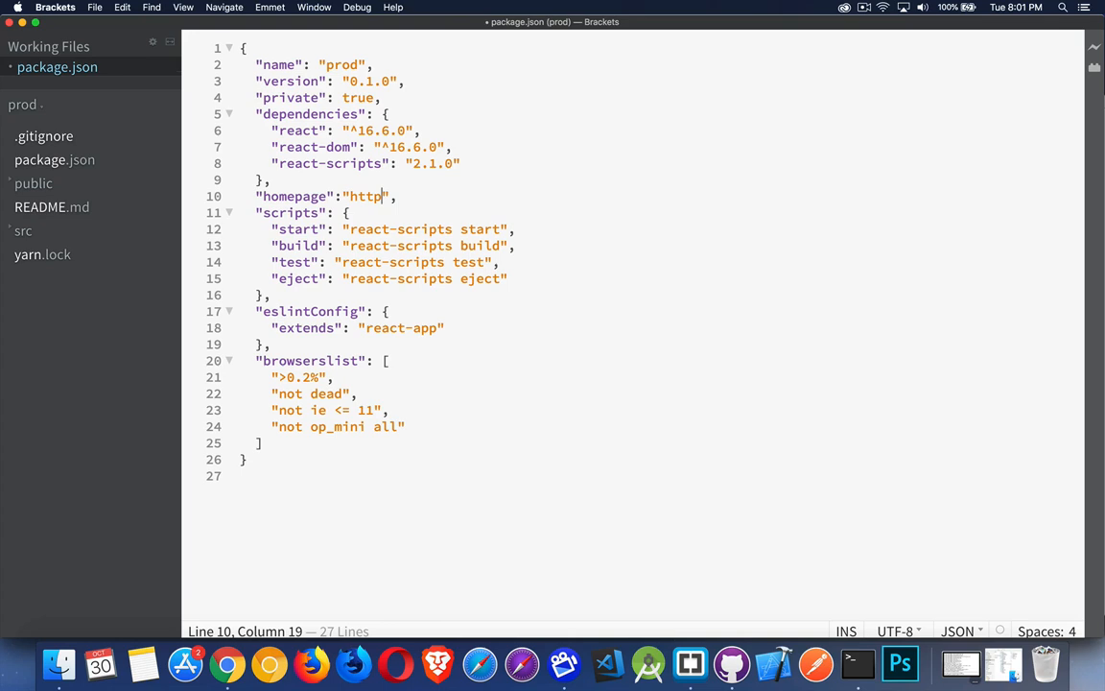
type("s://")
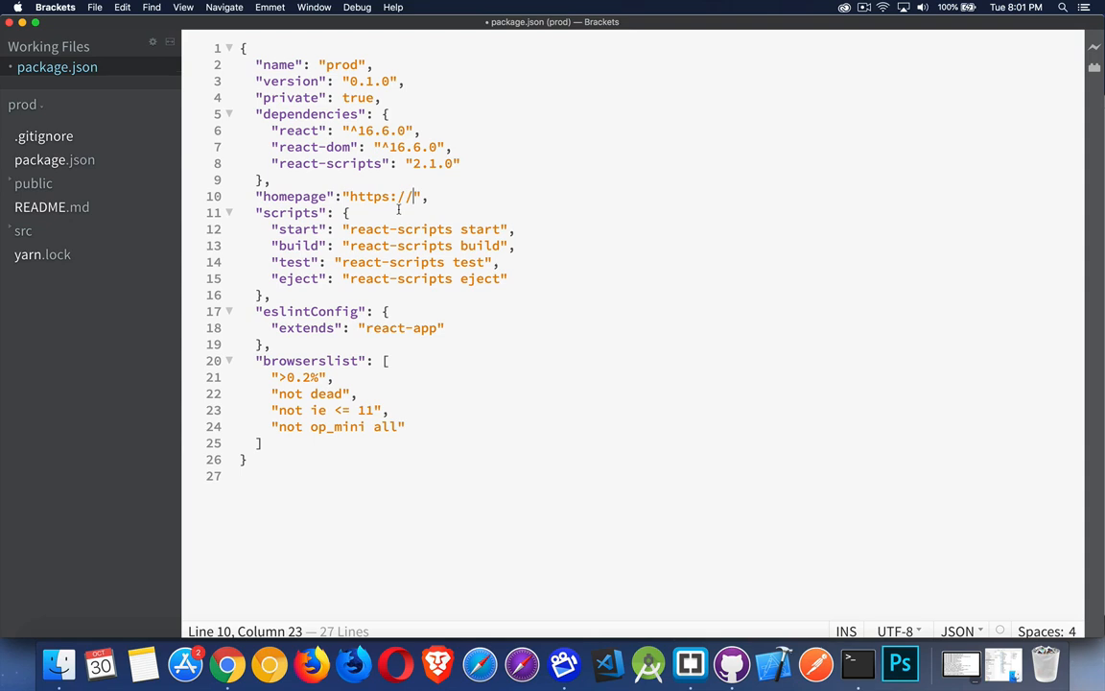
type("profe")
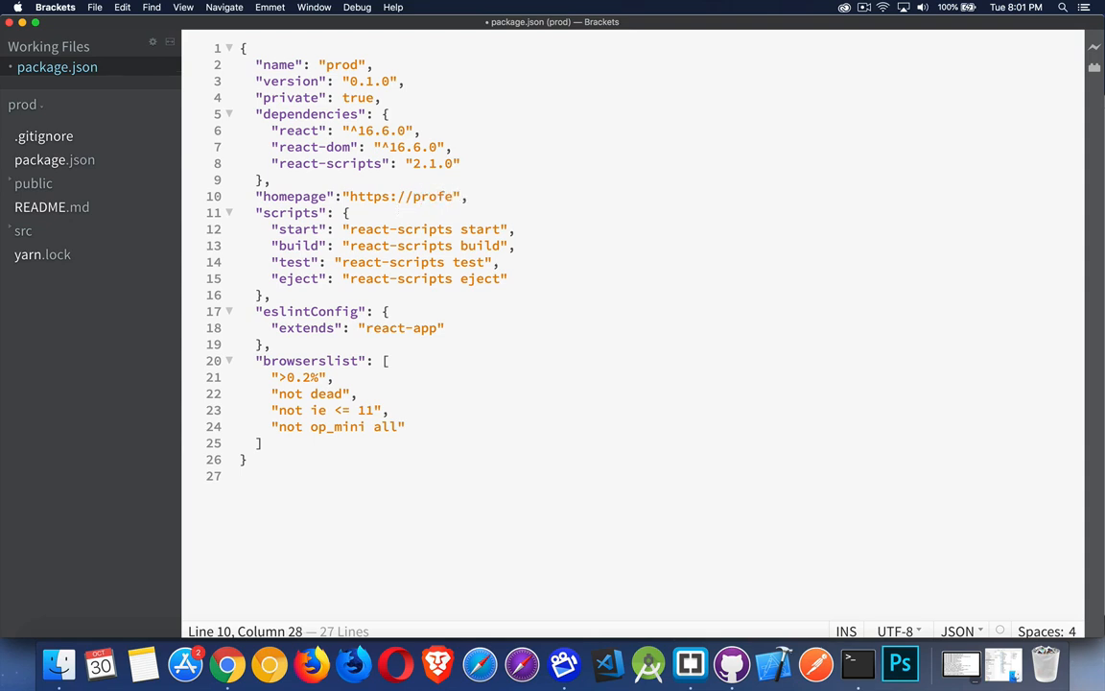
type("s")
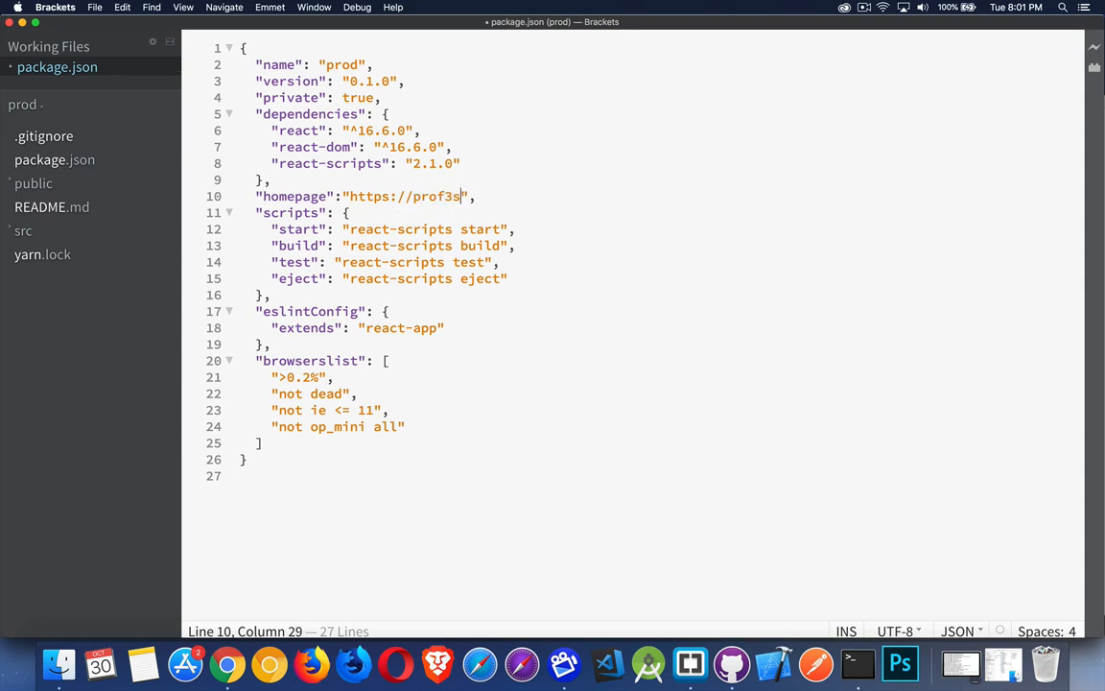
type("sorSt3v3")
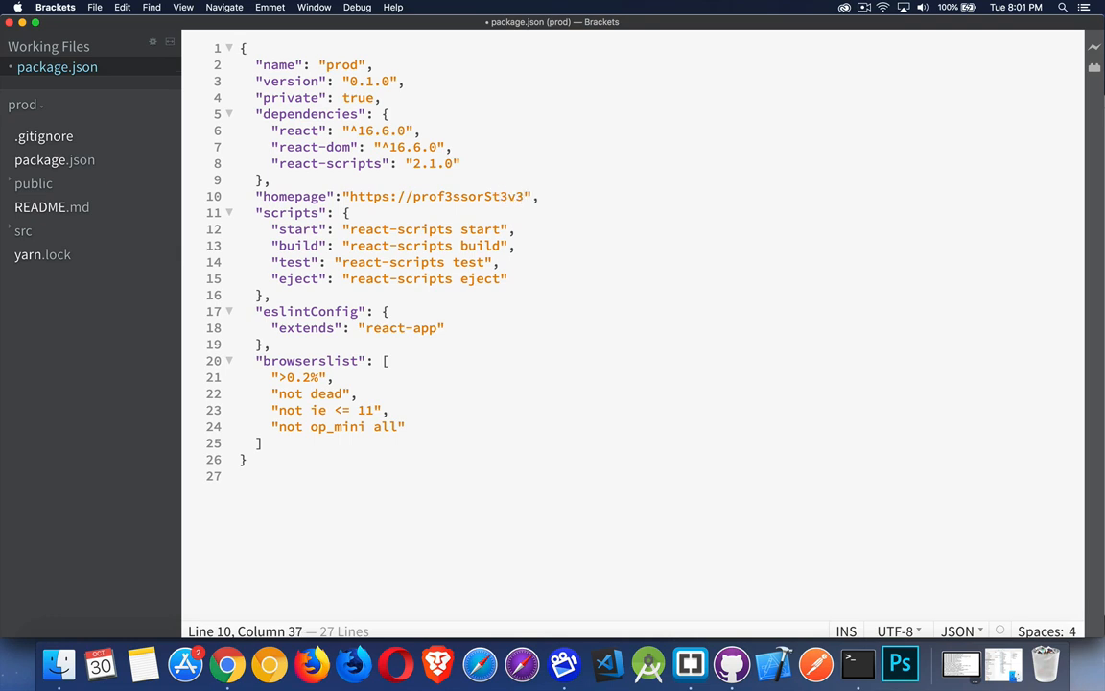
type(".github.")
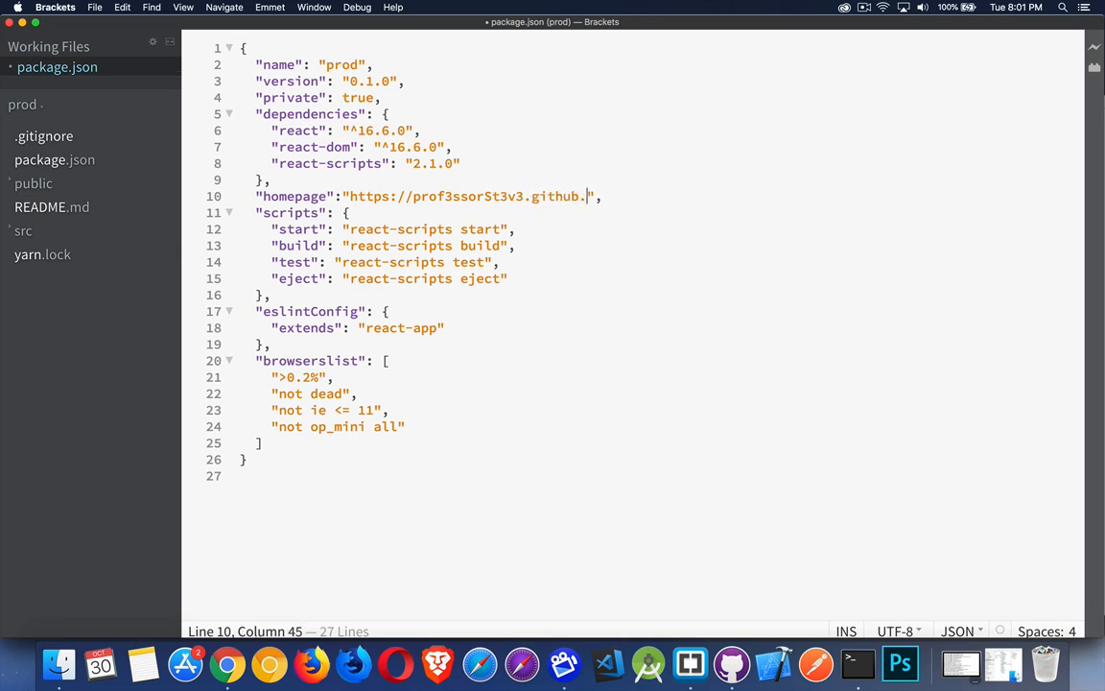
type("io/produ")
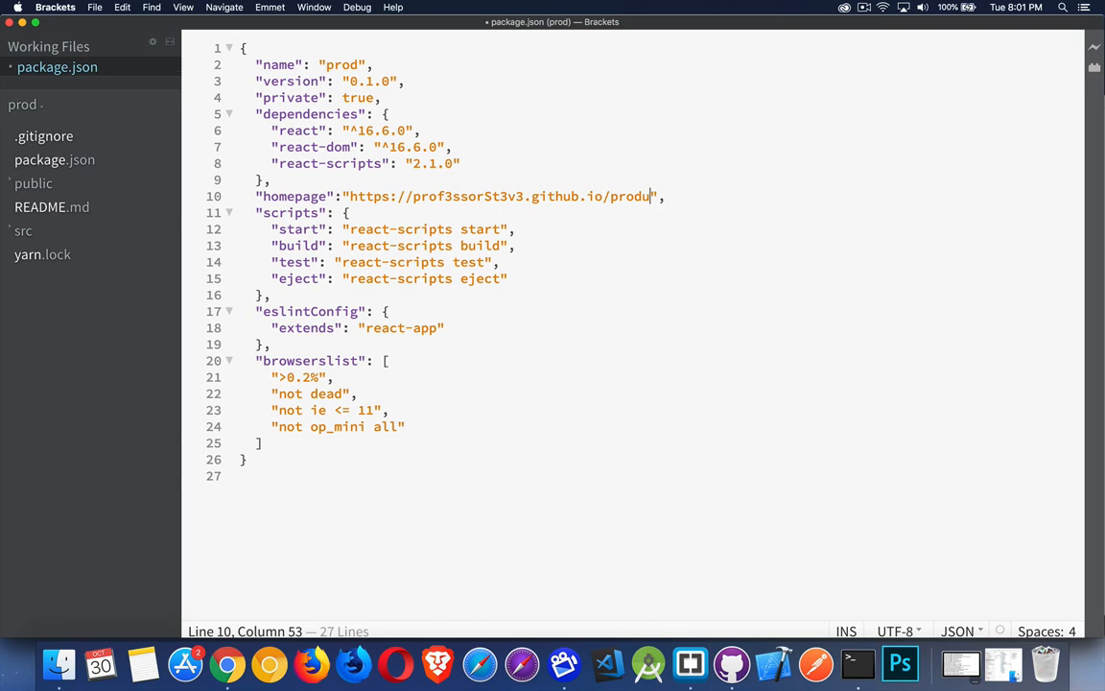
type("ction")
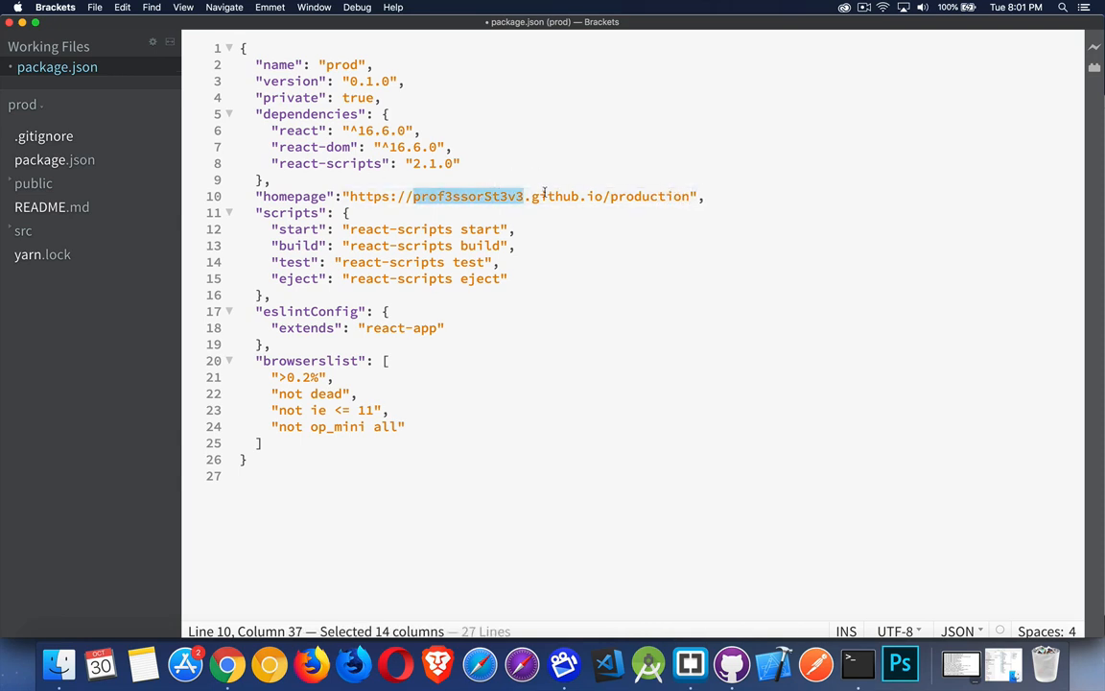
double_click(650, 196)
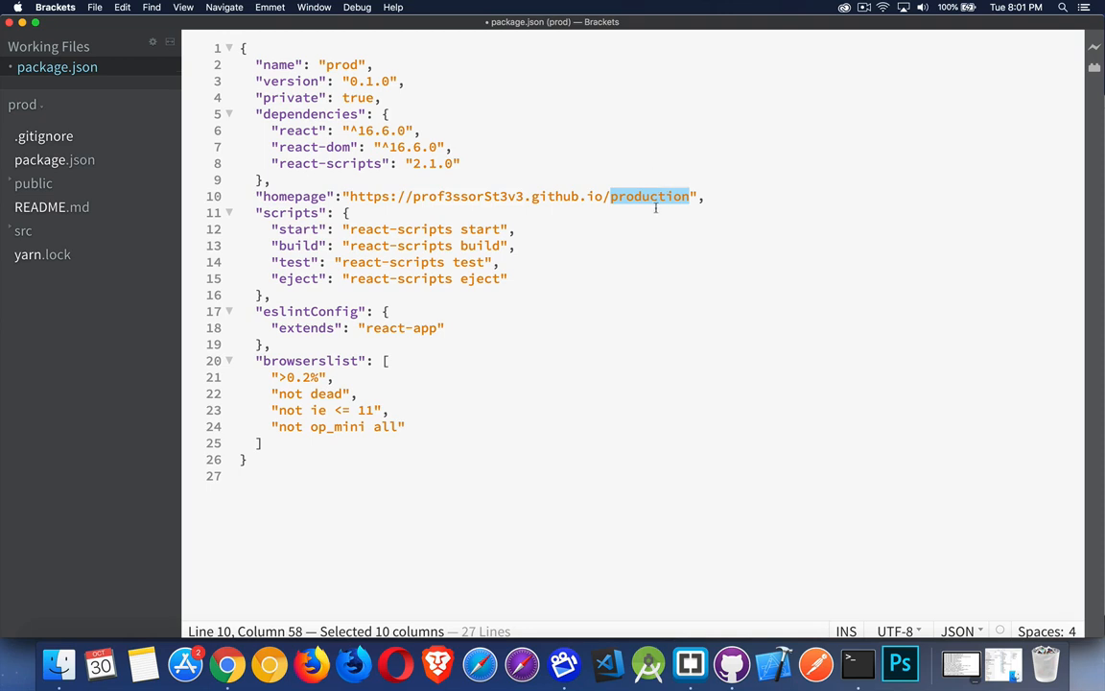
mouse_move(656, 218)
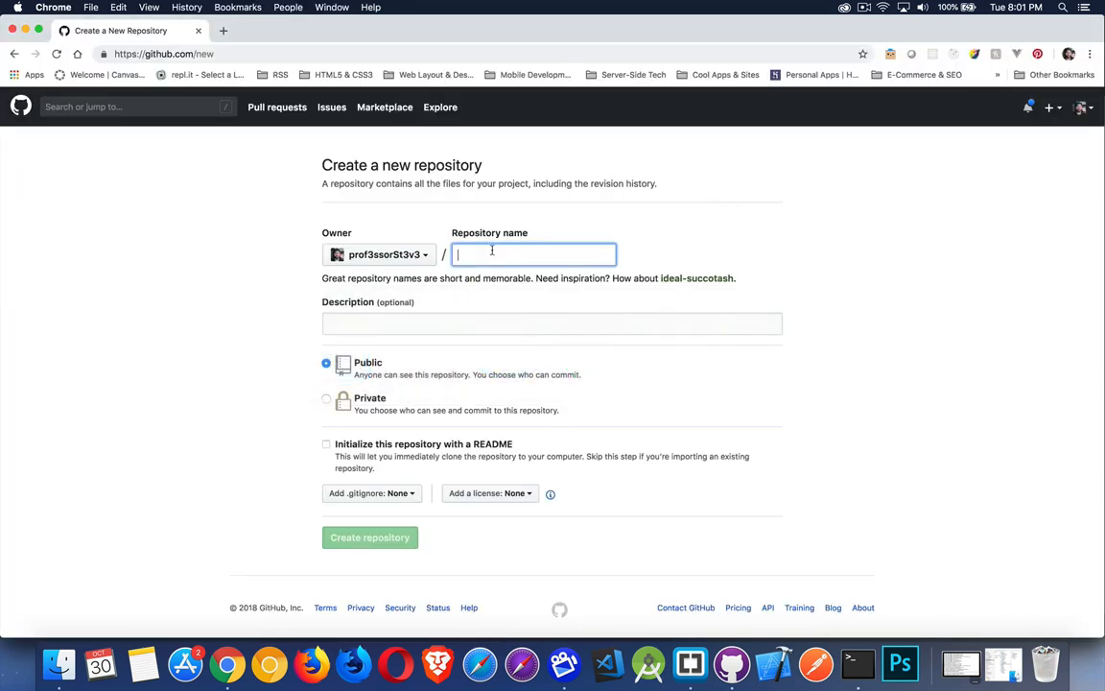
- Create a public GitHub repository named 'production'
type("production")
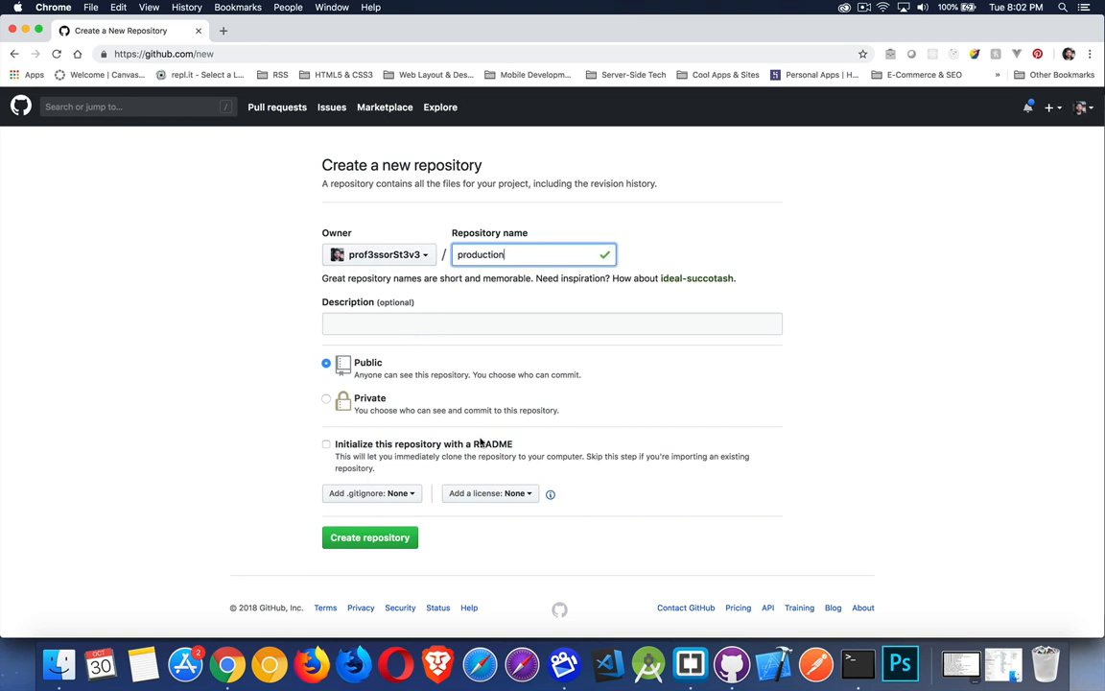
left_click(370, 537)
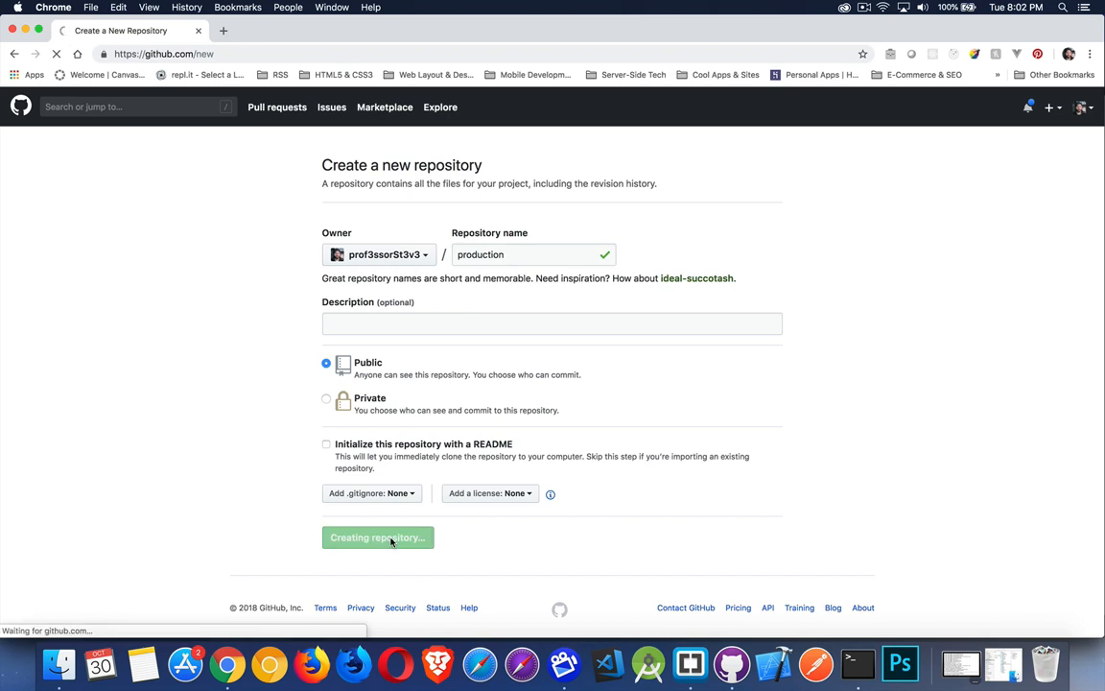
left_click(377, 537)
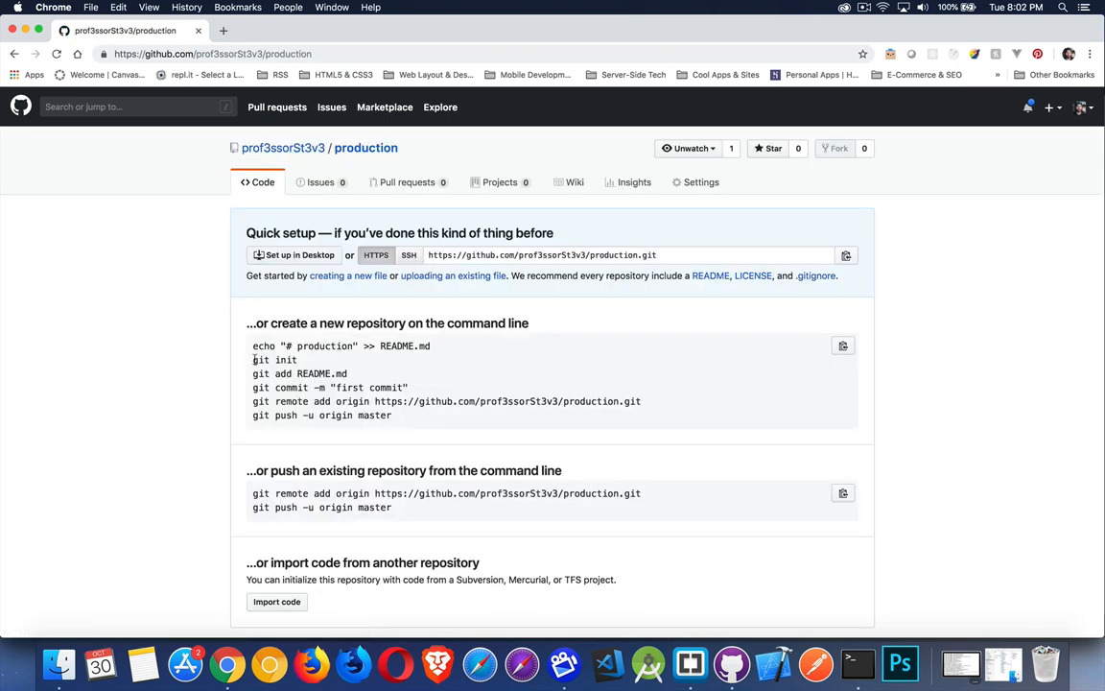
- Select the quick-setup command-line instructions starting from git init
left_click_drag(254, 360, 391, 414)
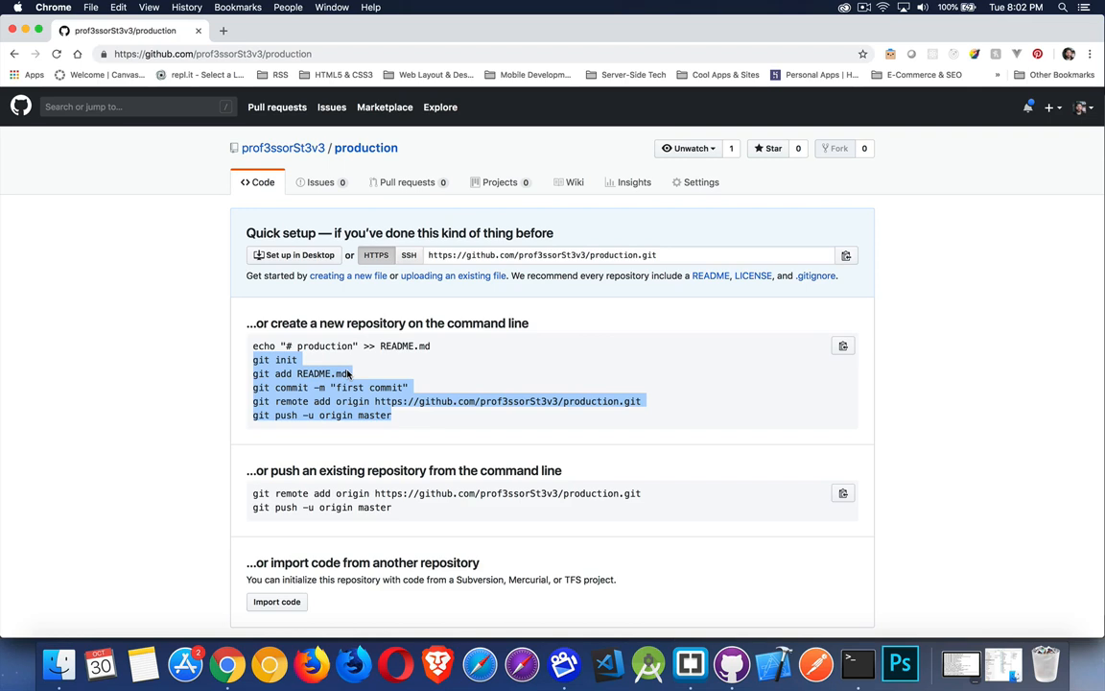
mouse_move(385, 383)
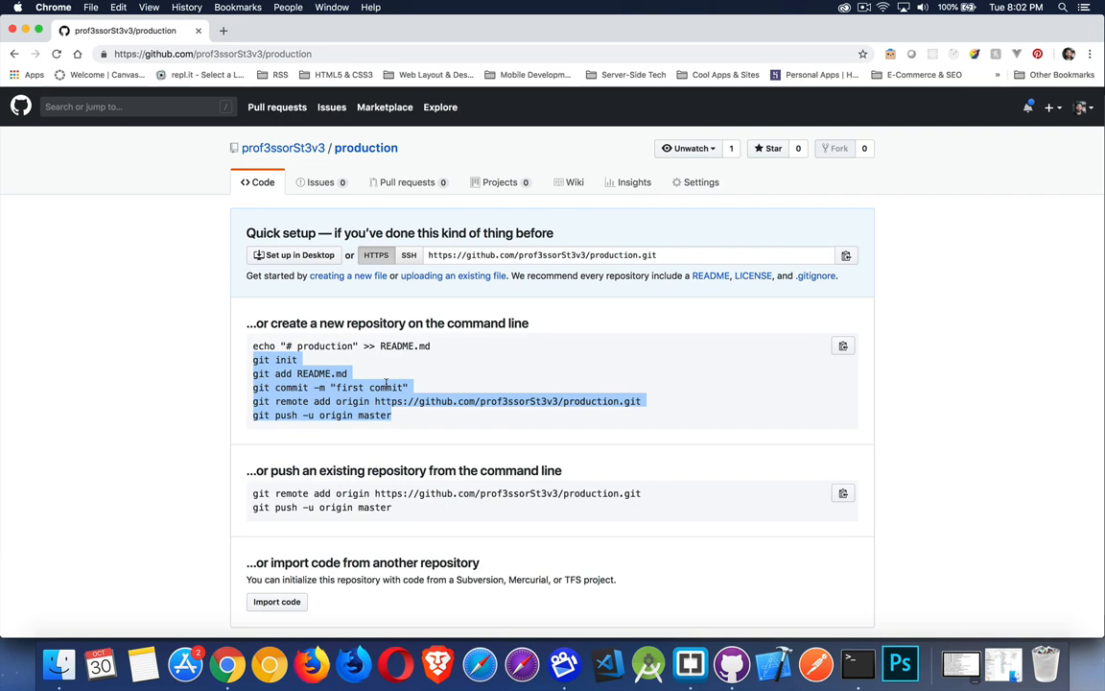
mouse_move(466, 413)
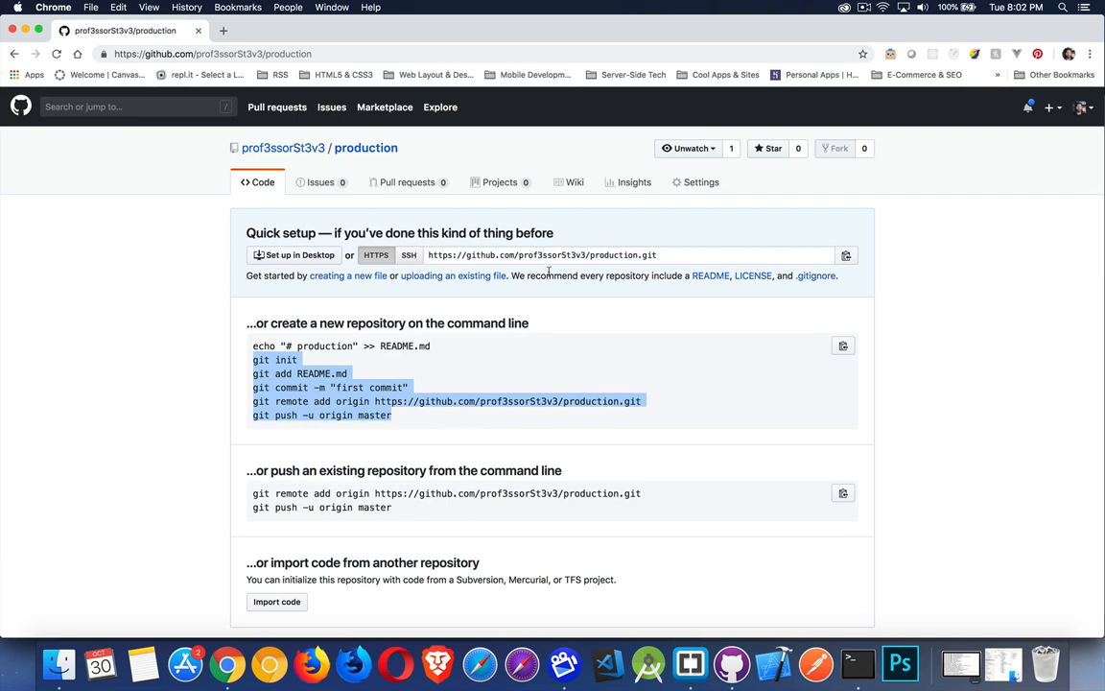
mouse_move(657, 394)
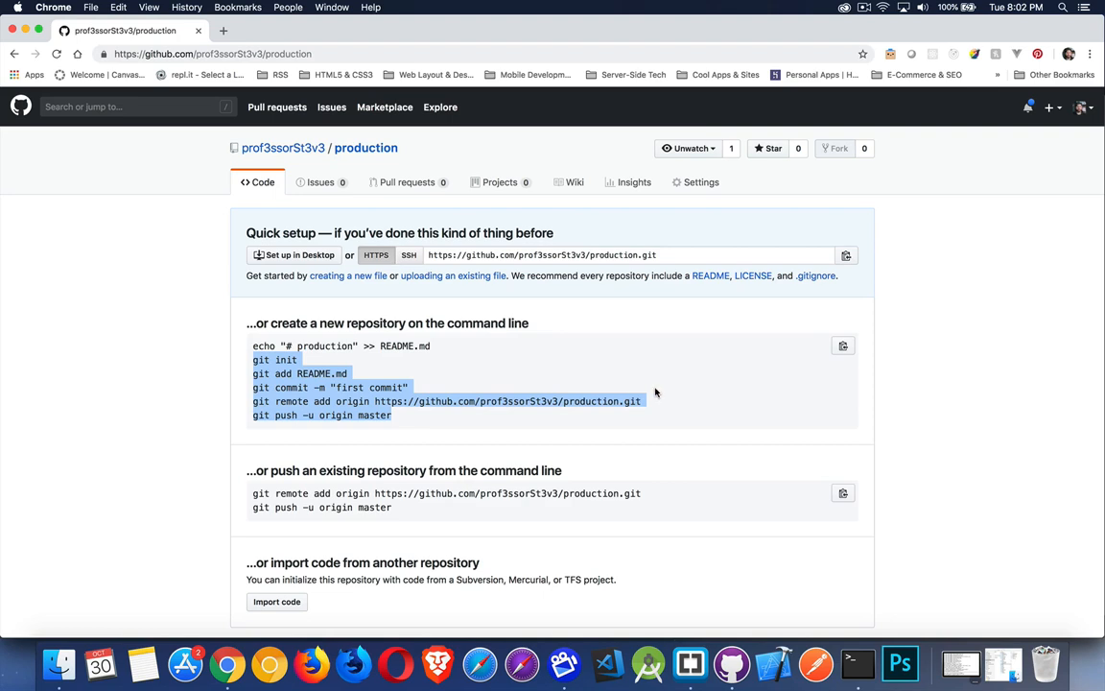
mouse_move(419, 422)
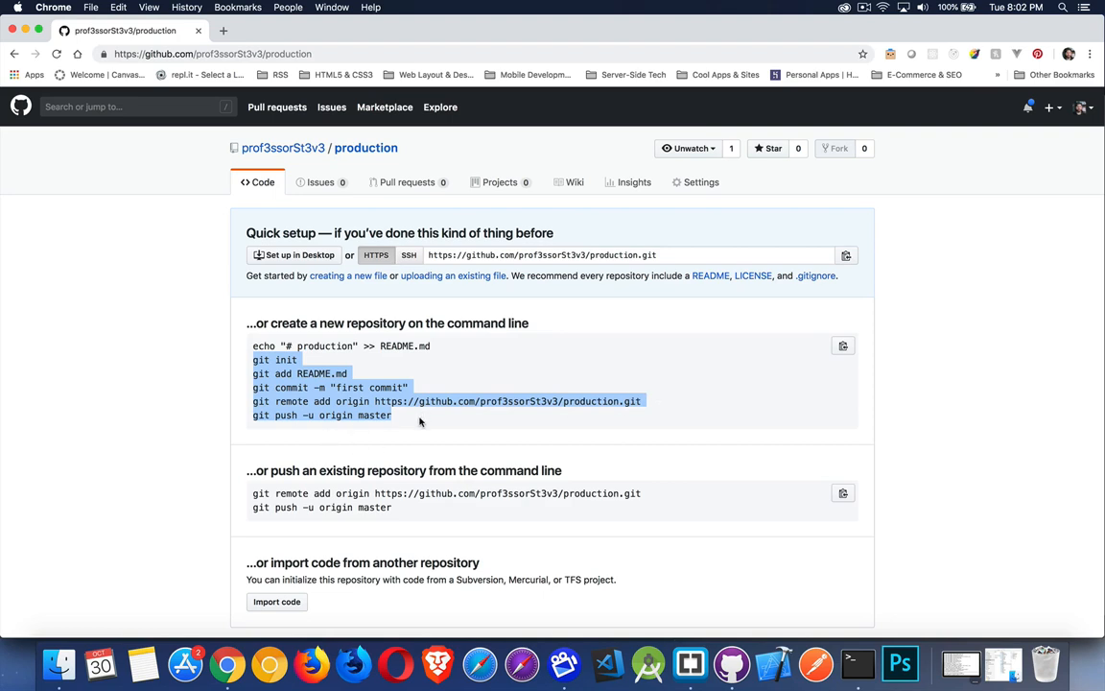
mouse_move(425, 362)
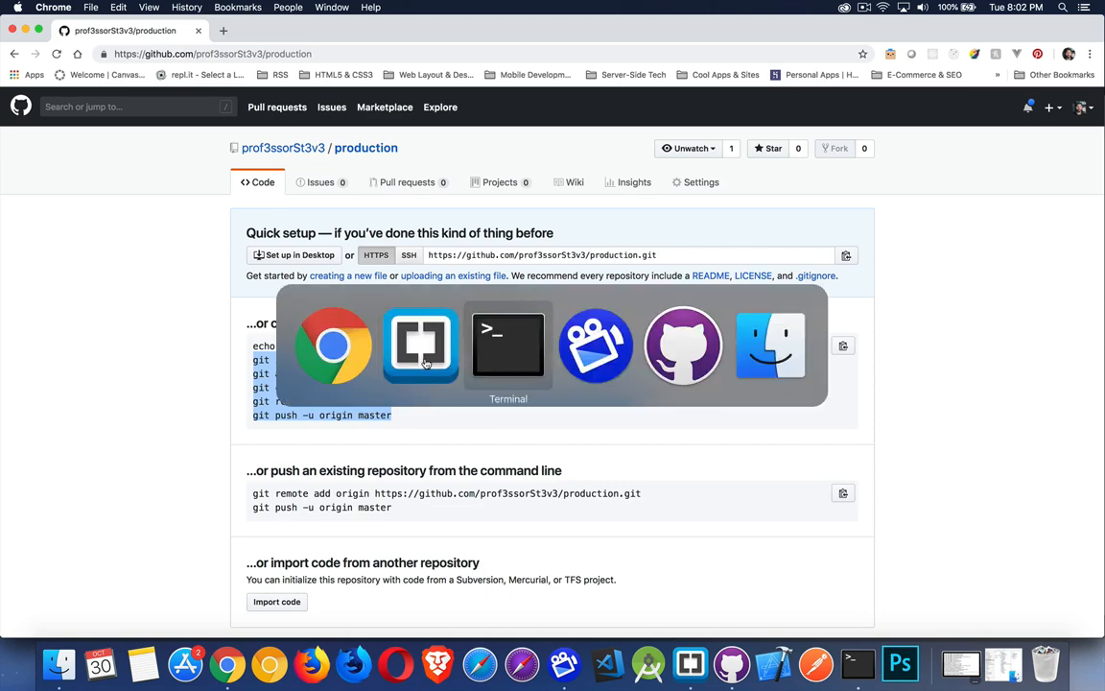
- Run yarn add gh-pages in the prod project folder
left_click(508, 345)
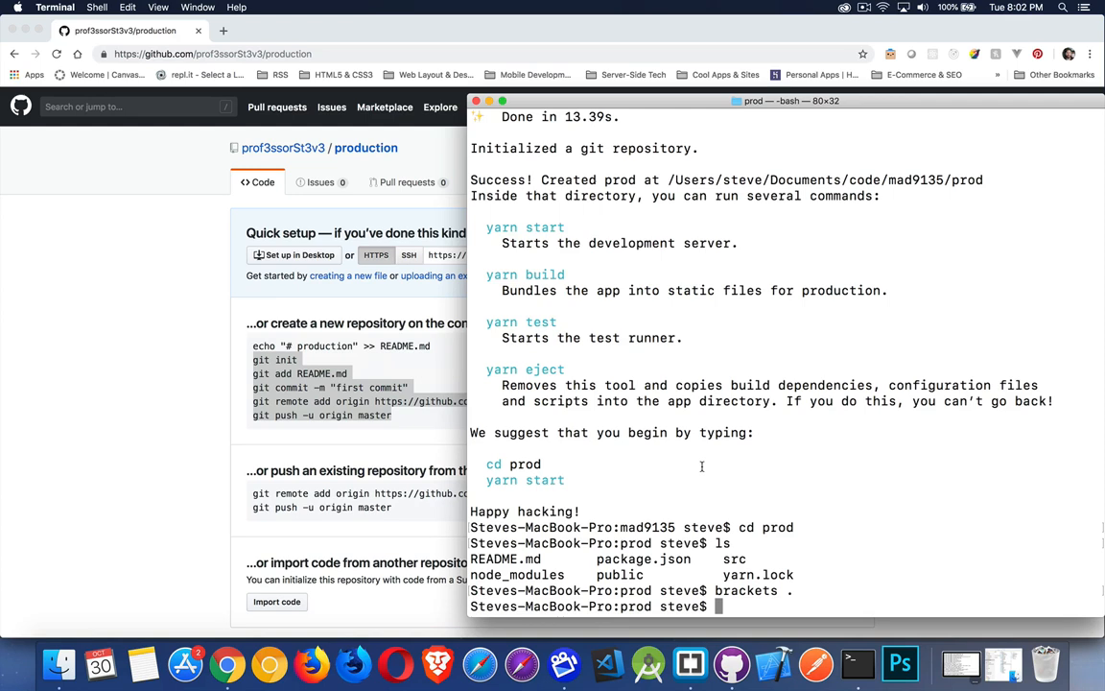
mouse_move(523, 461)
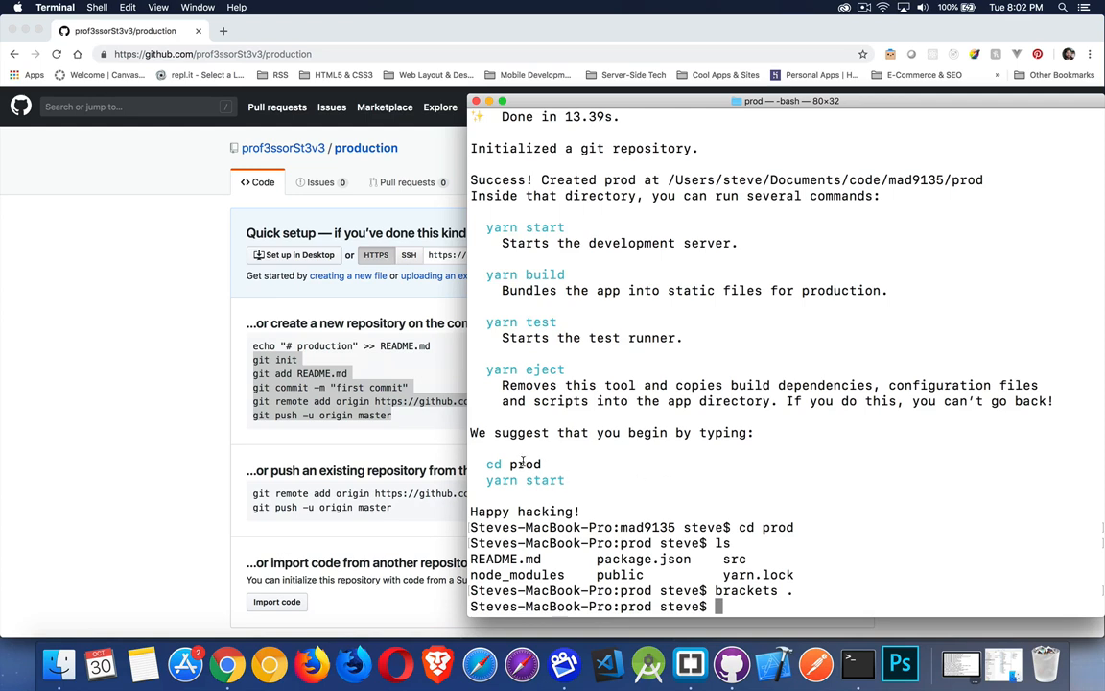
double_click(524, 463)
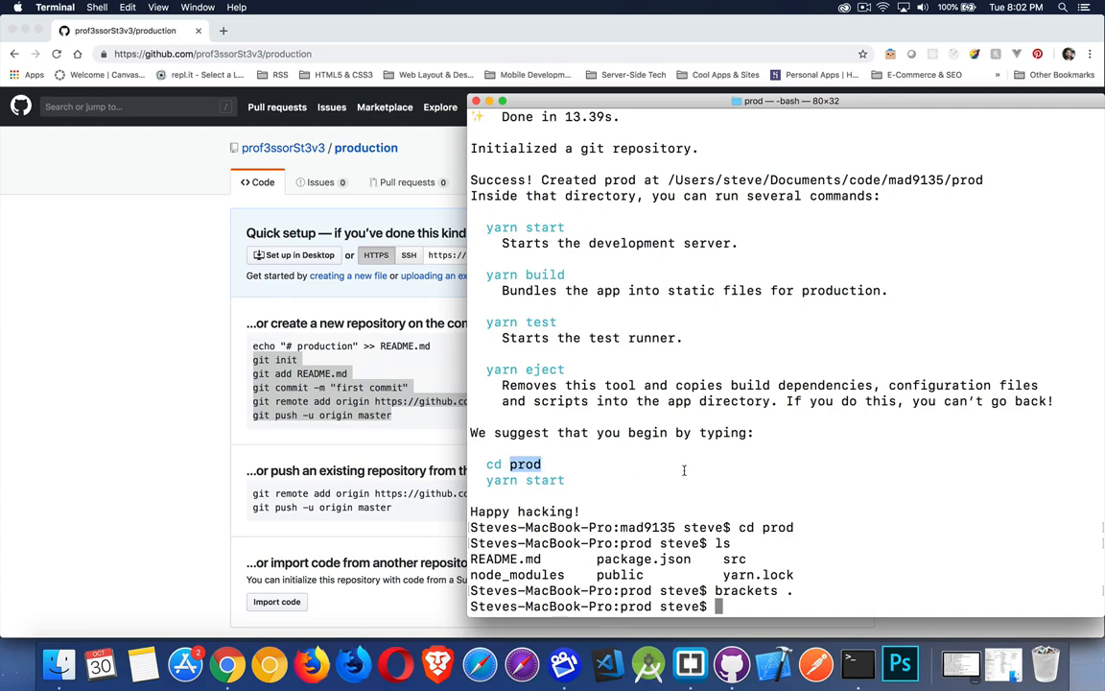
type("yarn")
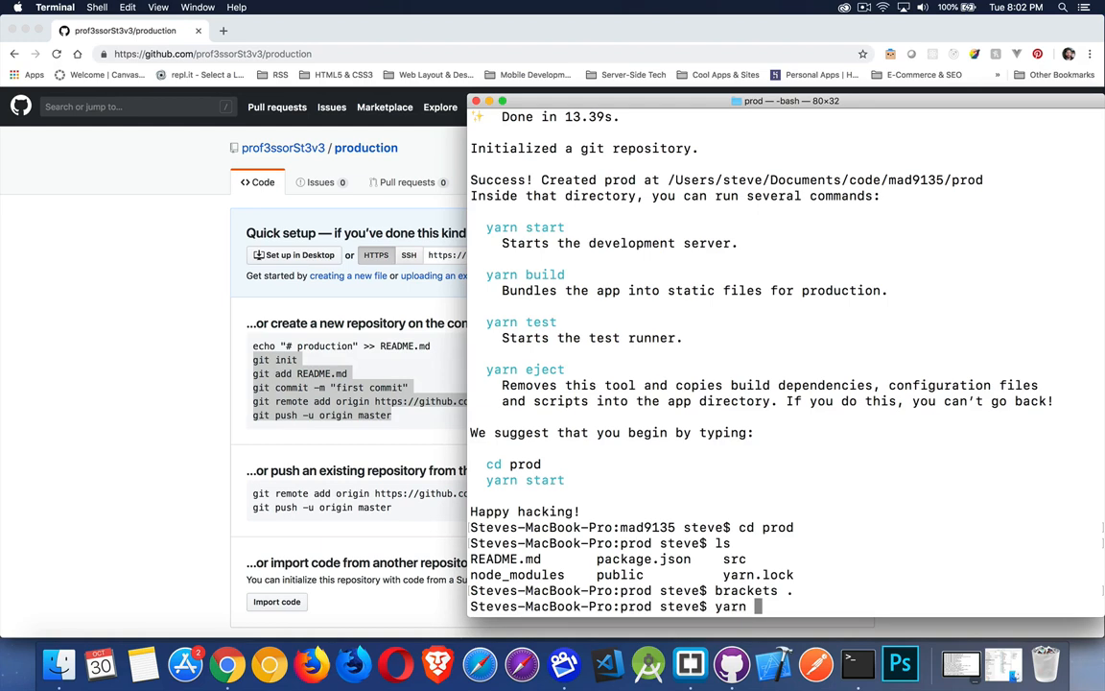
type("add")
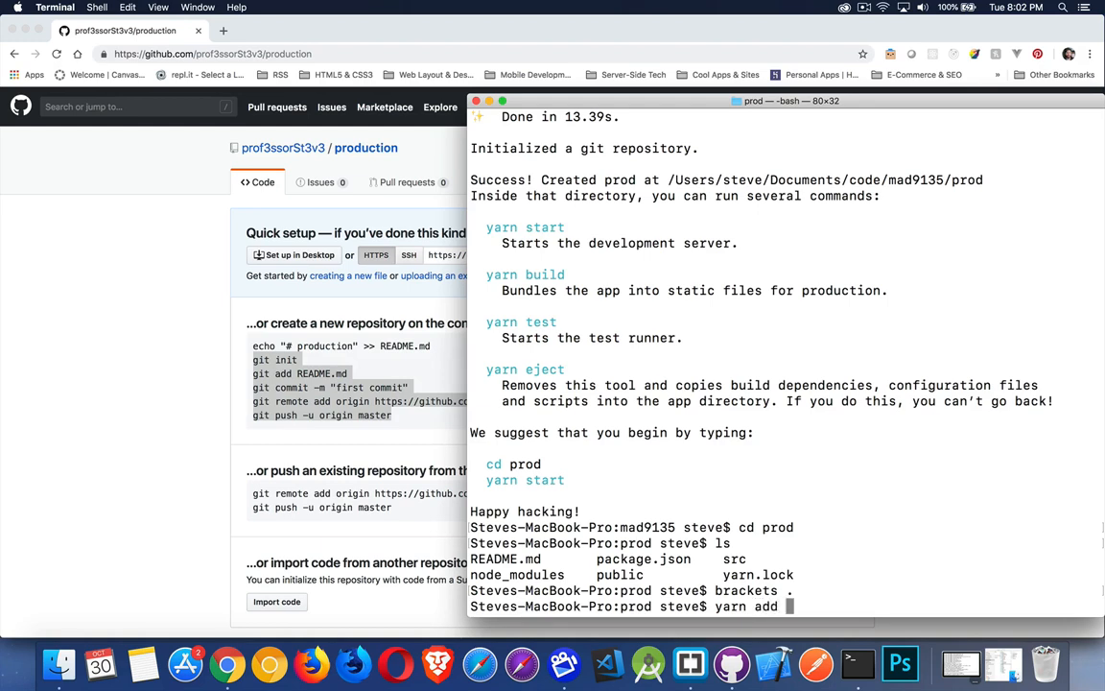
type("gh-pages")
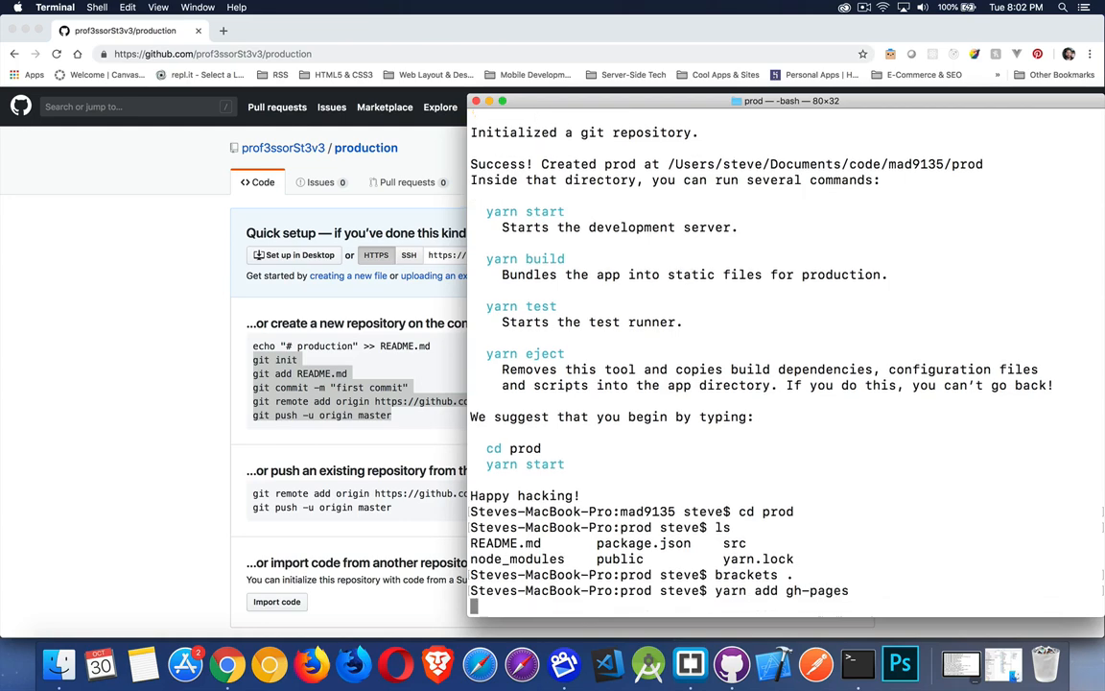
key("Return")
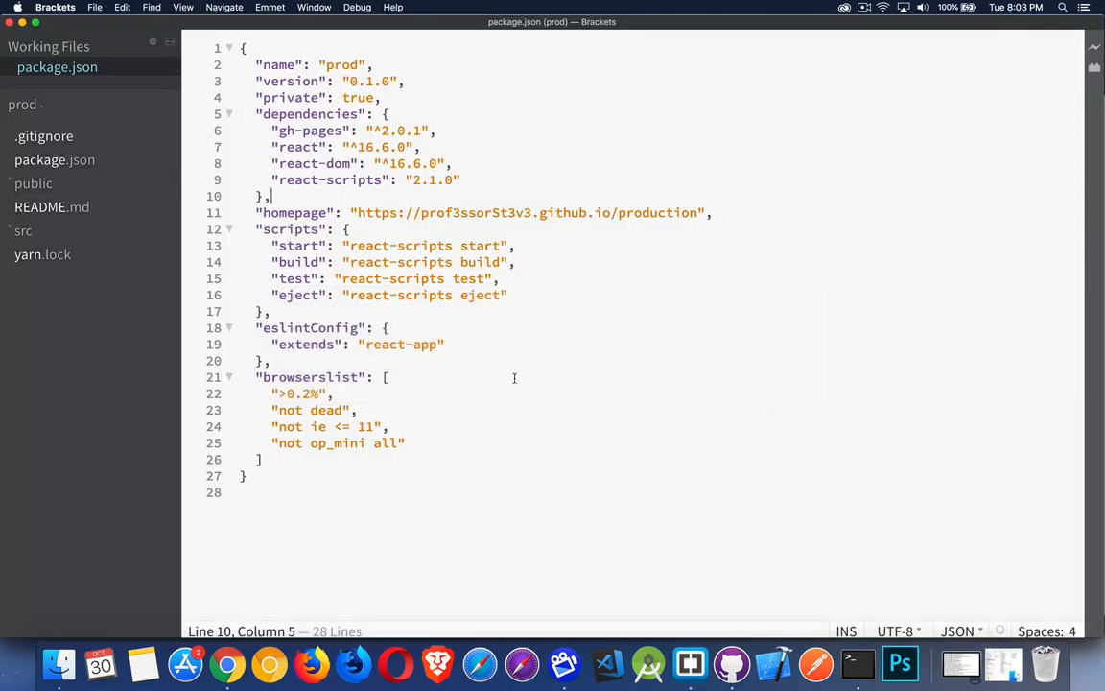
- Add a "predeploy": "npm run build" script to package.json
left_click(459, 179)
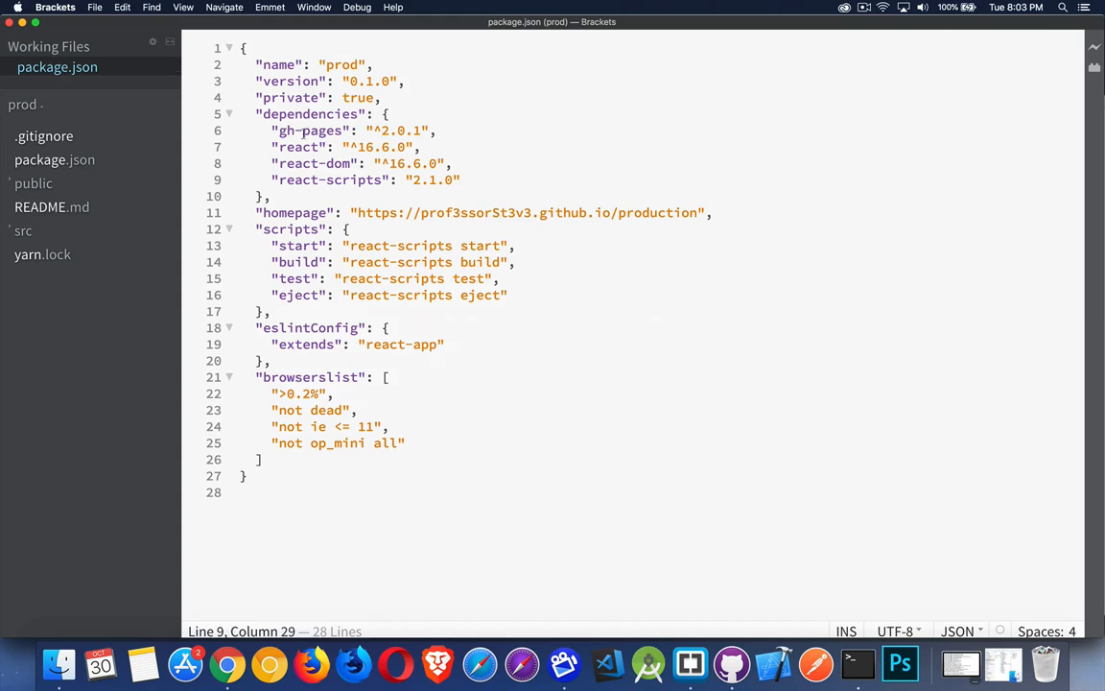
left_click_drag(278, 130, 435, 131)
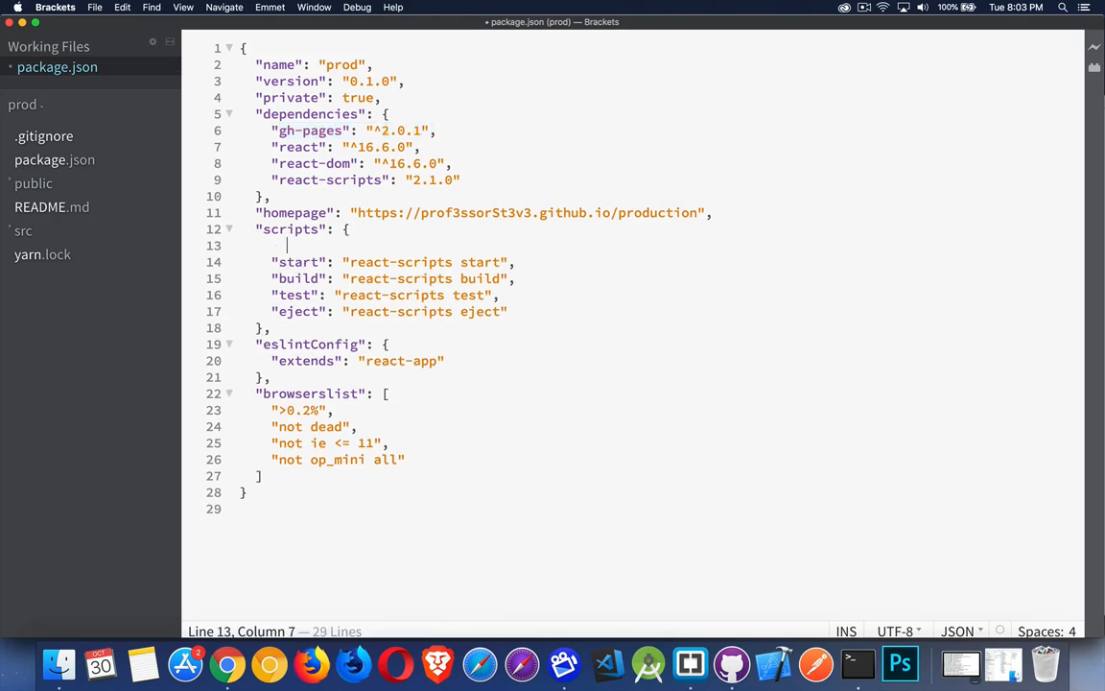
type("\"")
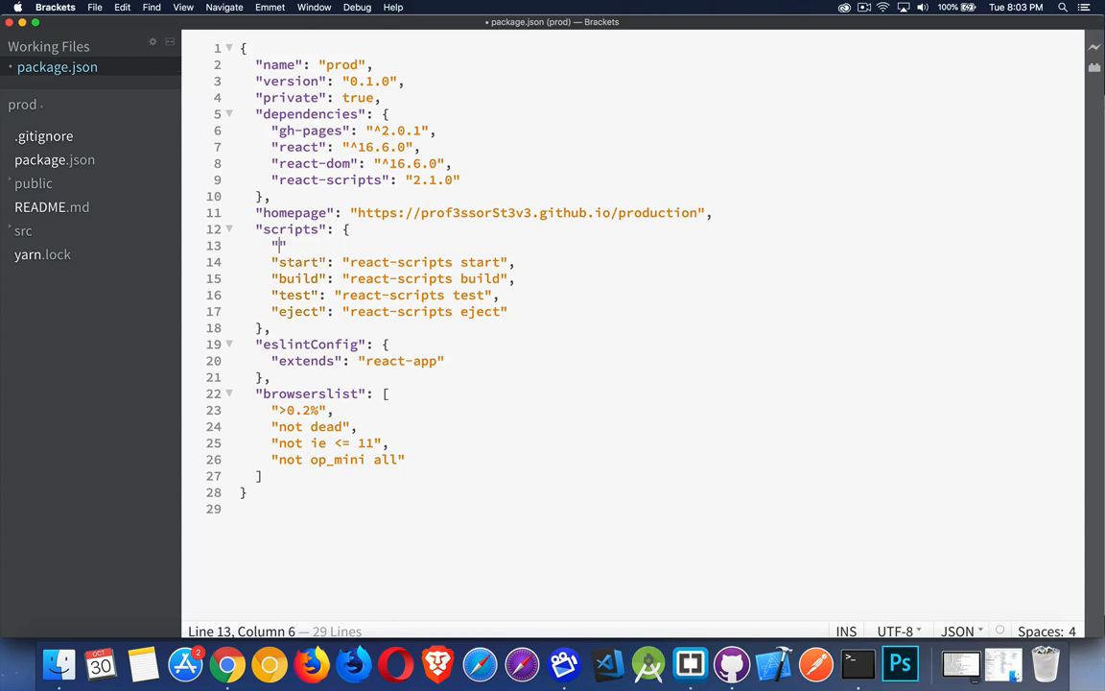
type("predo")
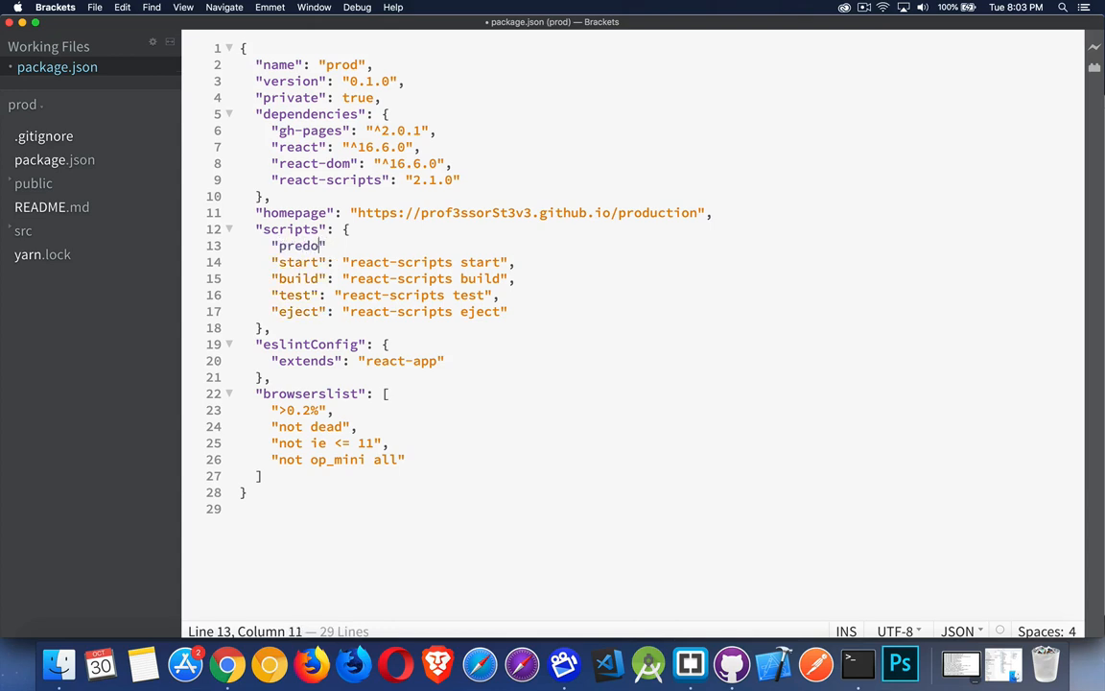
type("ploy")
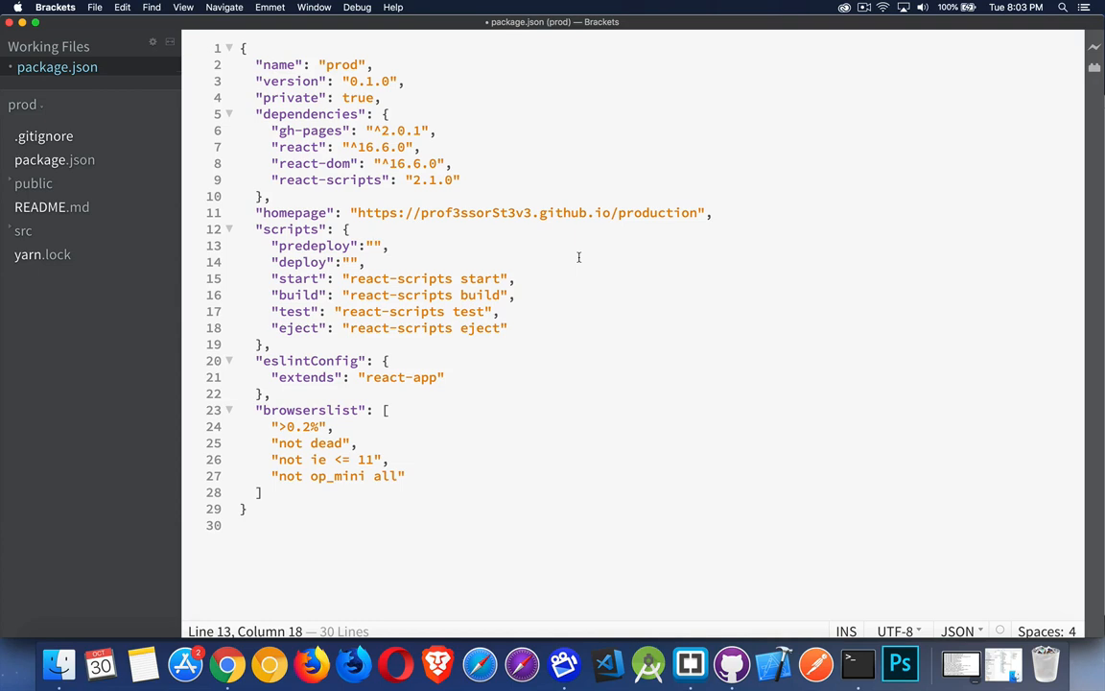
type("npm")
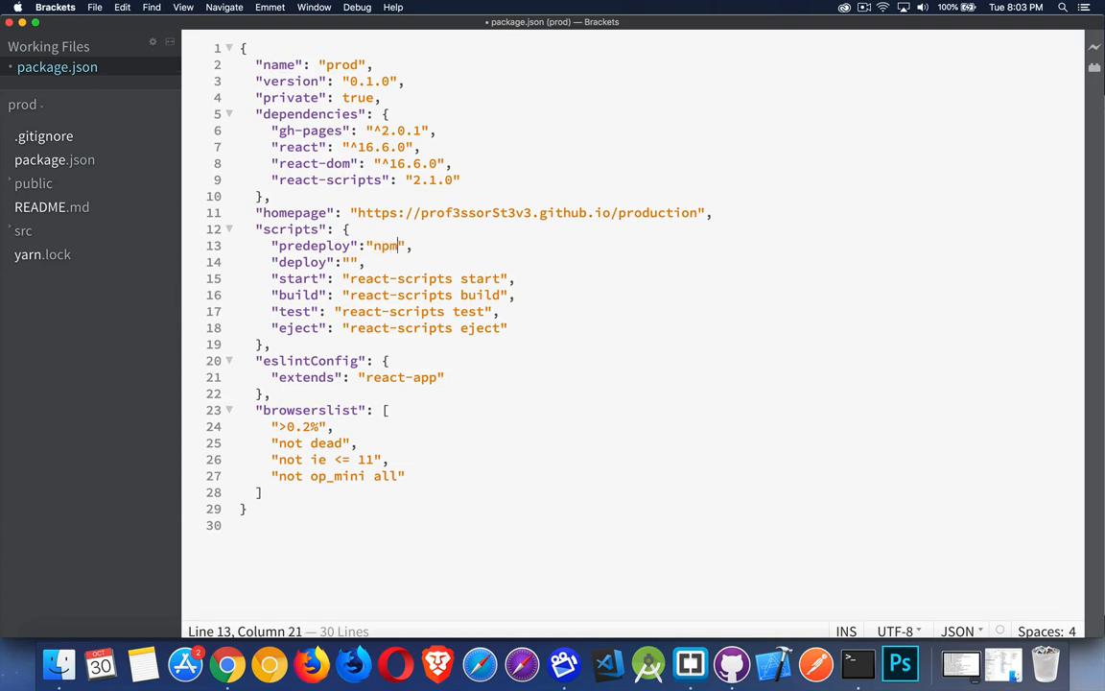
type("run build")
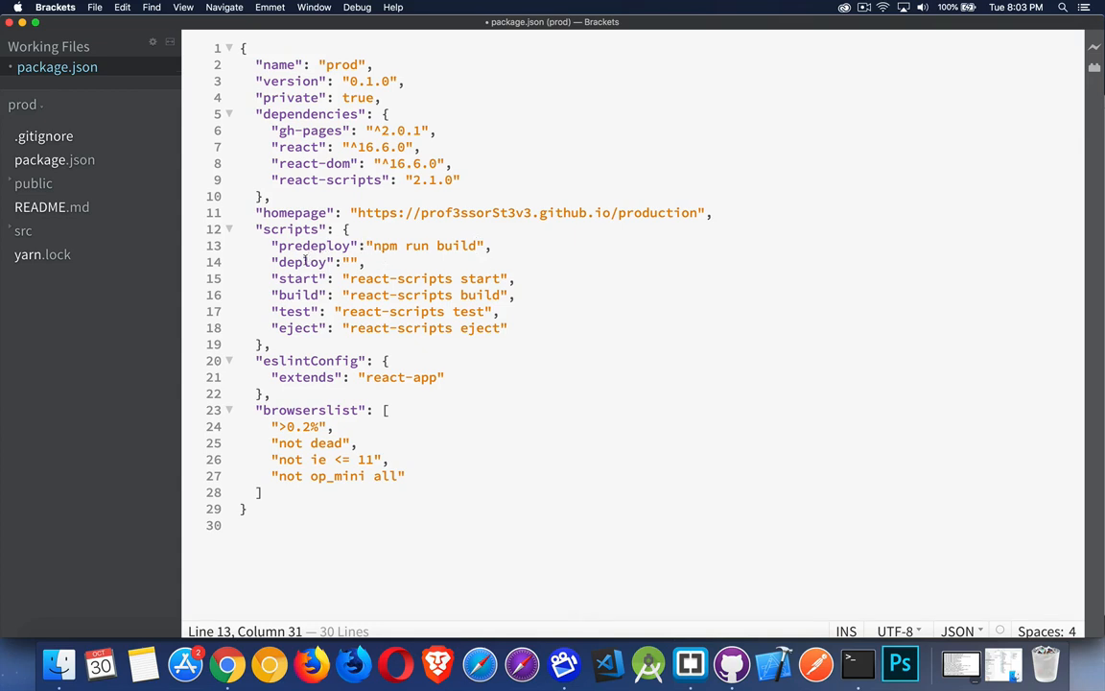
- Add a "deploy": "gh-pages -d build" script and save package.json
double_click(303, 261)
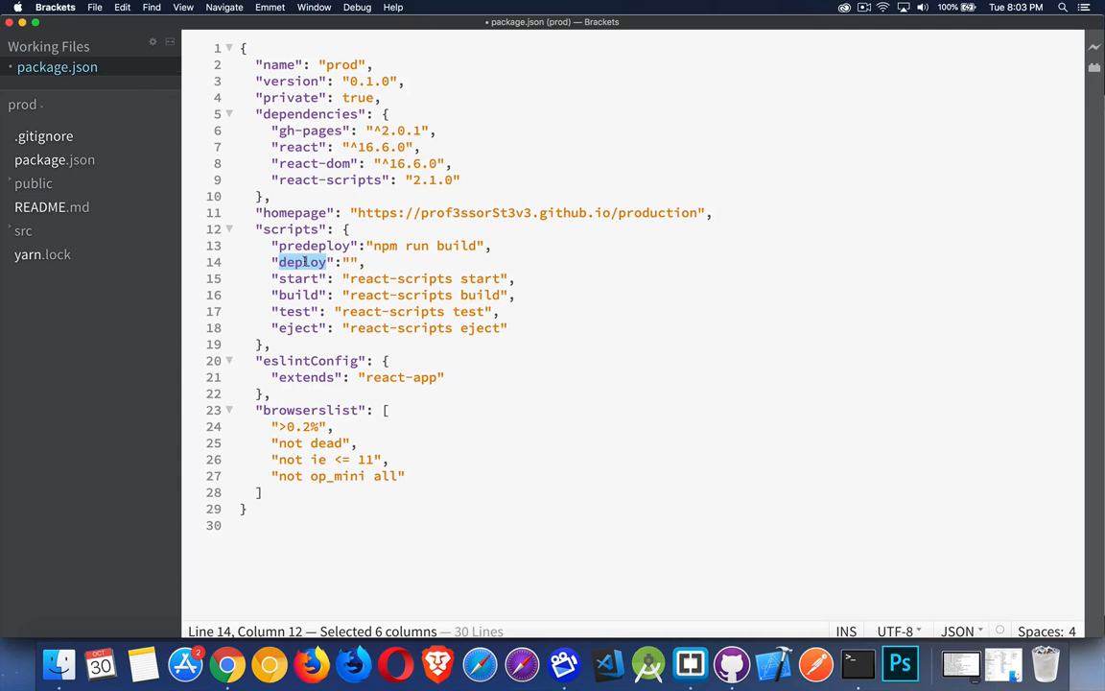
left_click(352, 262)
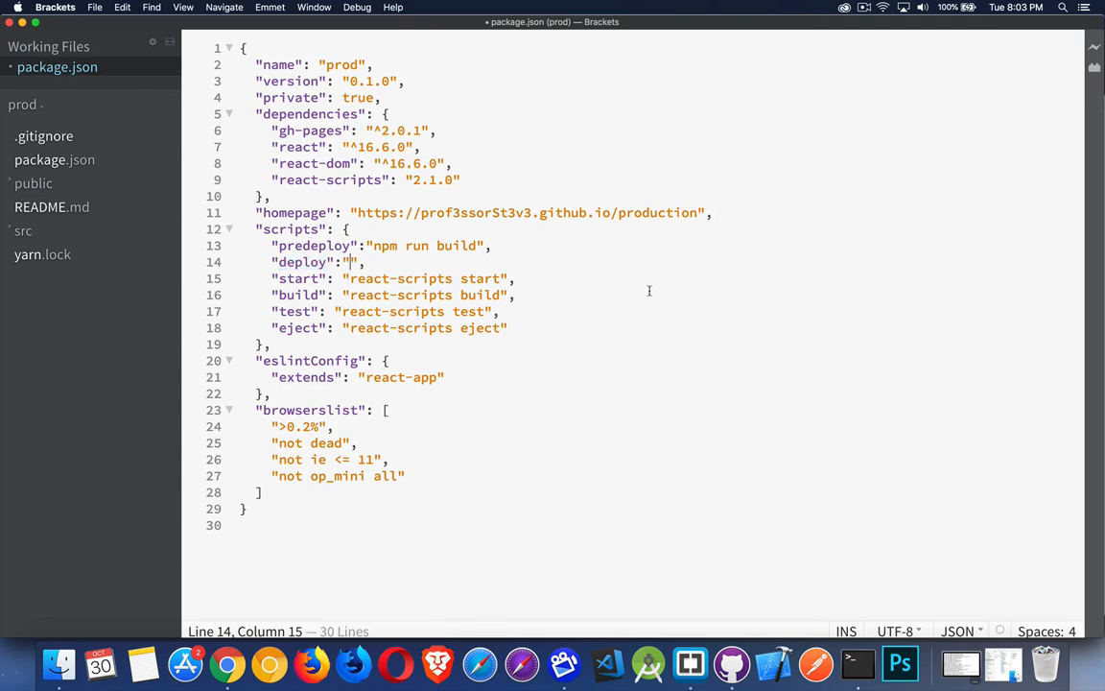
type("gh-pages")
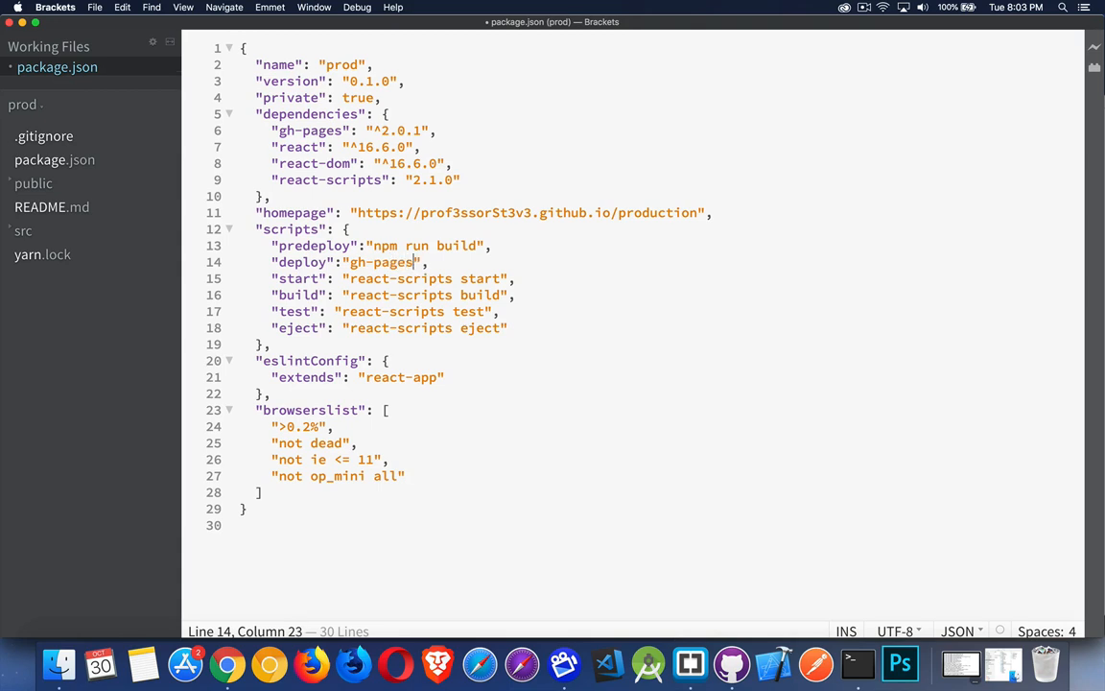
type("-d")
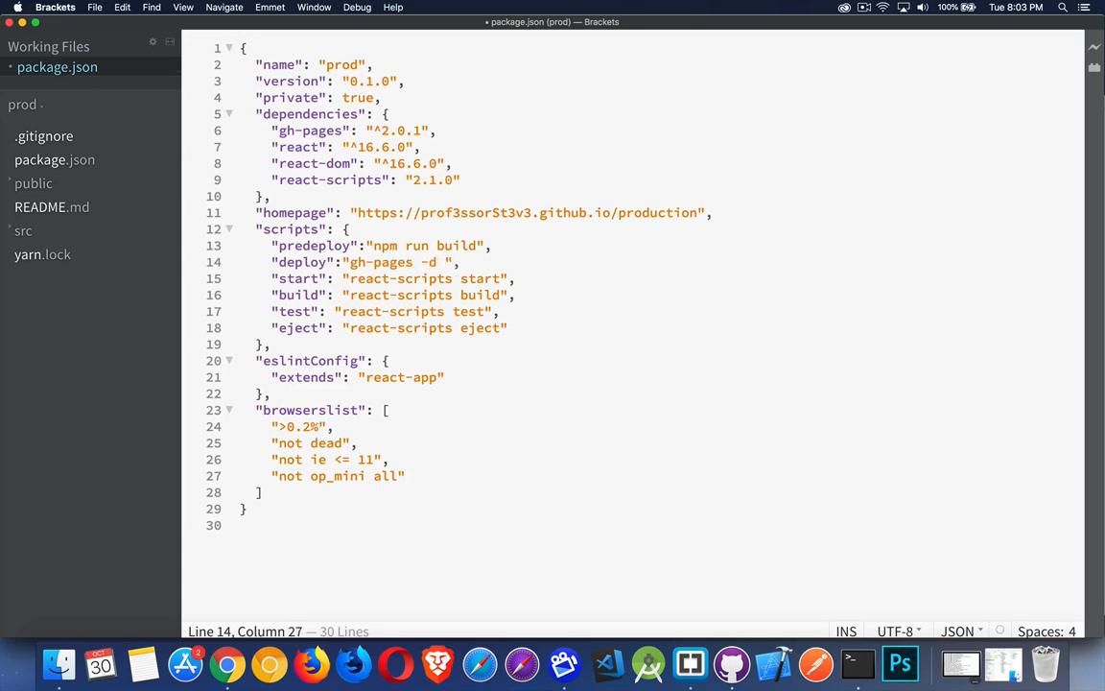
type("build")
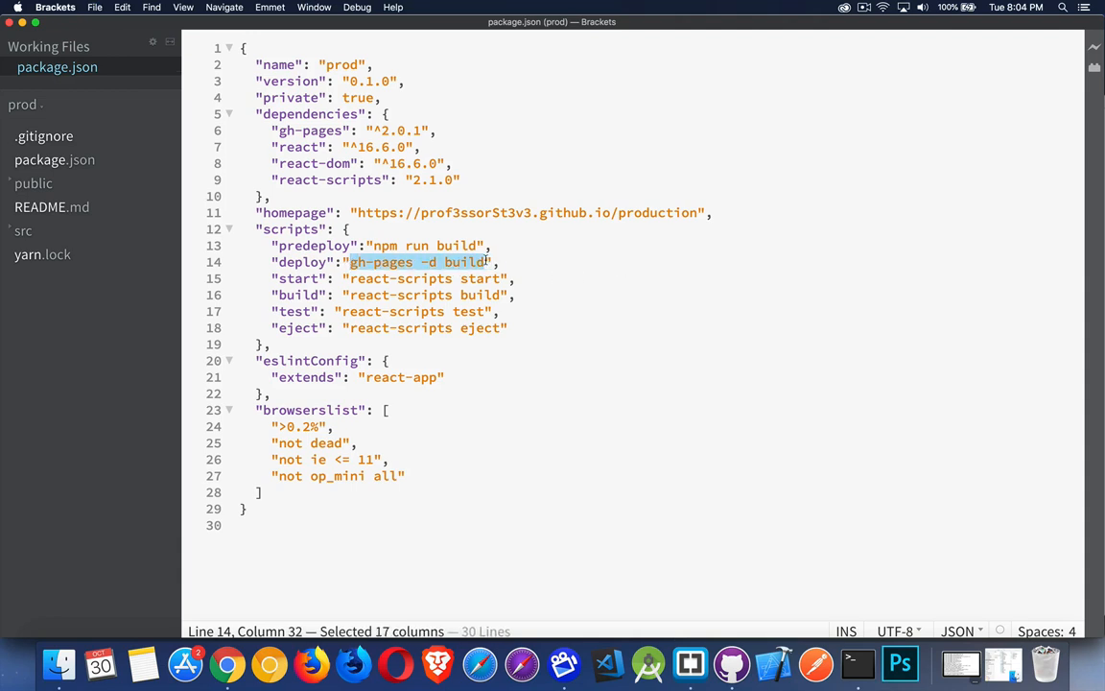
mouse_move(856, 663)
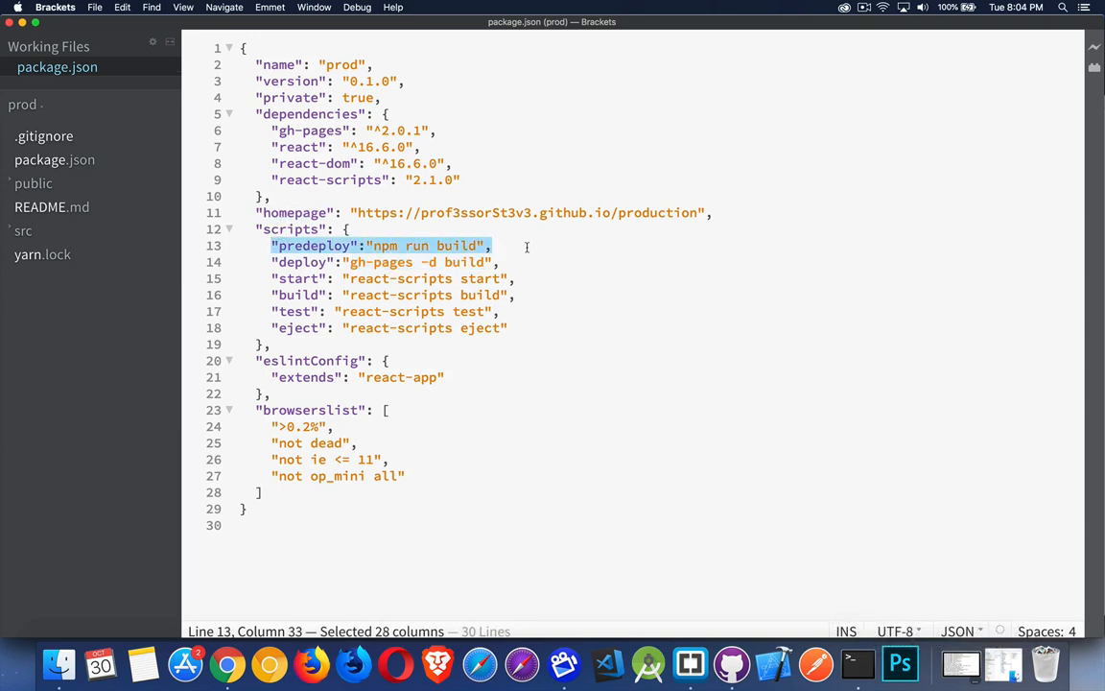
left_click(273, 130)
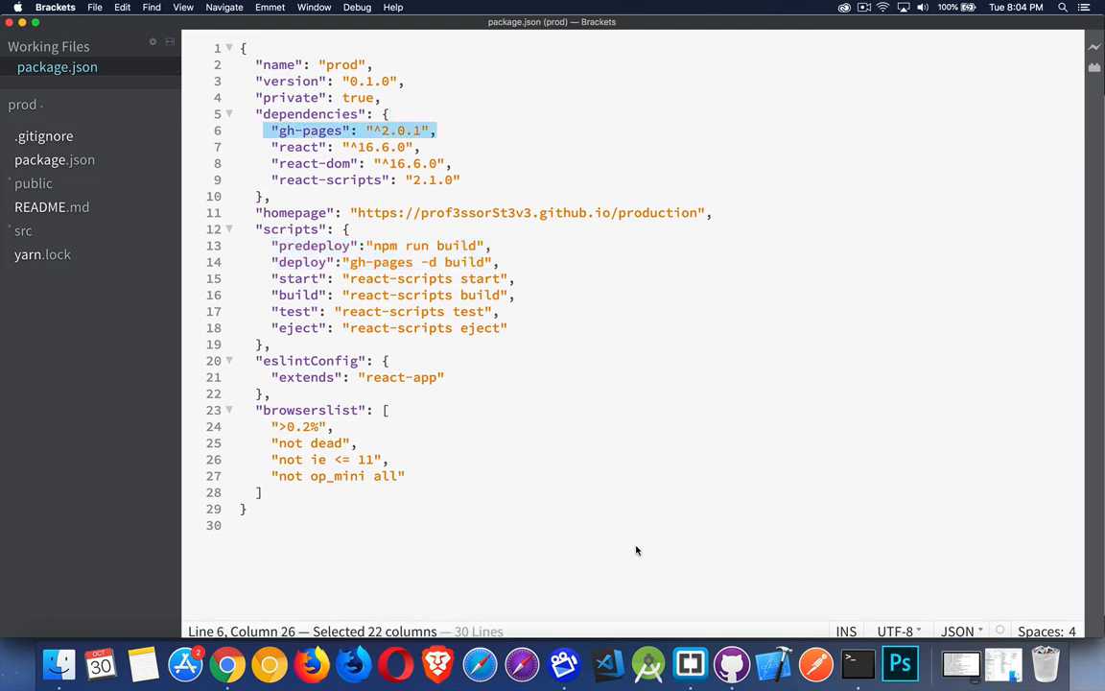
mouse_move(685, 612)
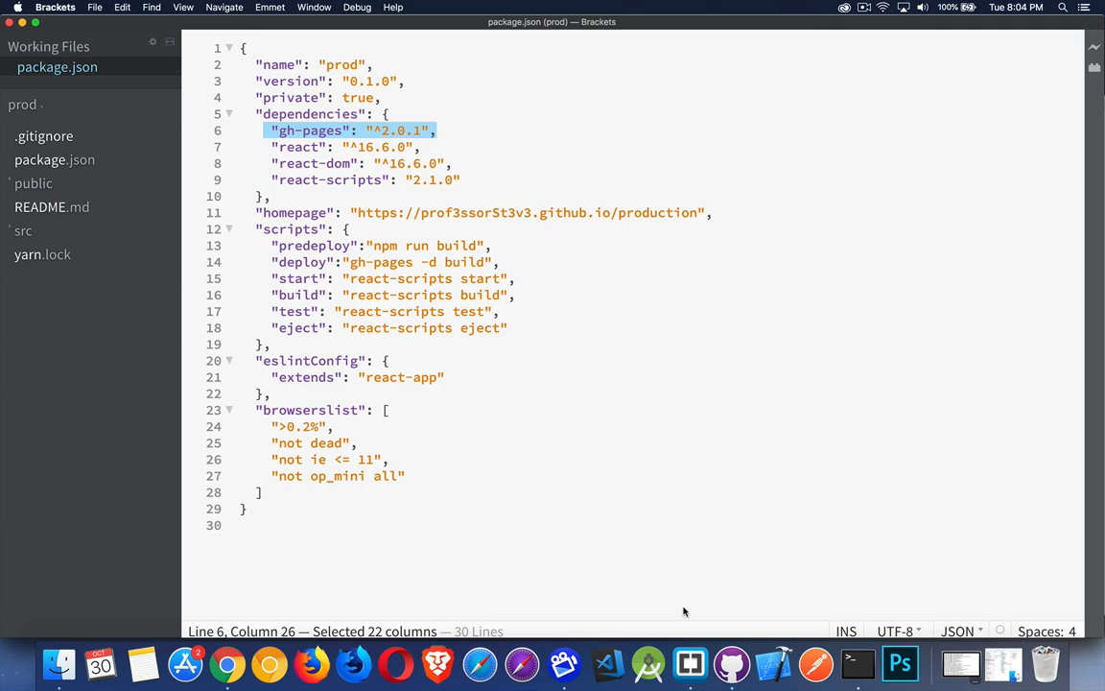
left_click(23, 231)
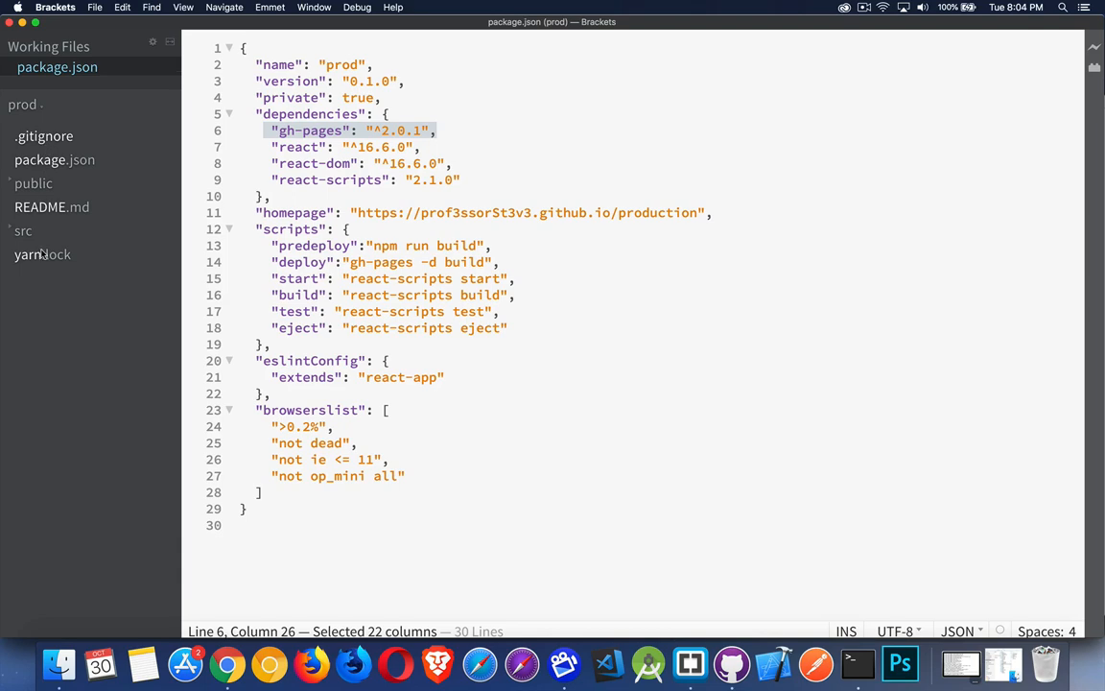
- Run npm run build in Terminal for the prod app
left_click(858, 663)
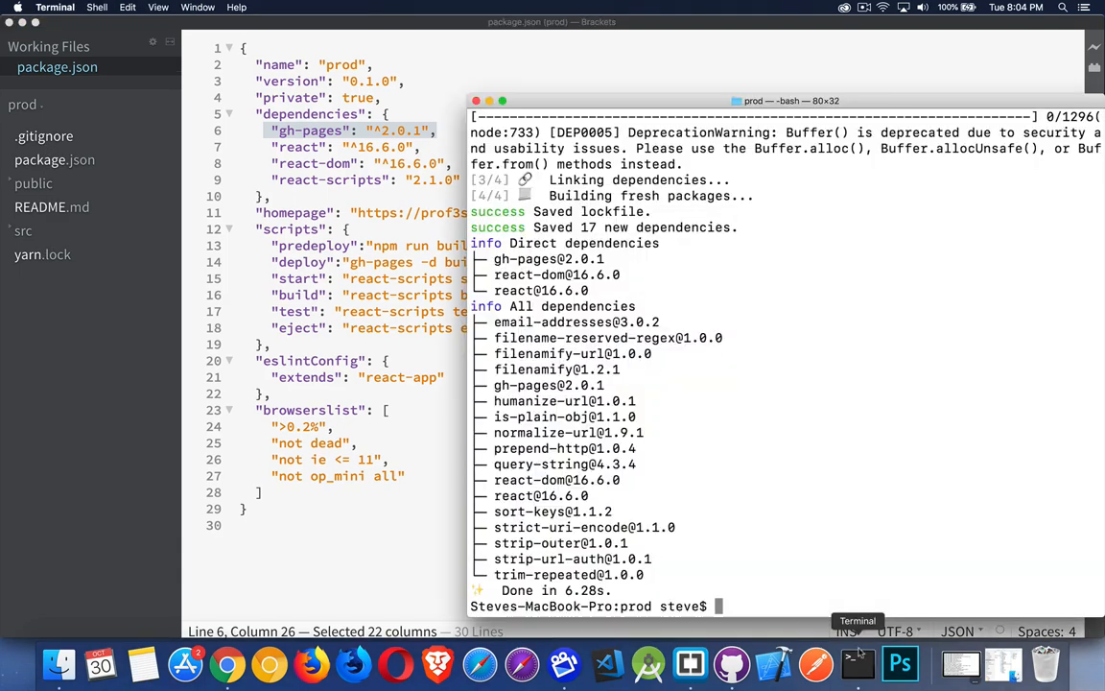
mouse_move(829, 519)
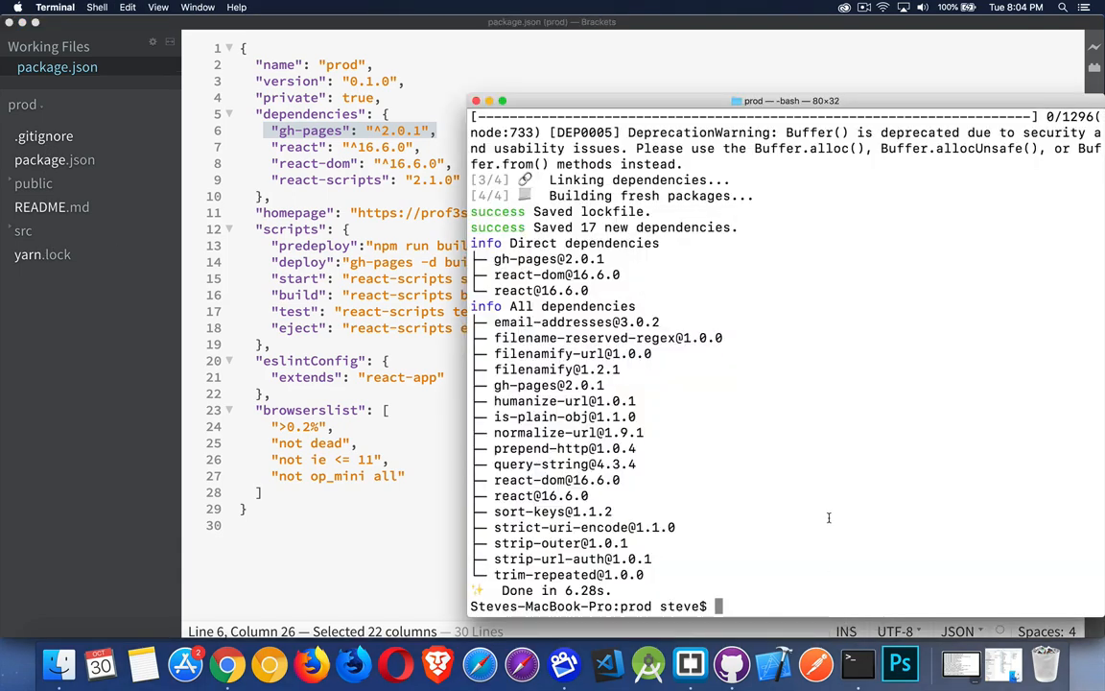
type("npm run")
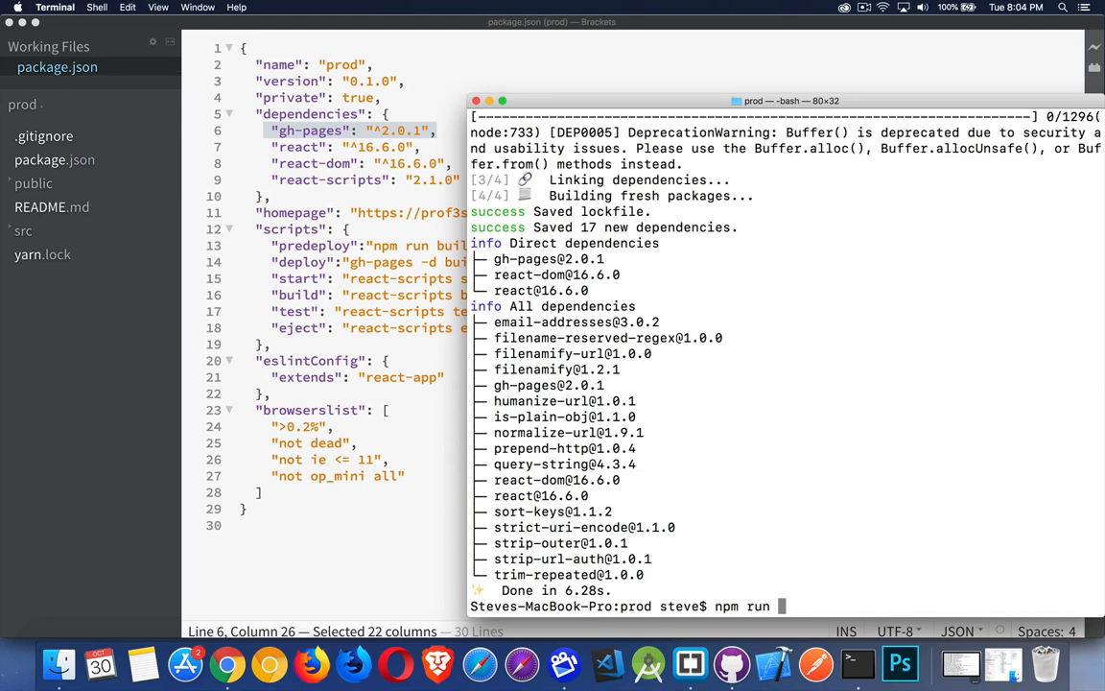
type("build")
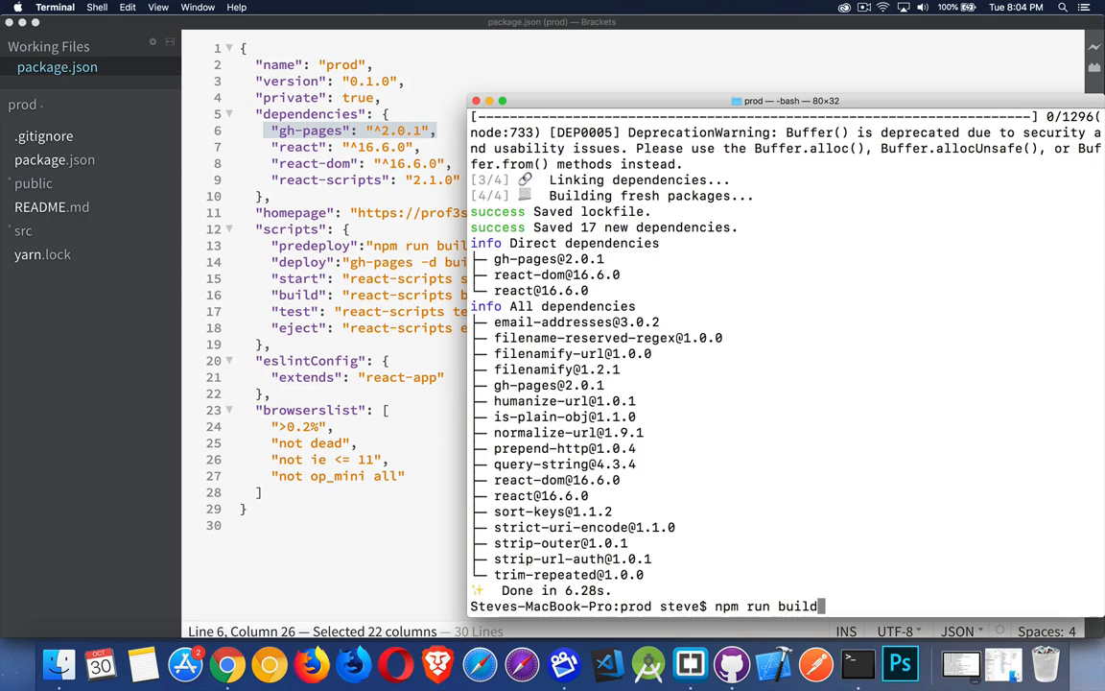
key("return")
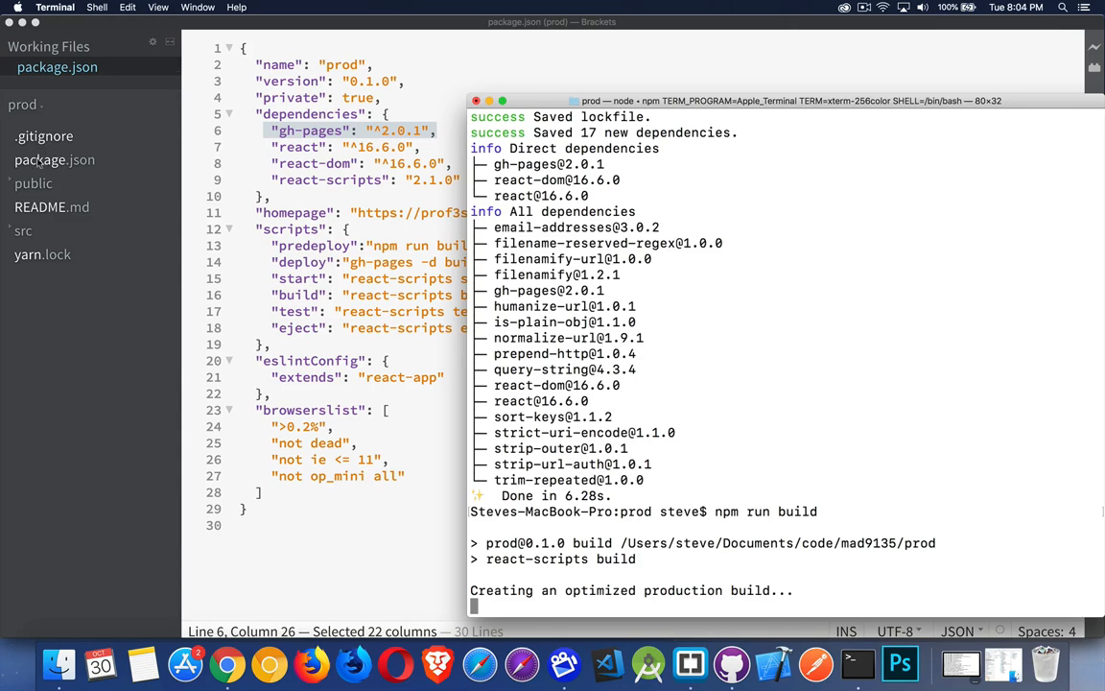
mouse_move(506, 455)
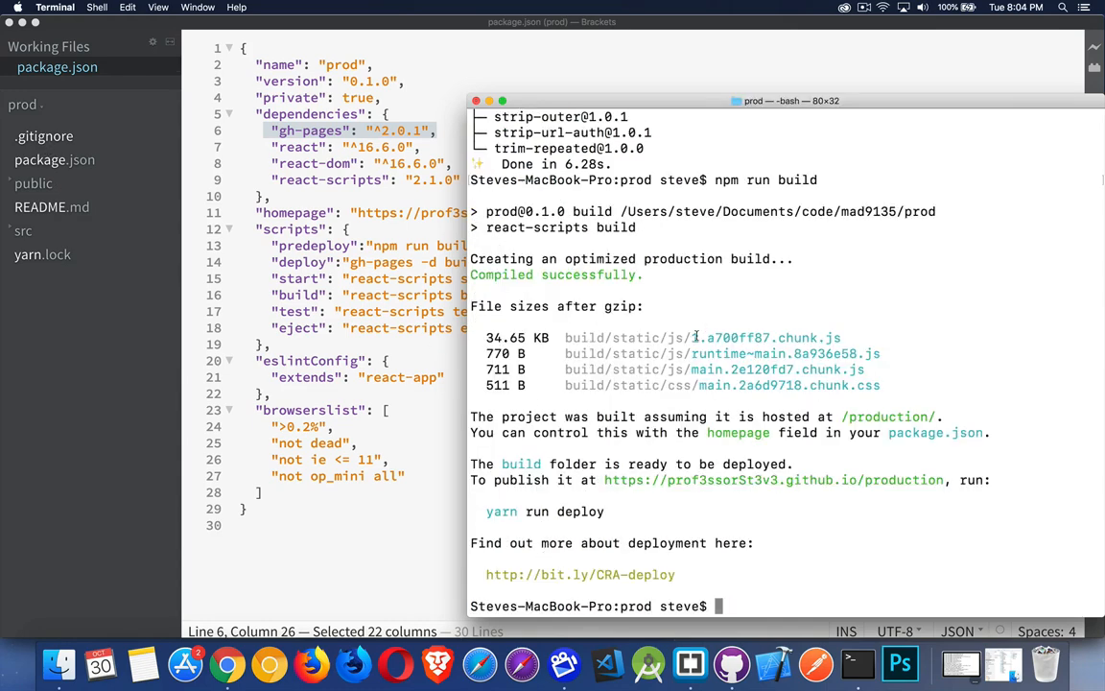
mouse_move(710, 408)
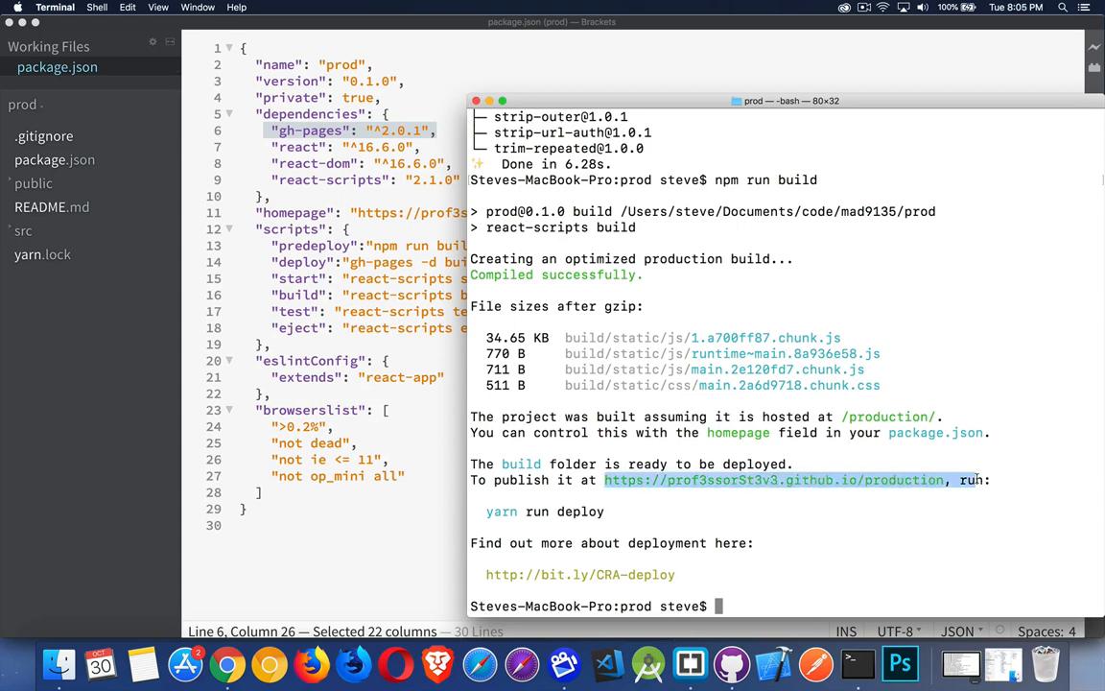
mouse_move(538, 497)
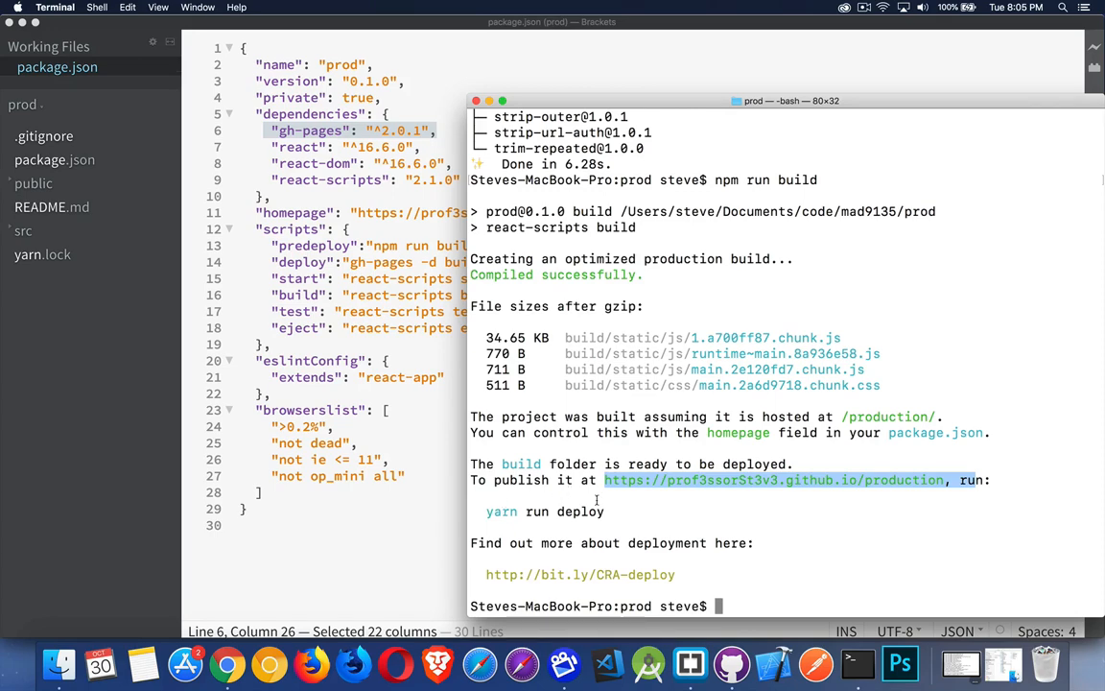
mouse_move(651, 494)
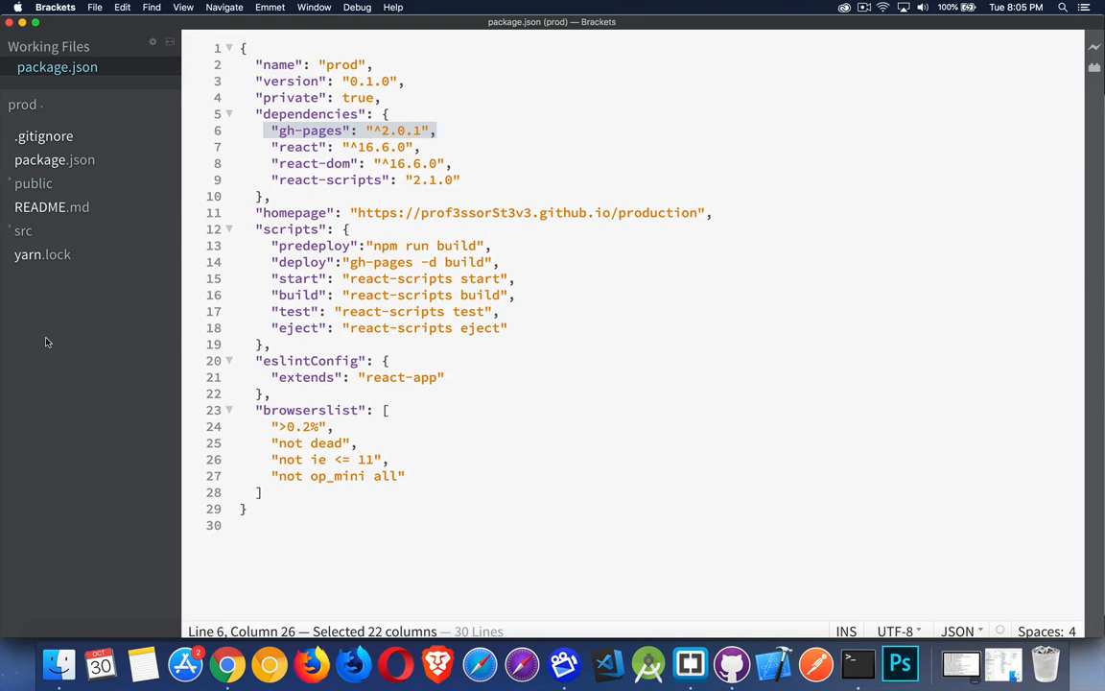
mouse_move(154, 184)
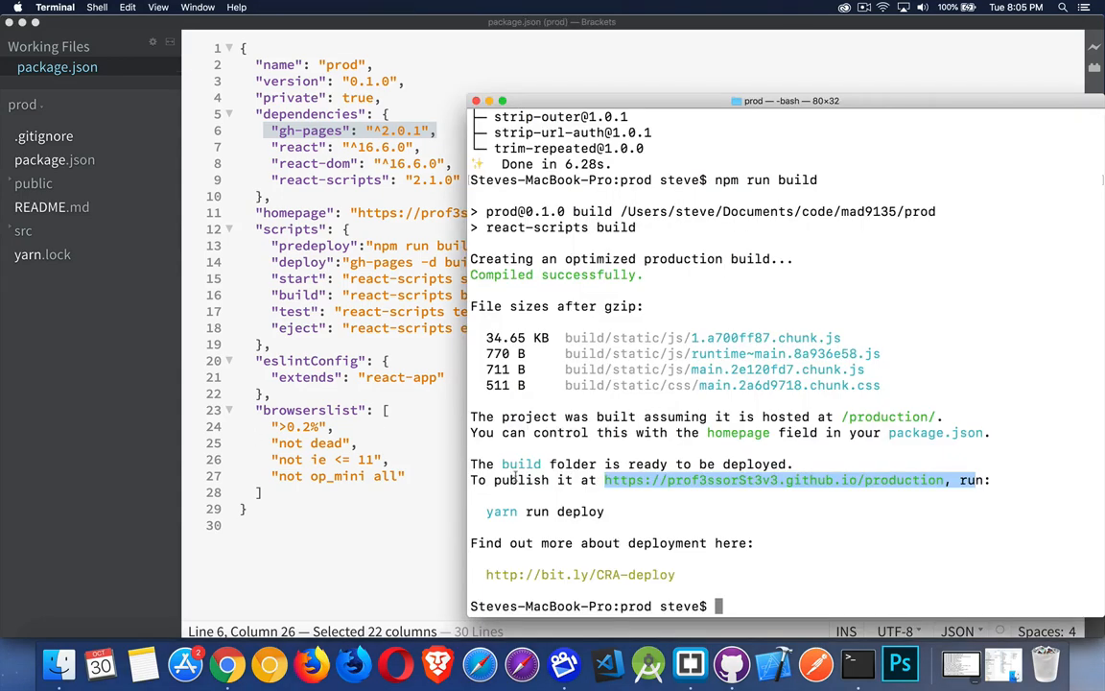
mouse_move(792, 542)
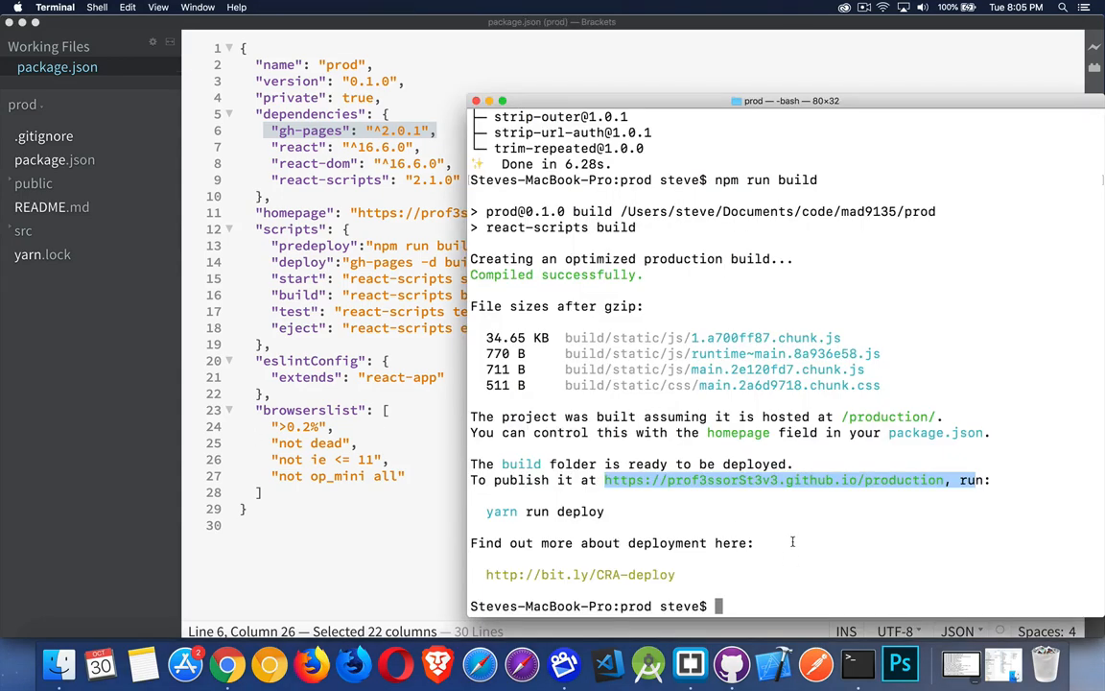
mouse_move(51, 528)
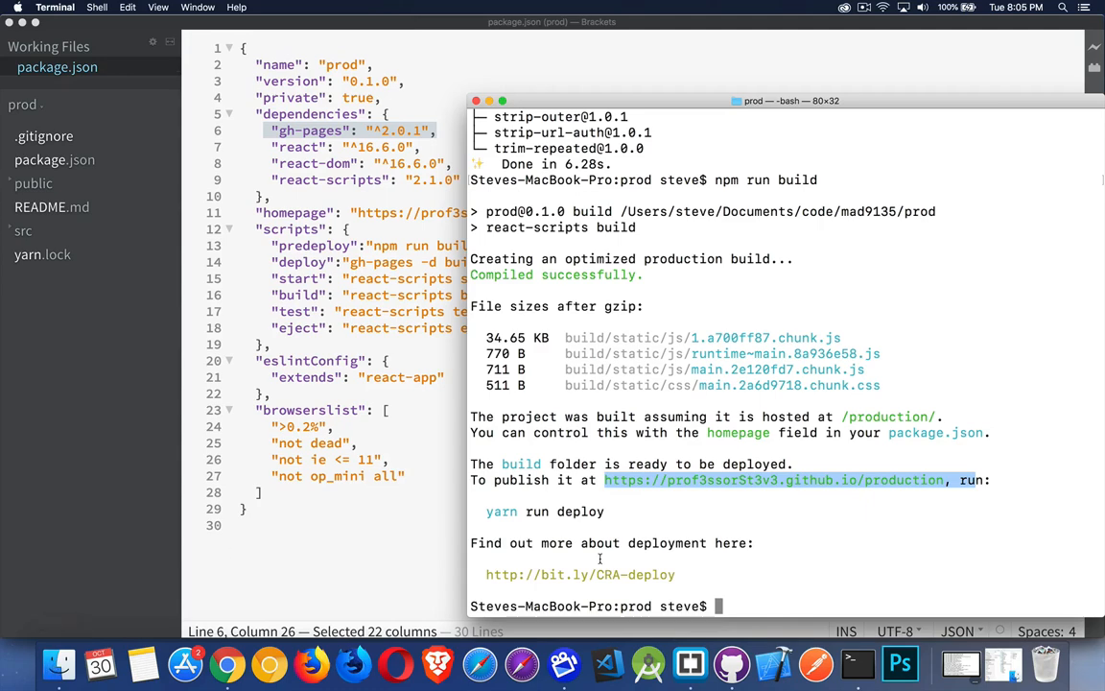
- List the project directory to confirm the build folder exists
type("ls")
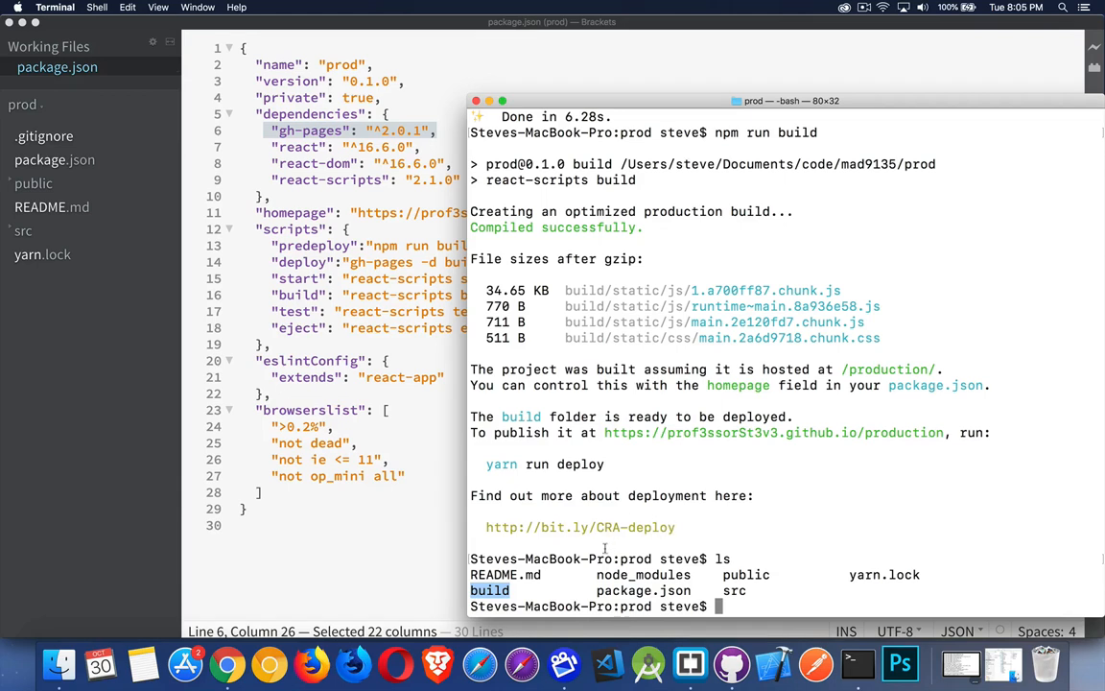
mouse_move(693, 533)
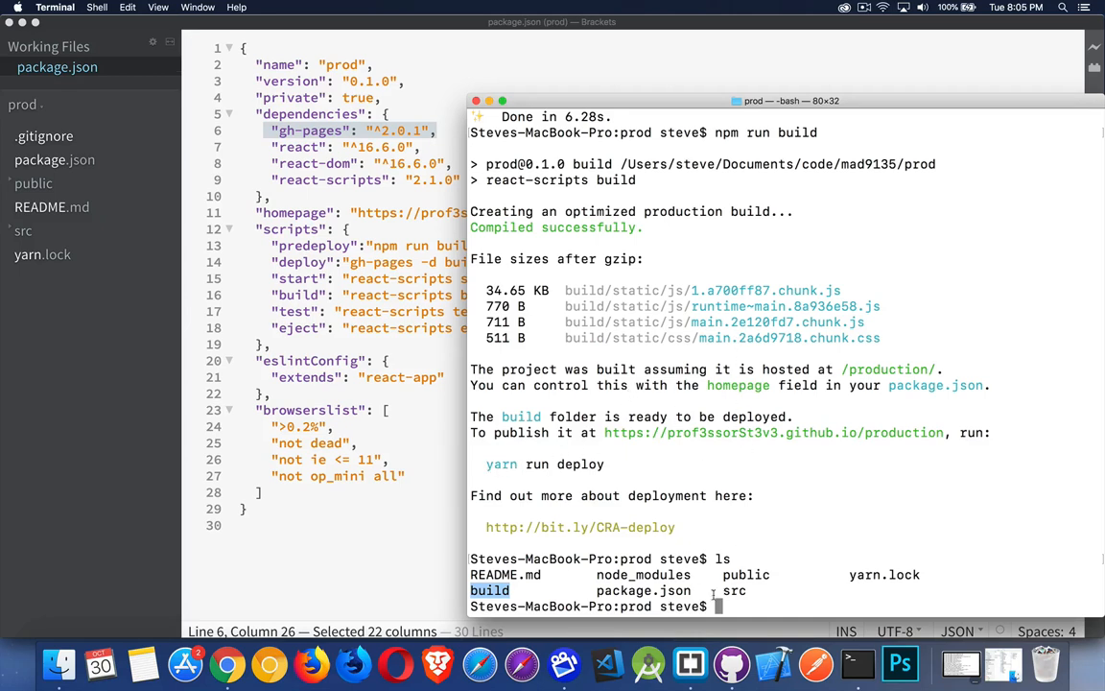
left_click(758, 600)
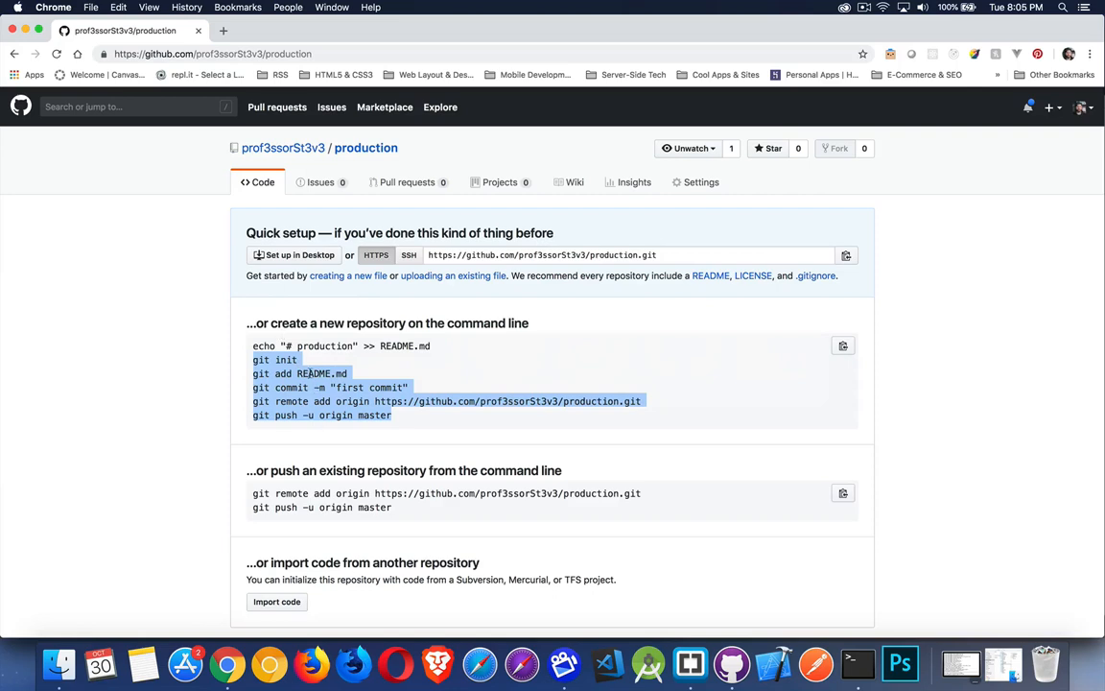
mouse_move(333, 438)
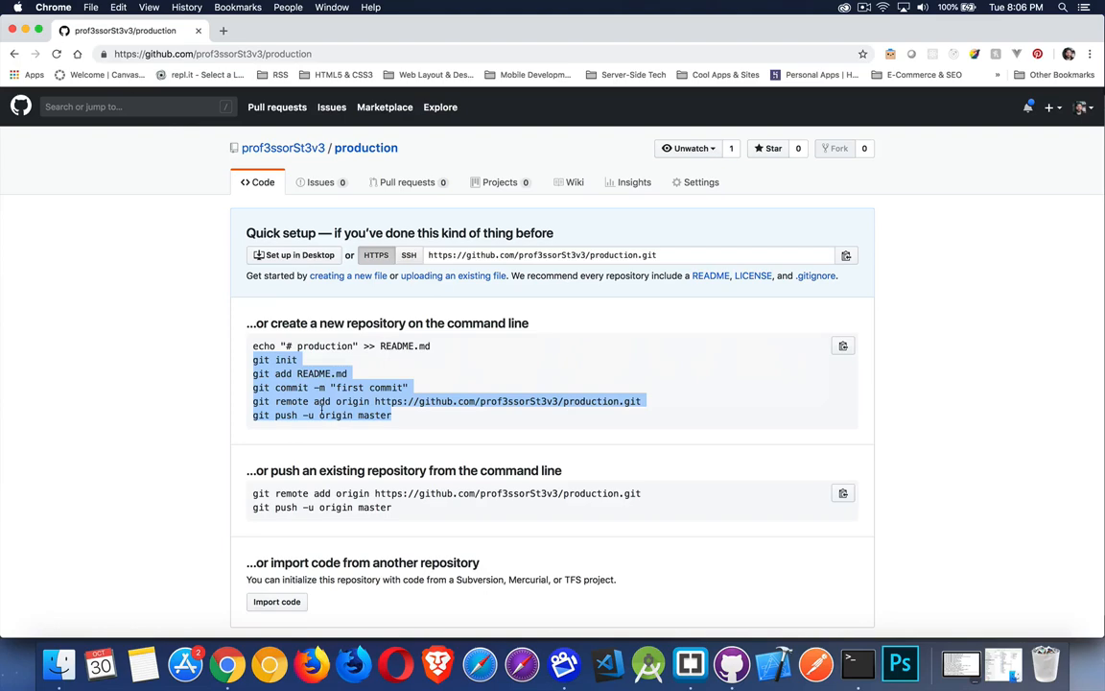
mouse_move(554, 370)
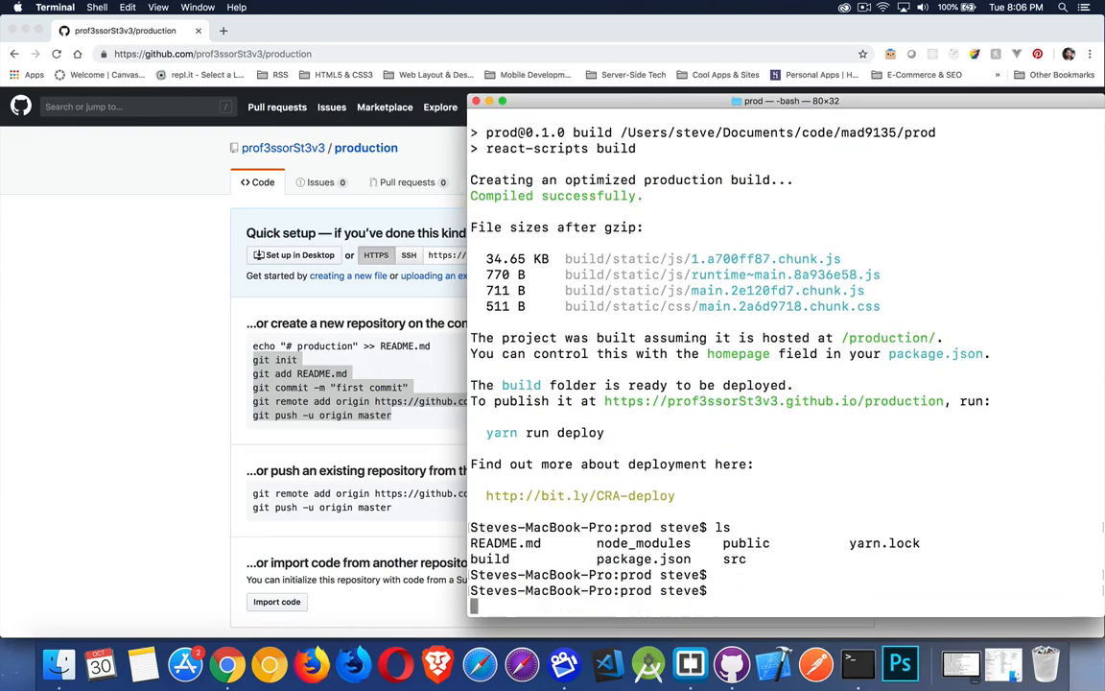
- Reinitialize the project's Git repository and stage all files with git add -A
type("git ini")
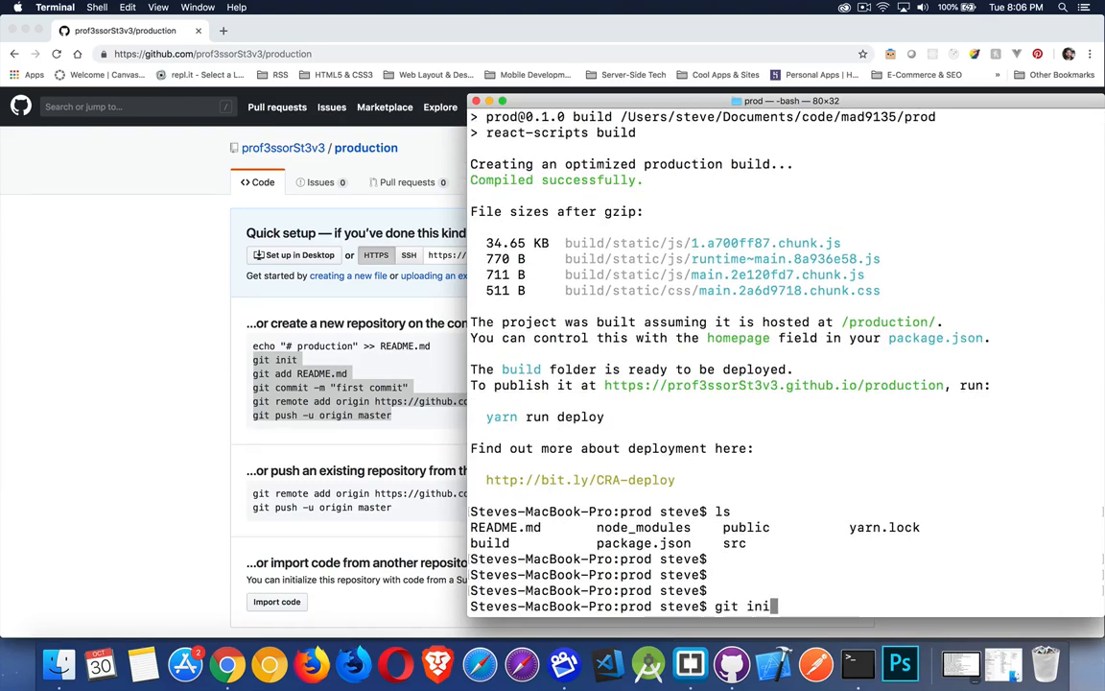
key("Return")
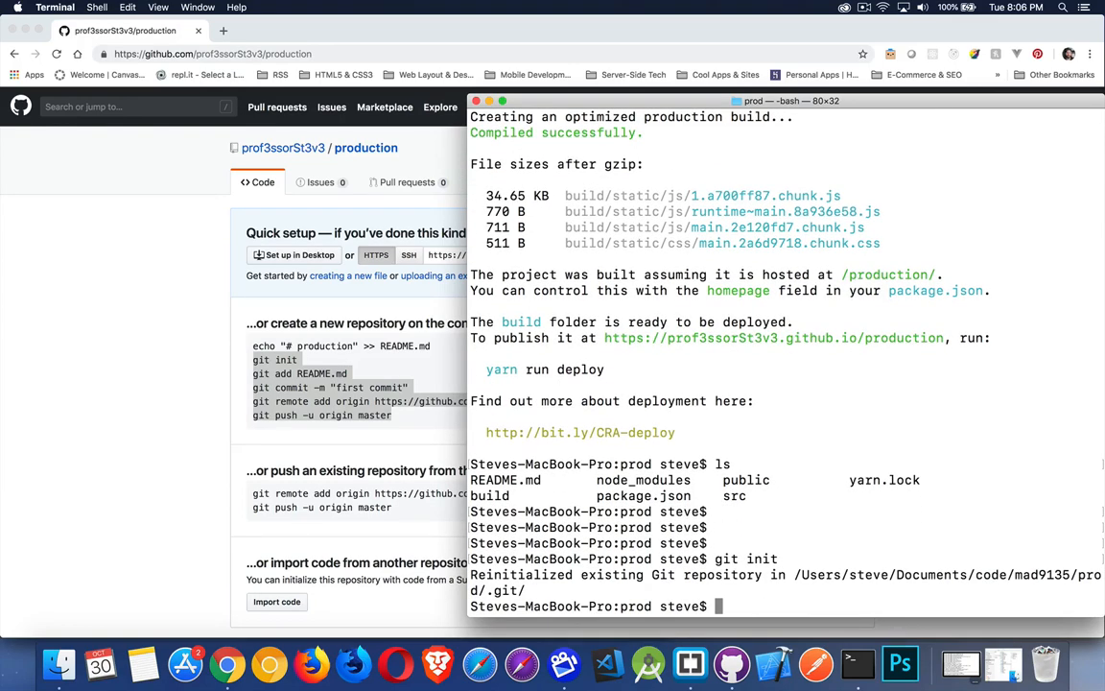
type("g")
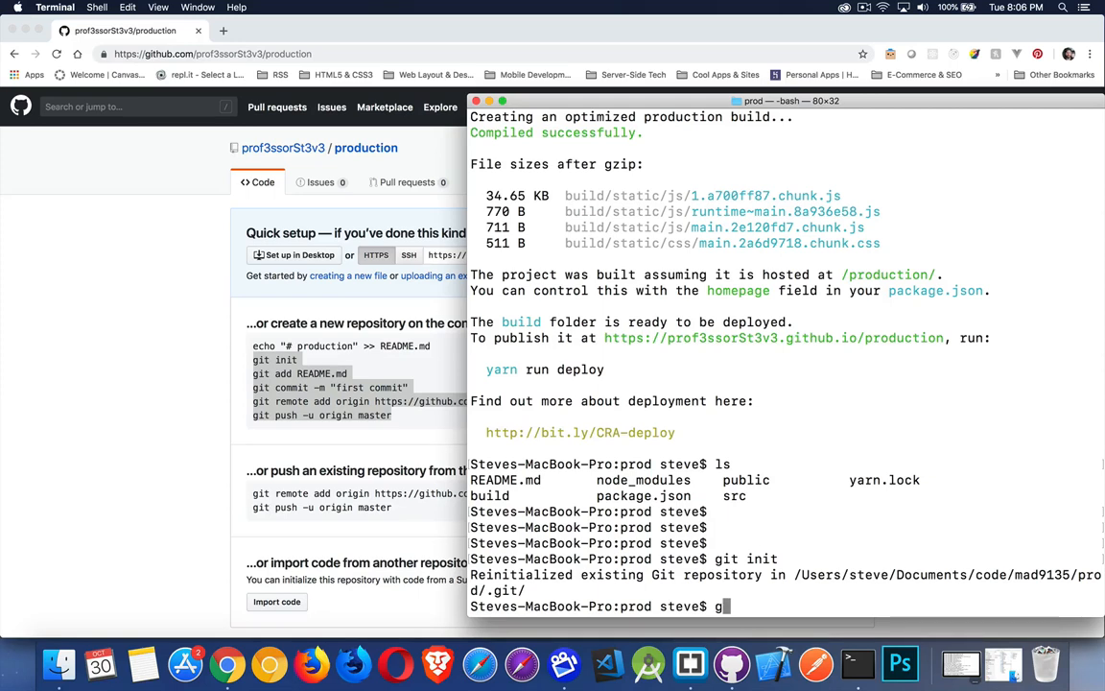
type("it add -")
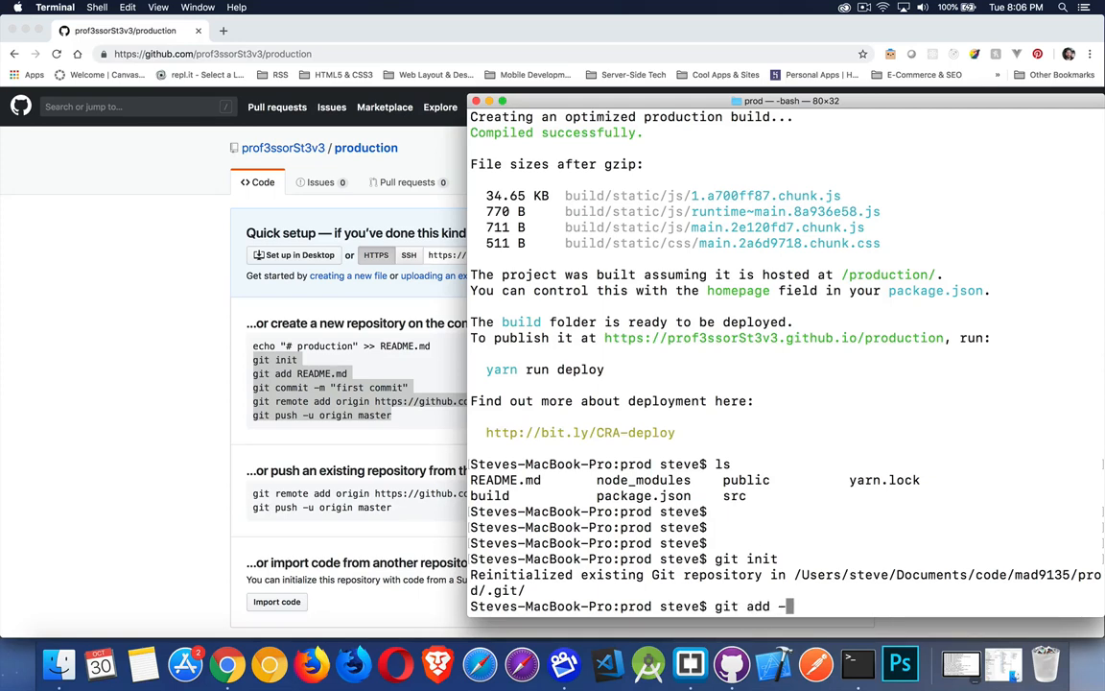
type("A")
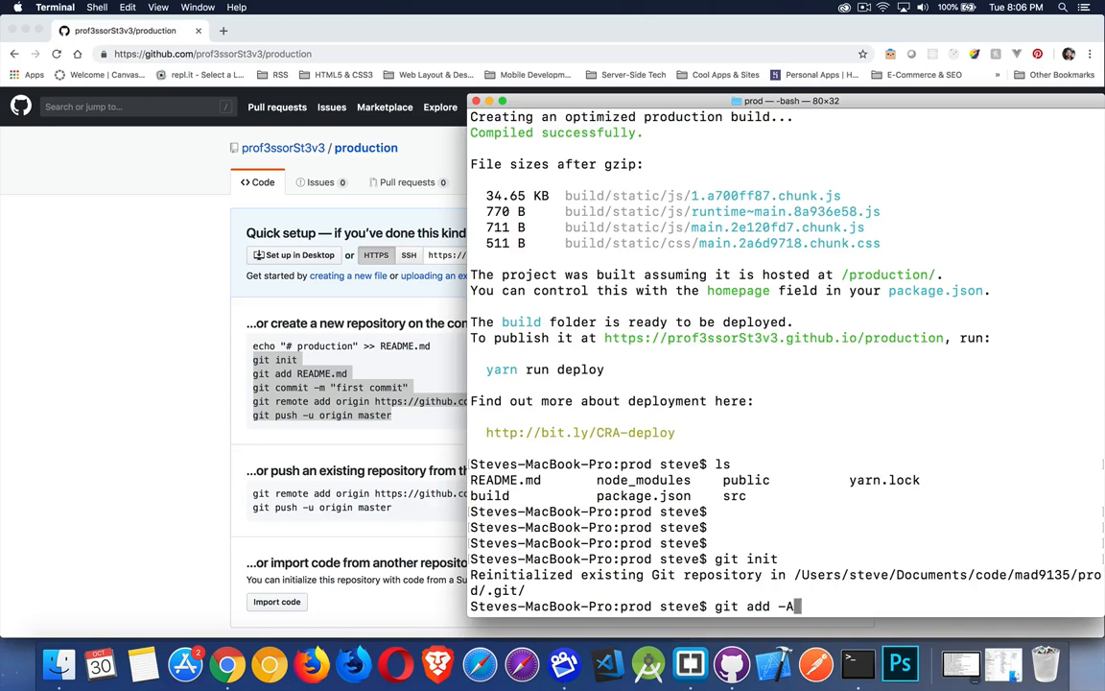
key("Return")
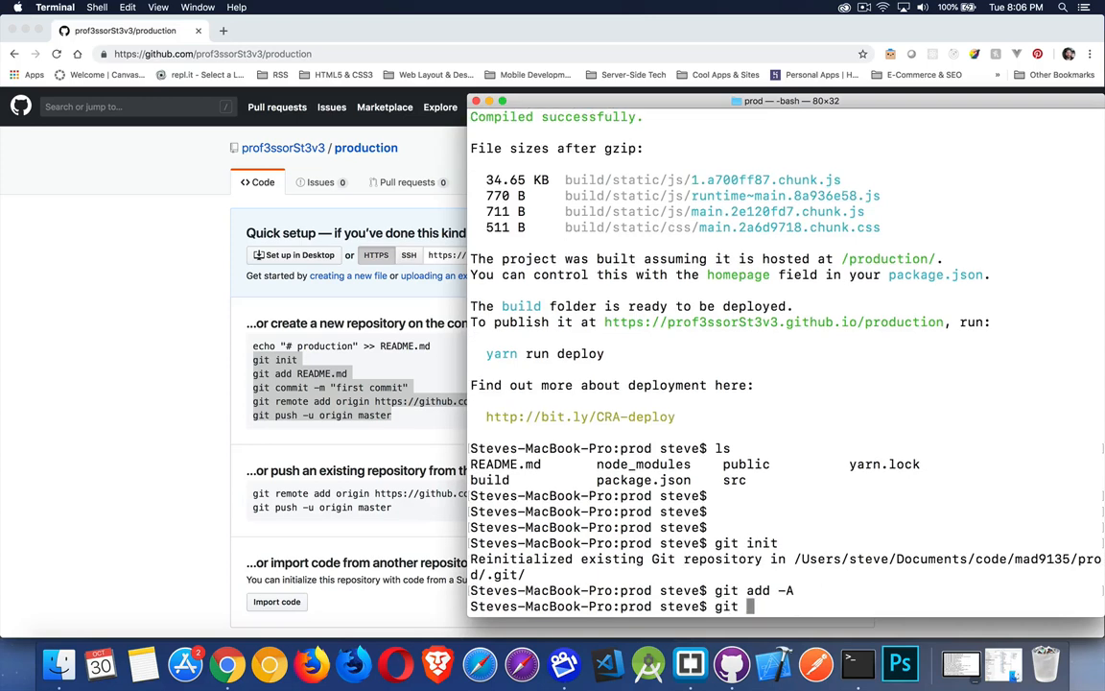
- Commit the staged files with the message "Added React project files"
type("commit -")
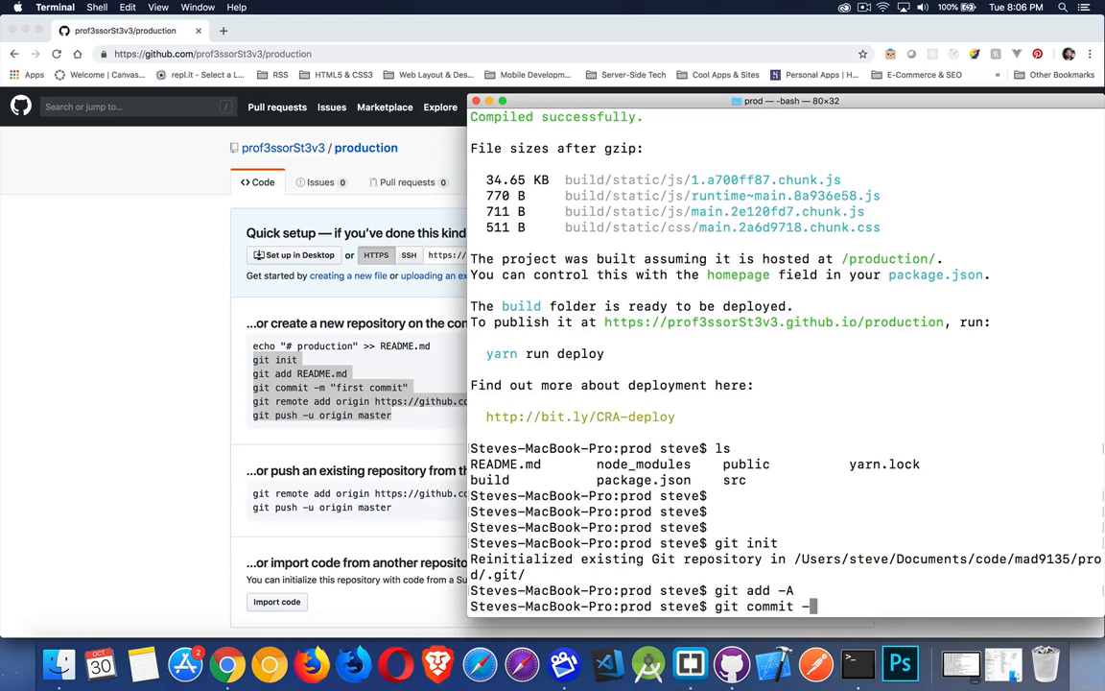
type("m")
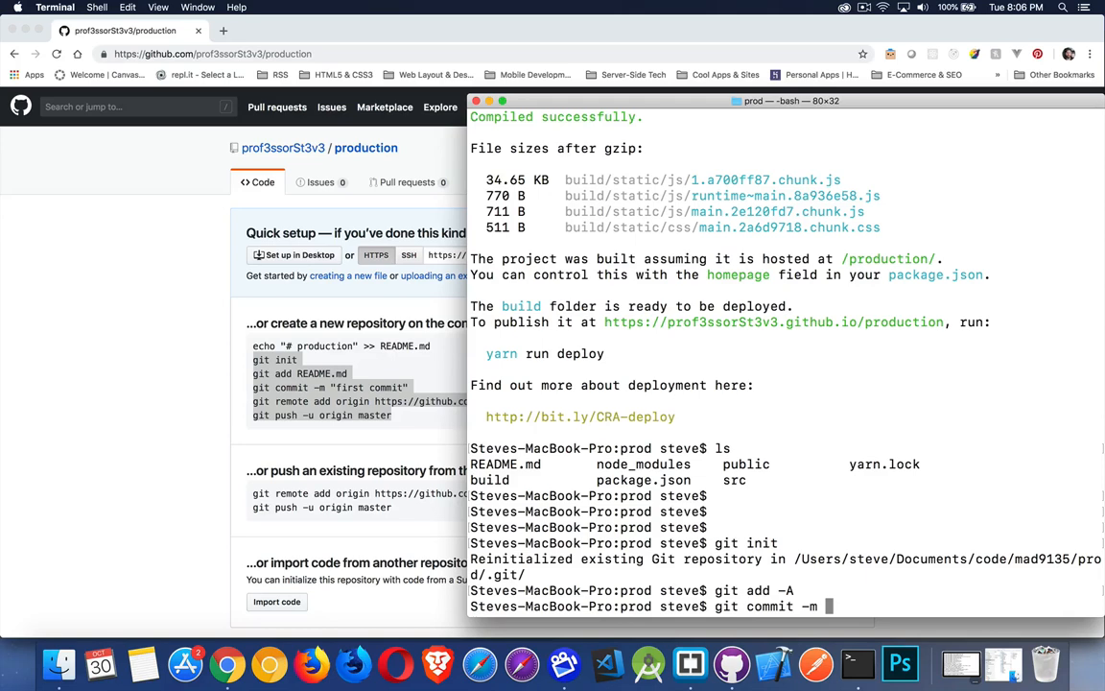
type("\"")
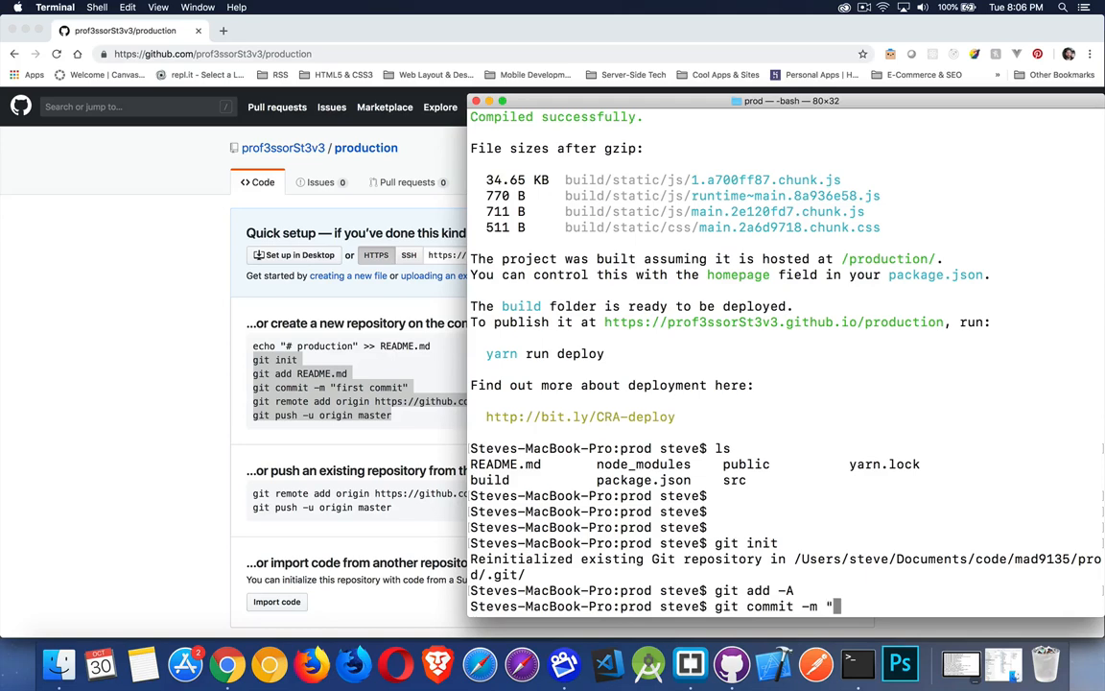
type("Added React projec")
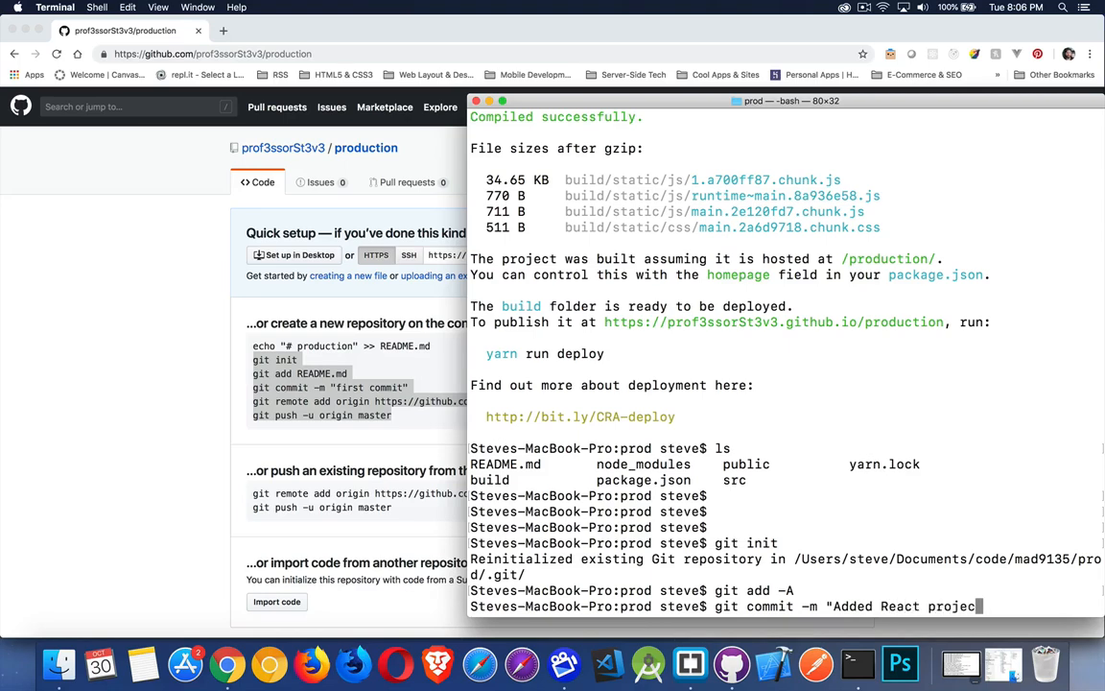
key("Return")
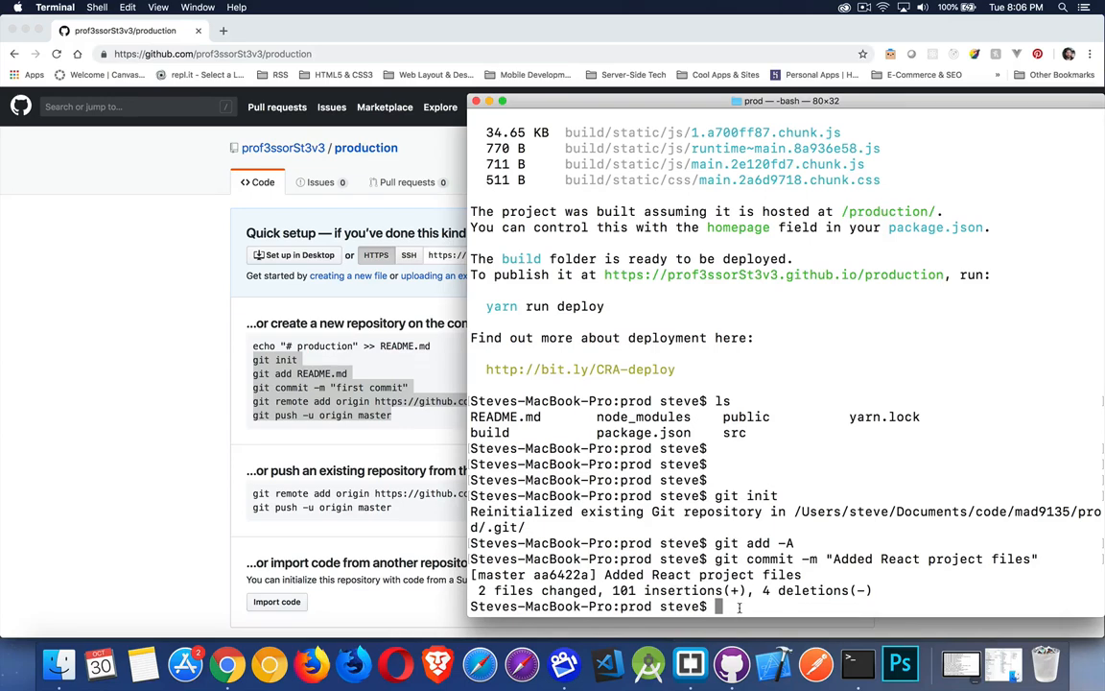
- Add the production repository's .git URL from GitHub as the origin remote
type("git remote")
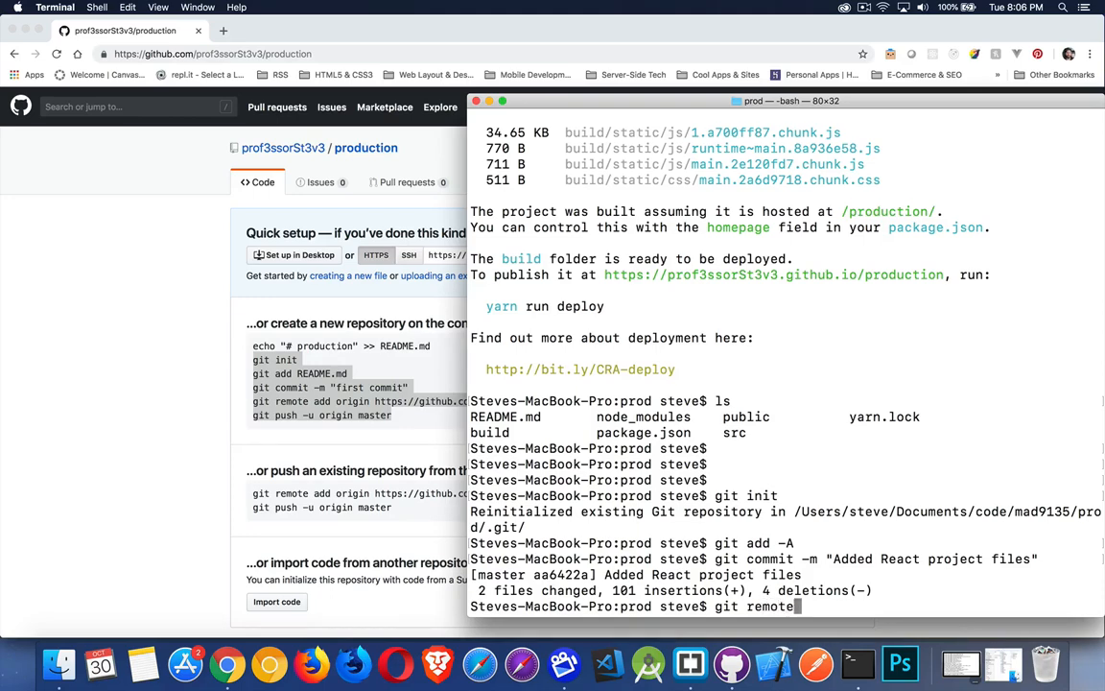
type("add origin")
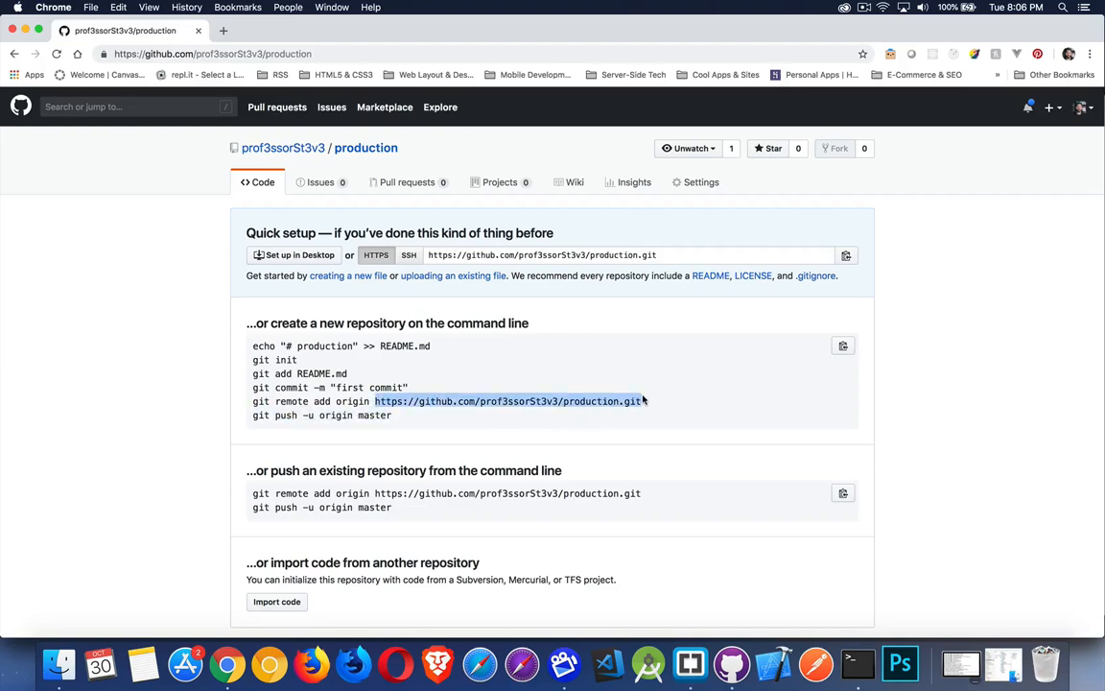
left_click(857, 663)
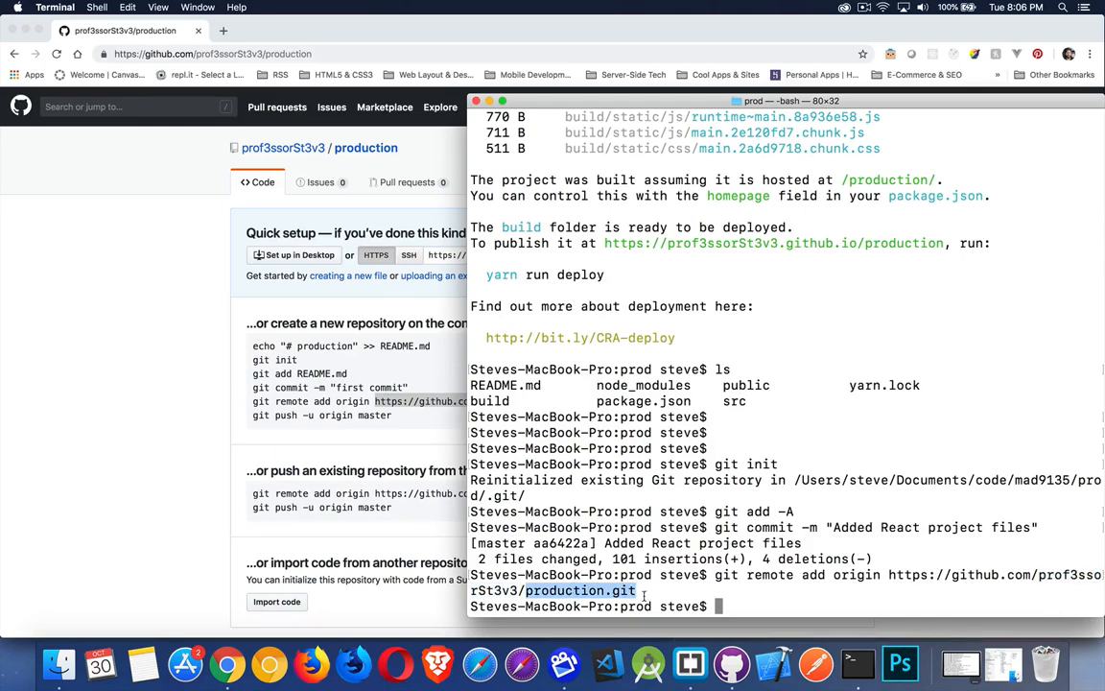
mouse_move(786, 583)
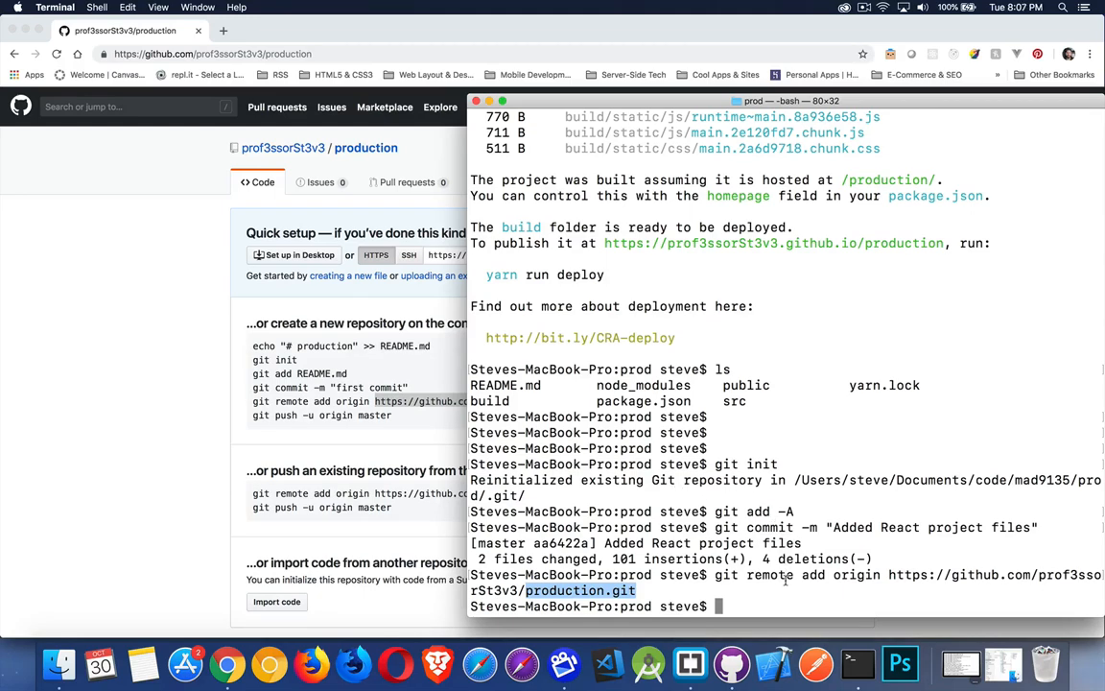
mouse_move(439, 456)
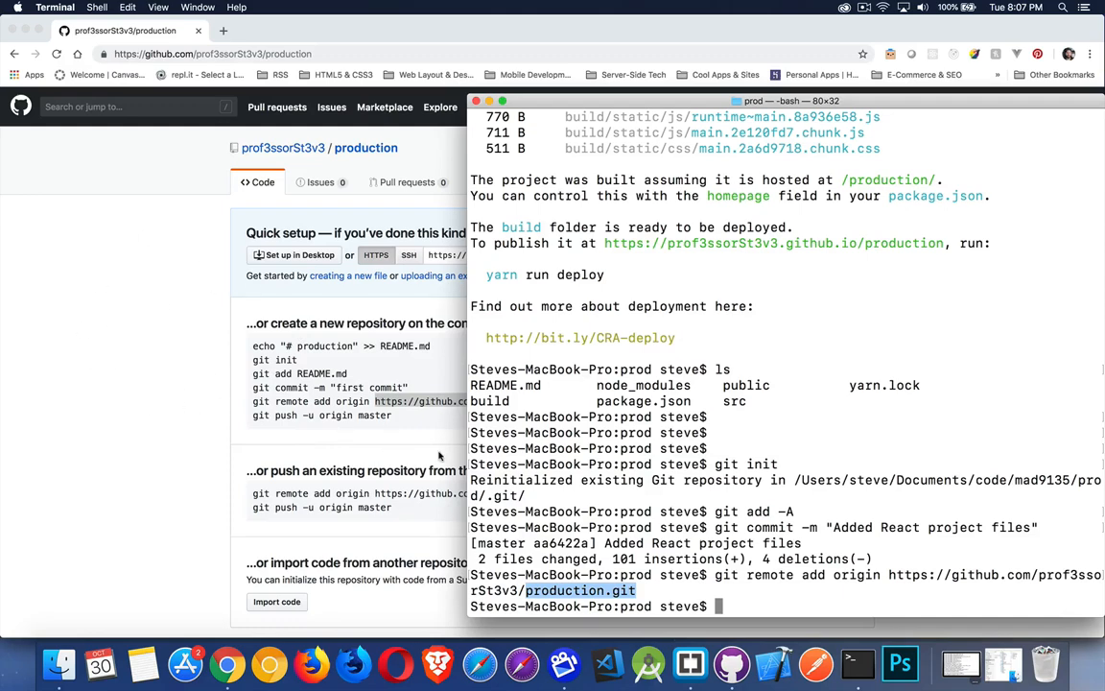
- Enter git push -u origin master to push the master branch to GitHub
type("git")
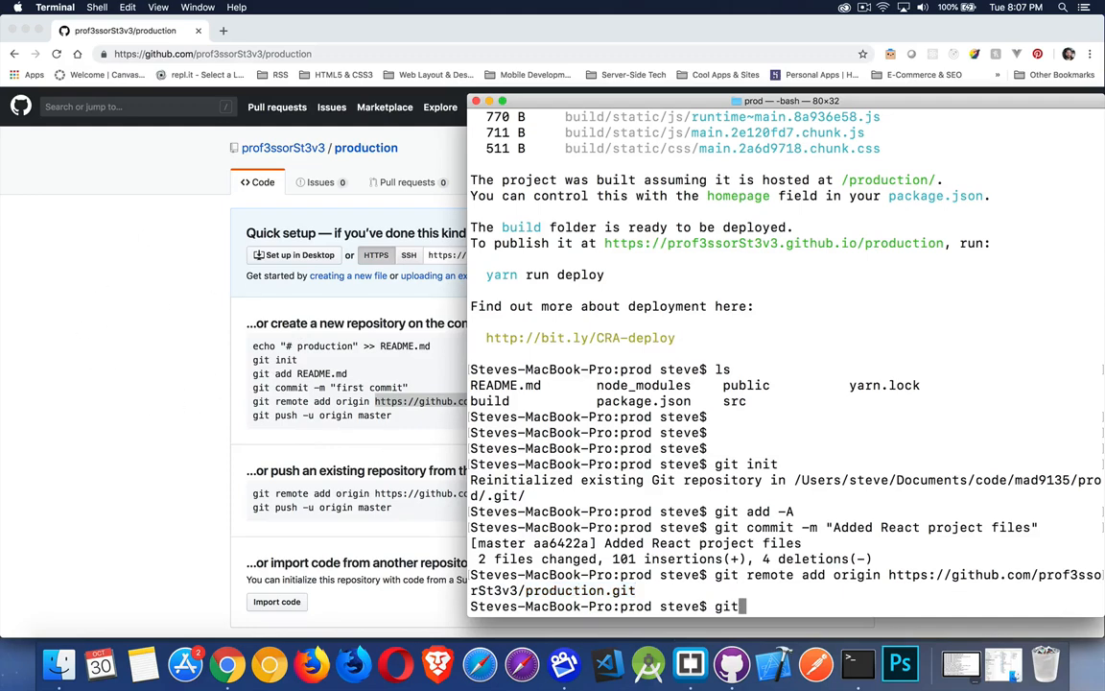
type("push -")
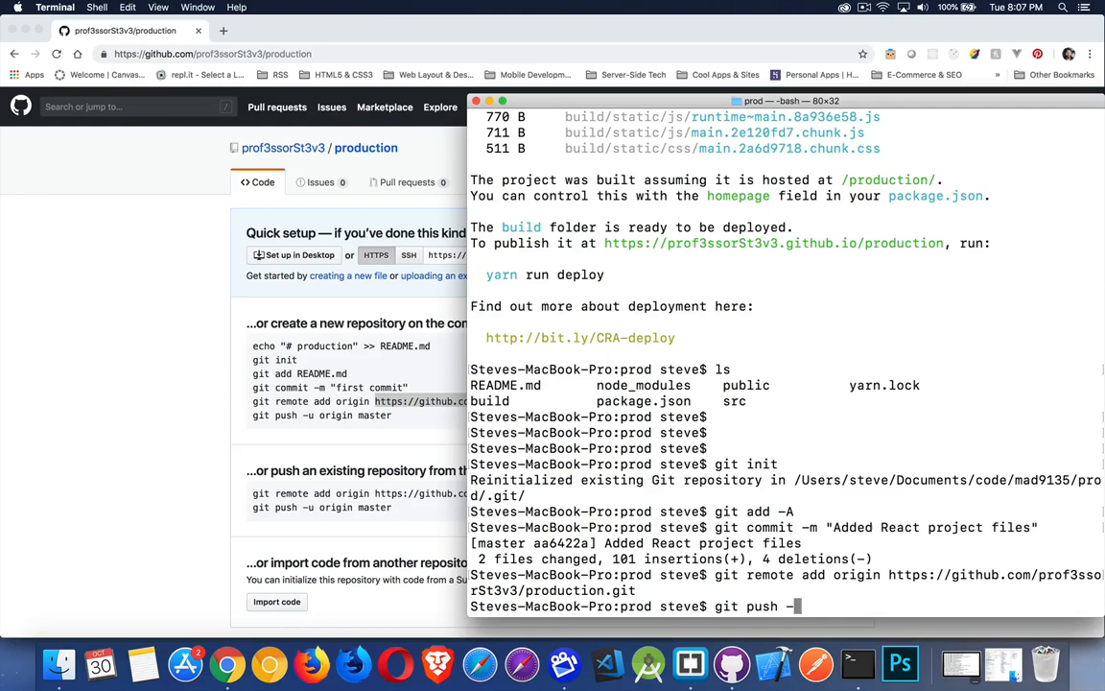
type("u")
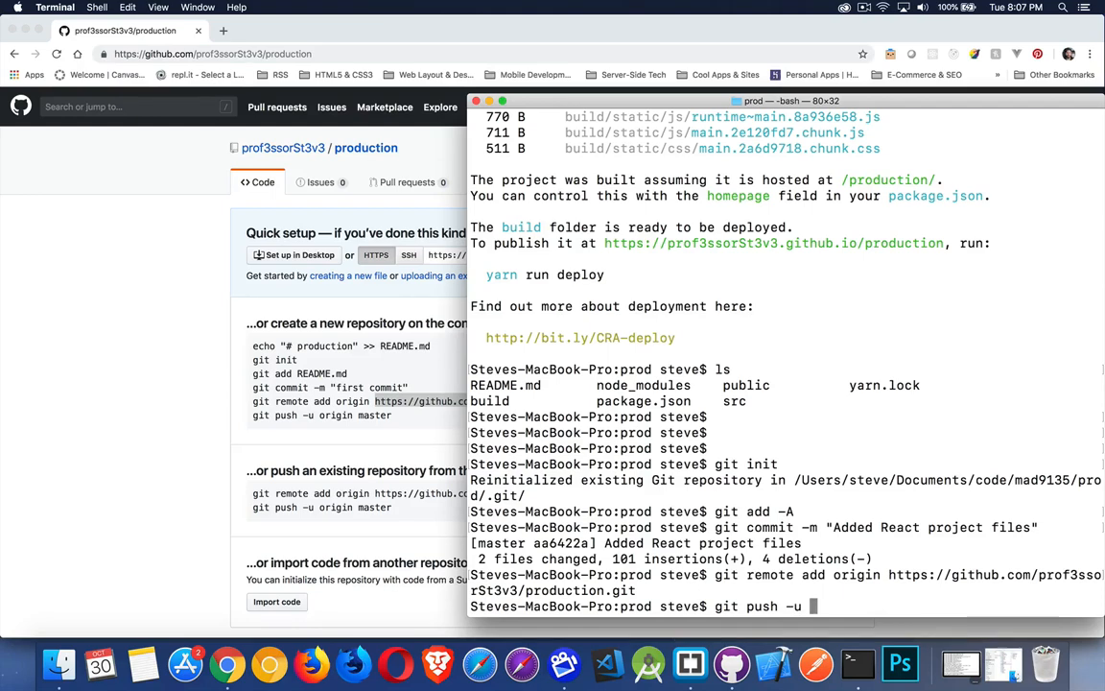
type("orig")
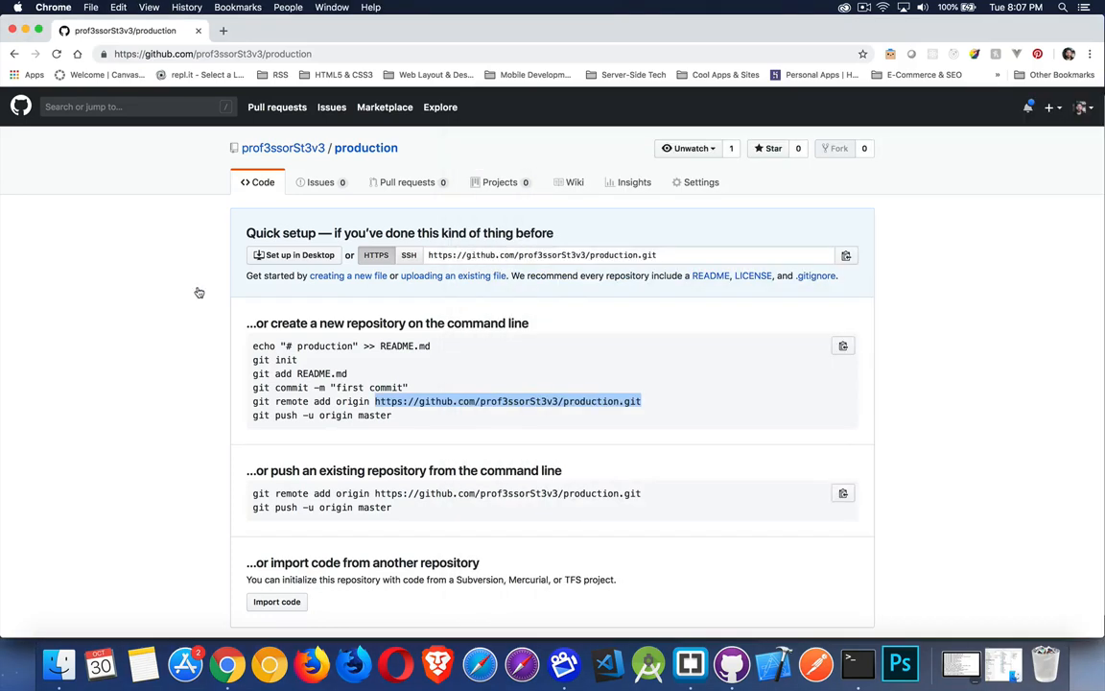
mouse_move(169, 332)
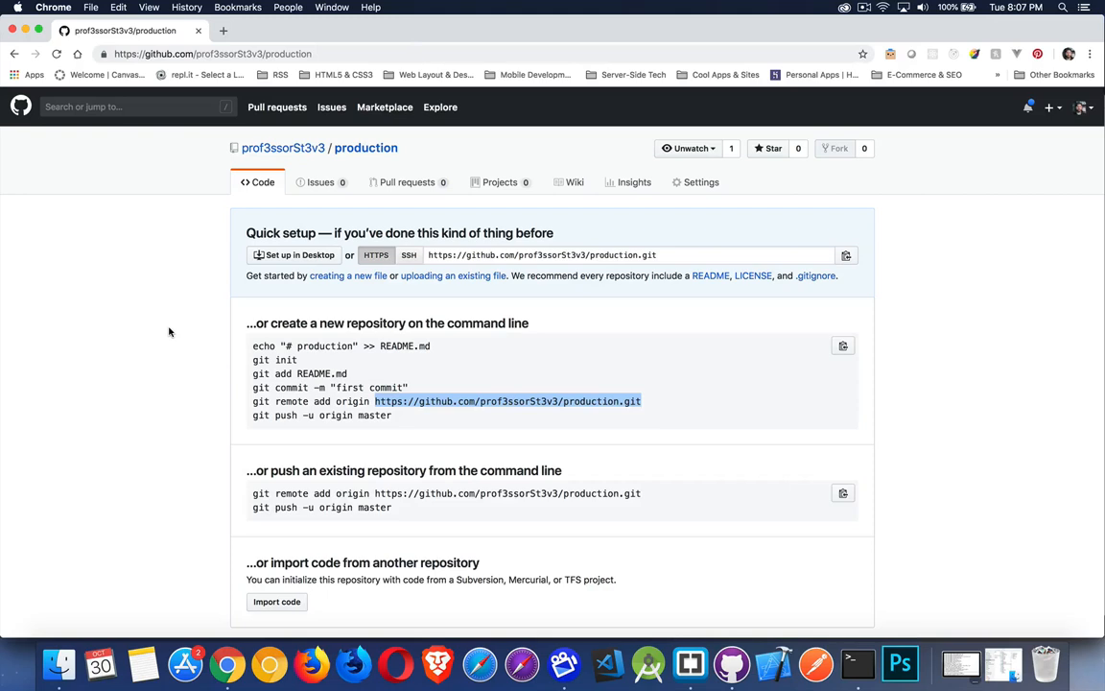
mouse_move(366, 148)
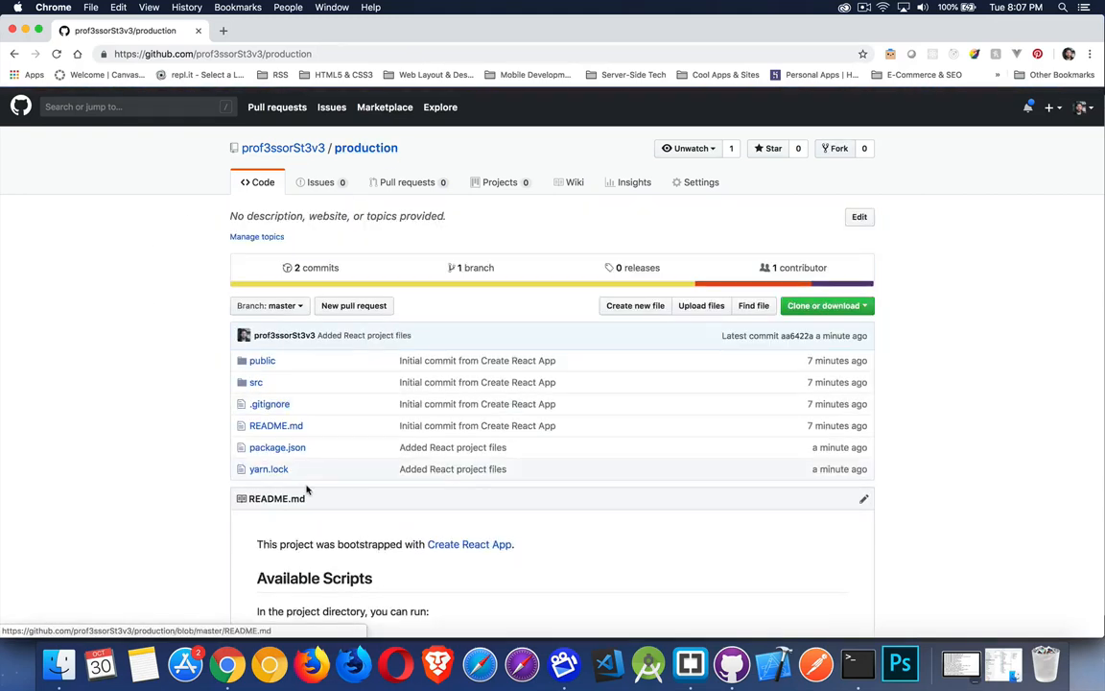
mouse_move(304, 389)
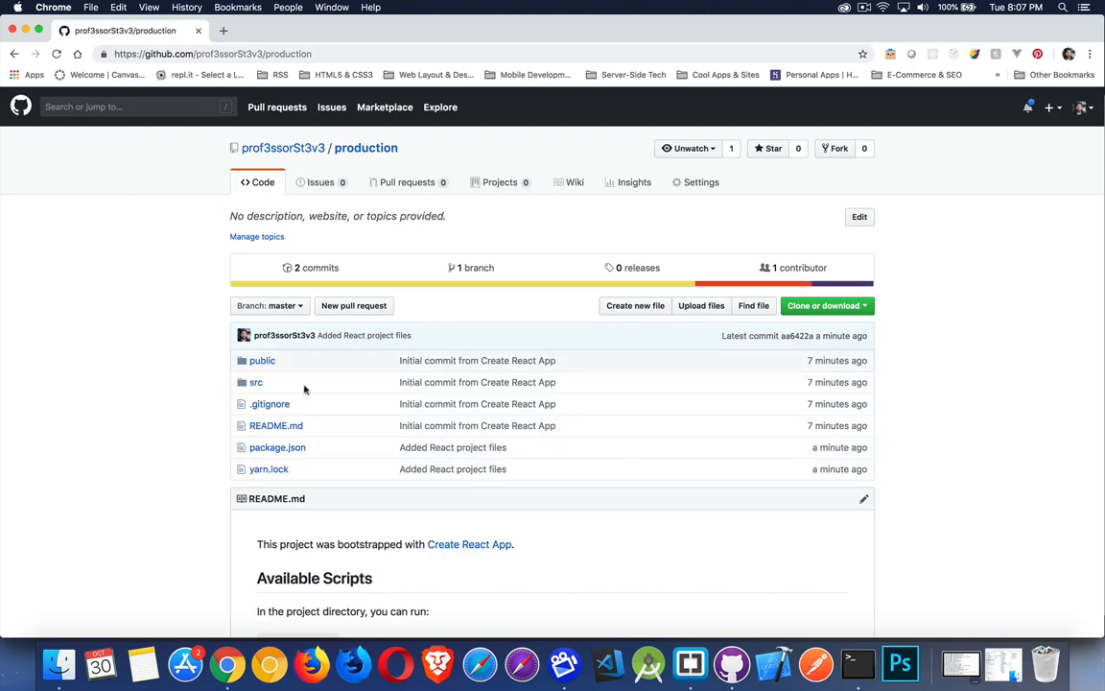
mouse_move(146, 371)
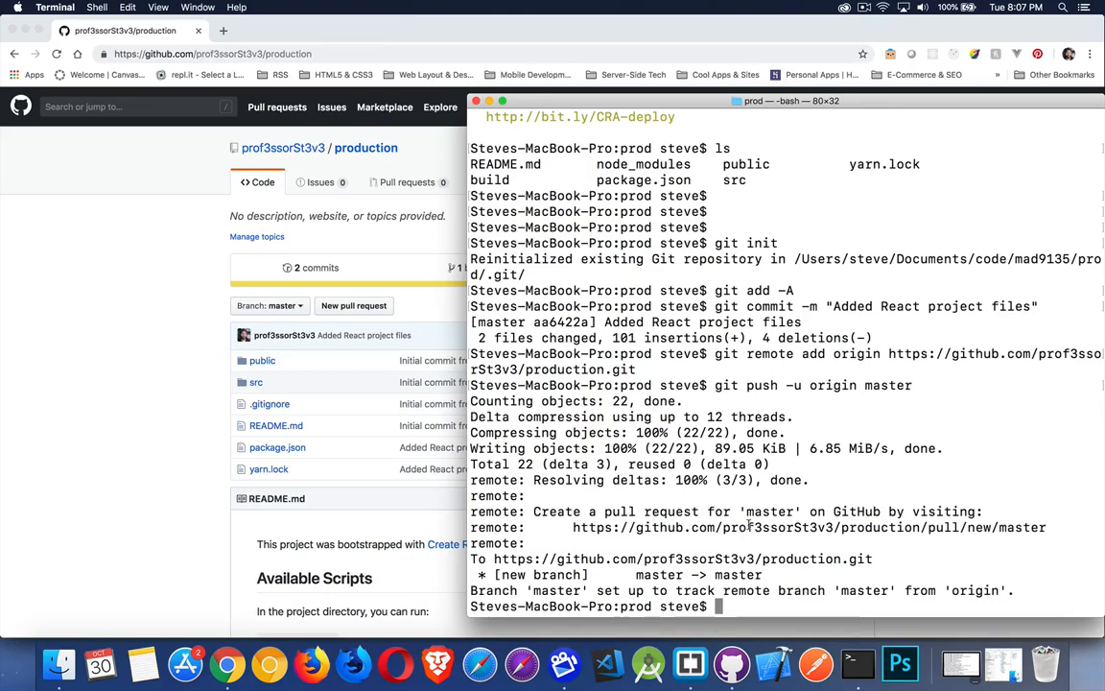
mouse_move(417, 389)
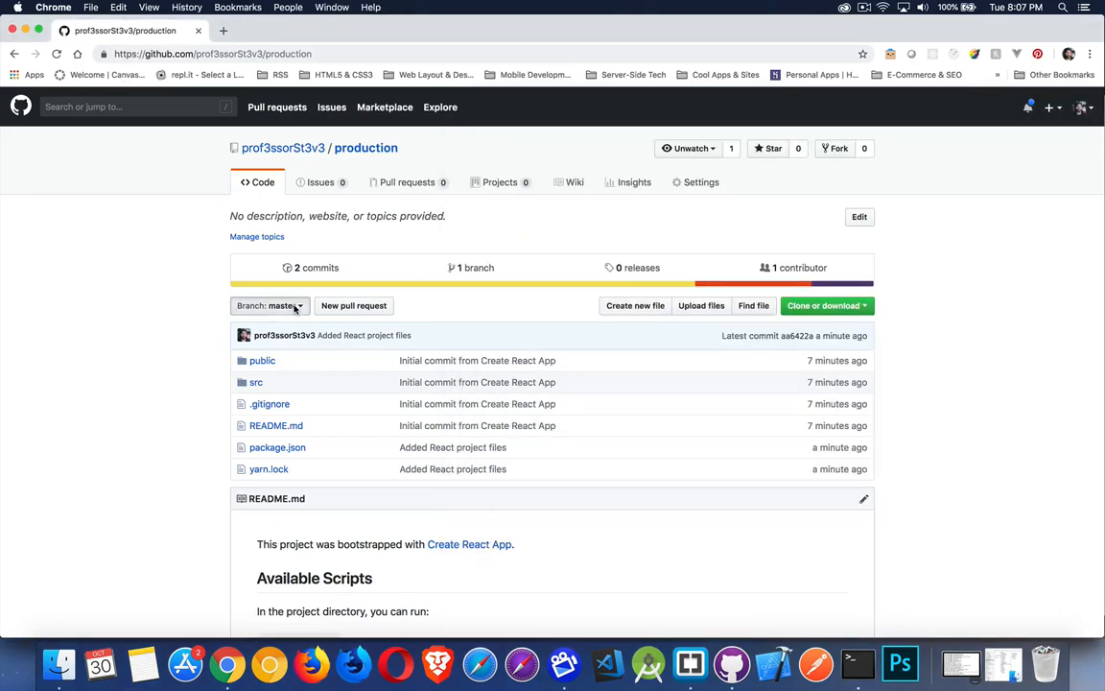
- Refresh the production repository page to show the pushed React project files
left_click(270, 305)
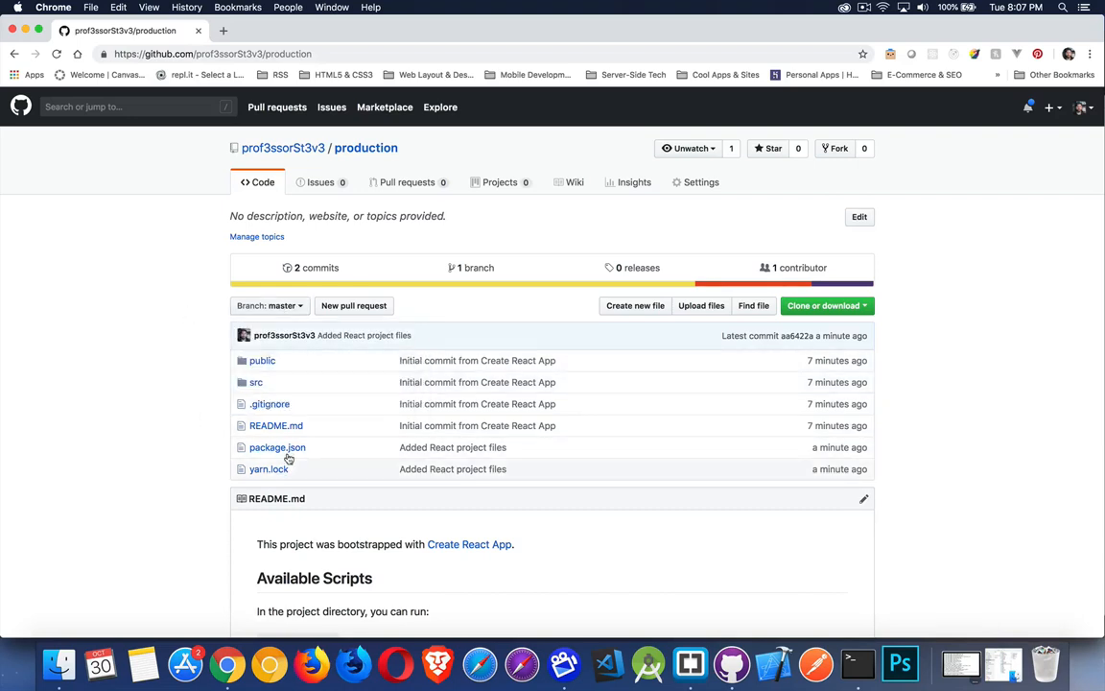
left_click(270, 403)
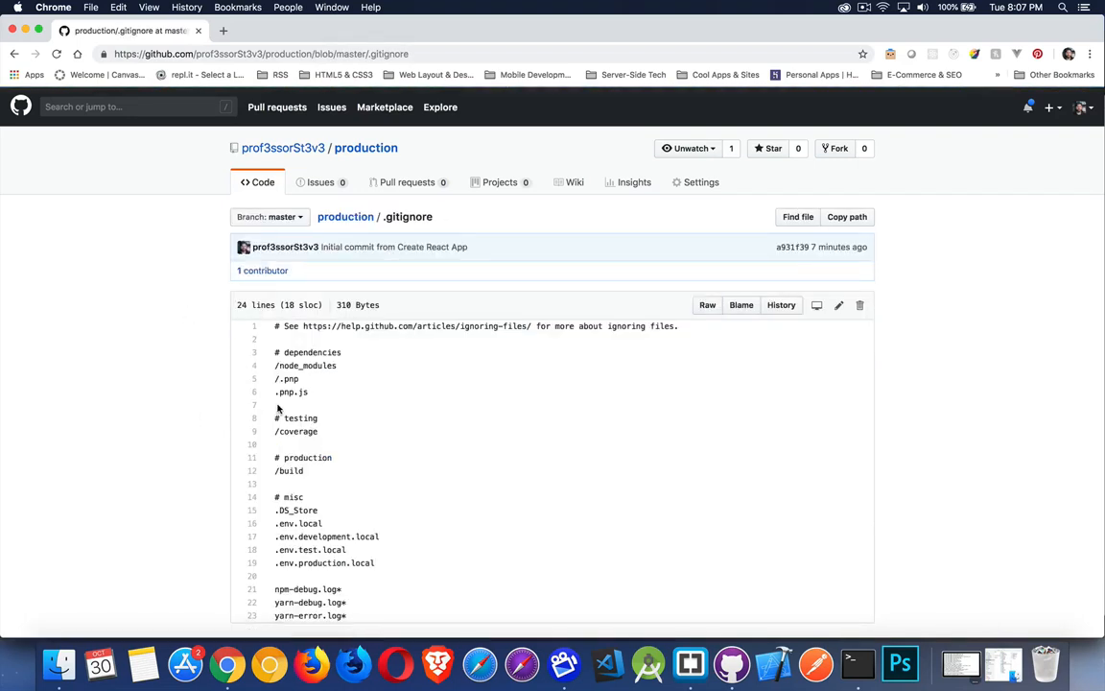
scroll("down", 3)
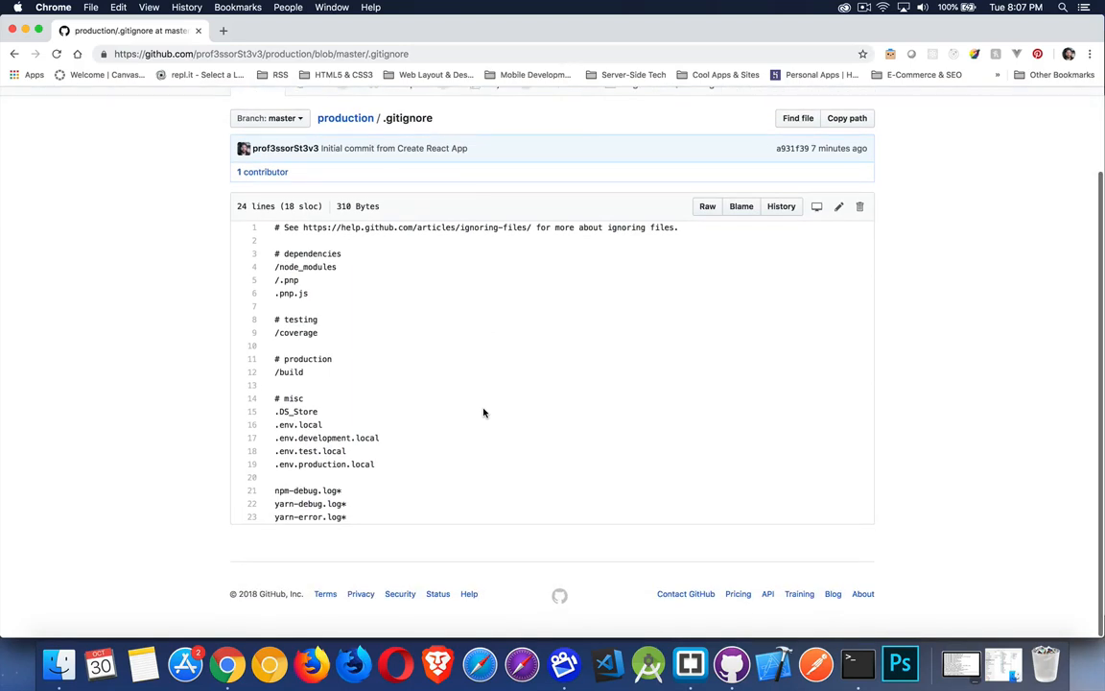
mouse_move(295, 370)
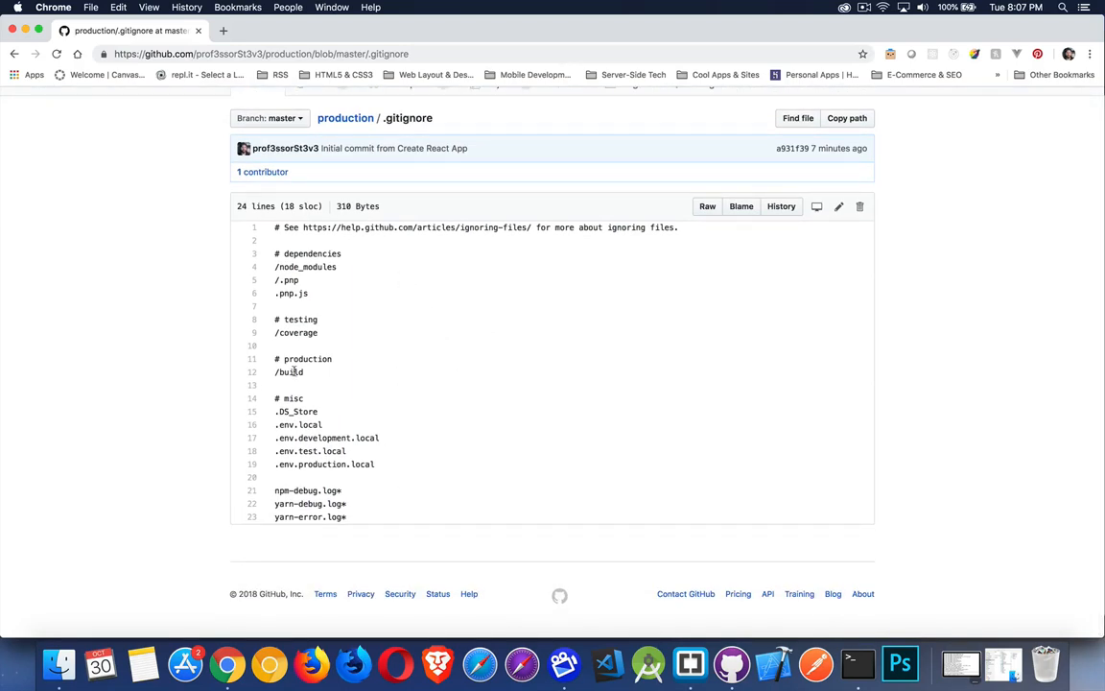
double_click(289, 372)
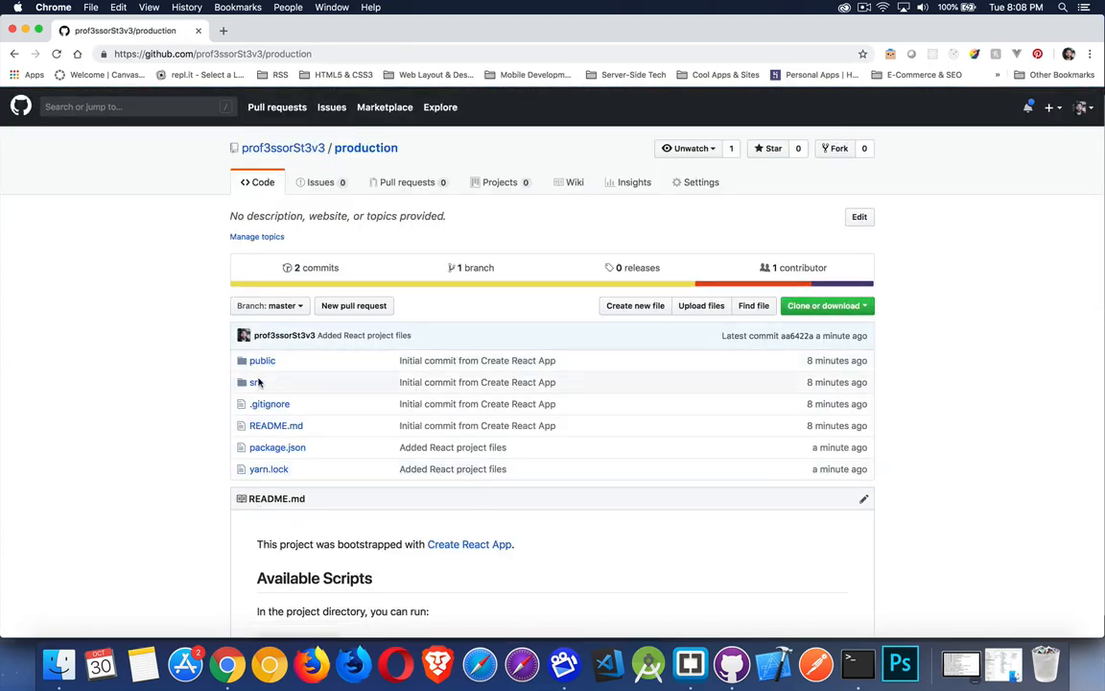
mouse_move(256, 382)
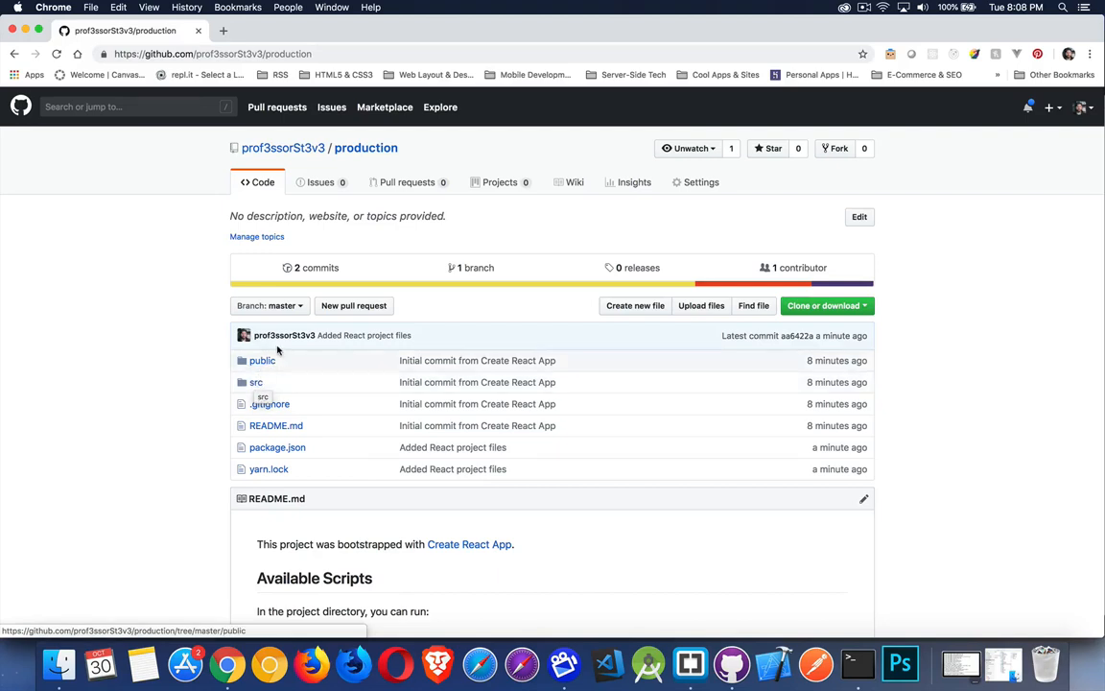
- Enter gh-pages in the Branch: master dropdown and create that branch from master
left_click(269, 305)
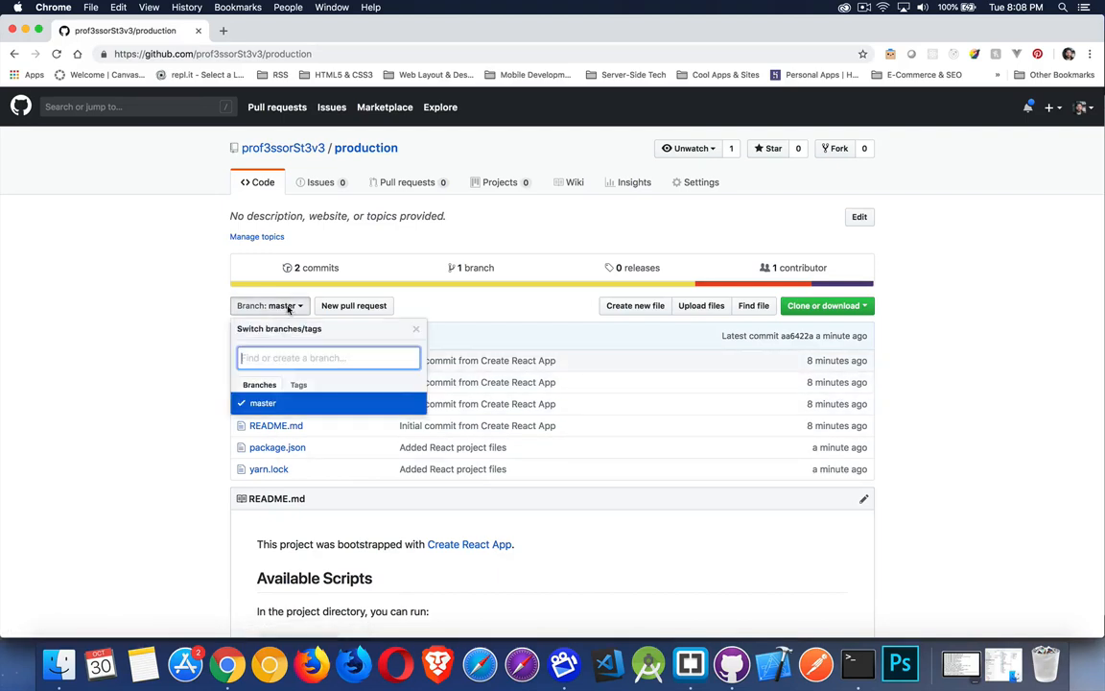
mouse_move(282, 357)
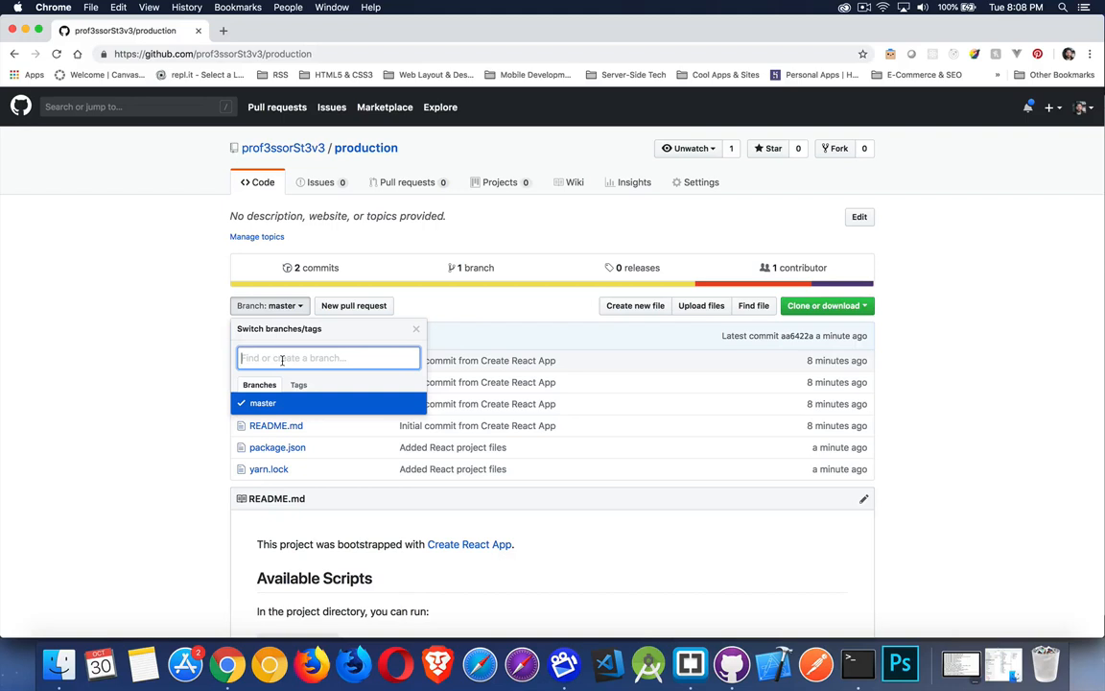
type("gh-")
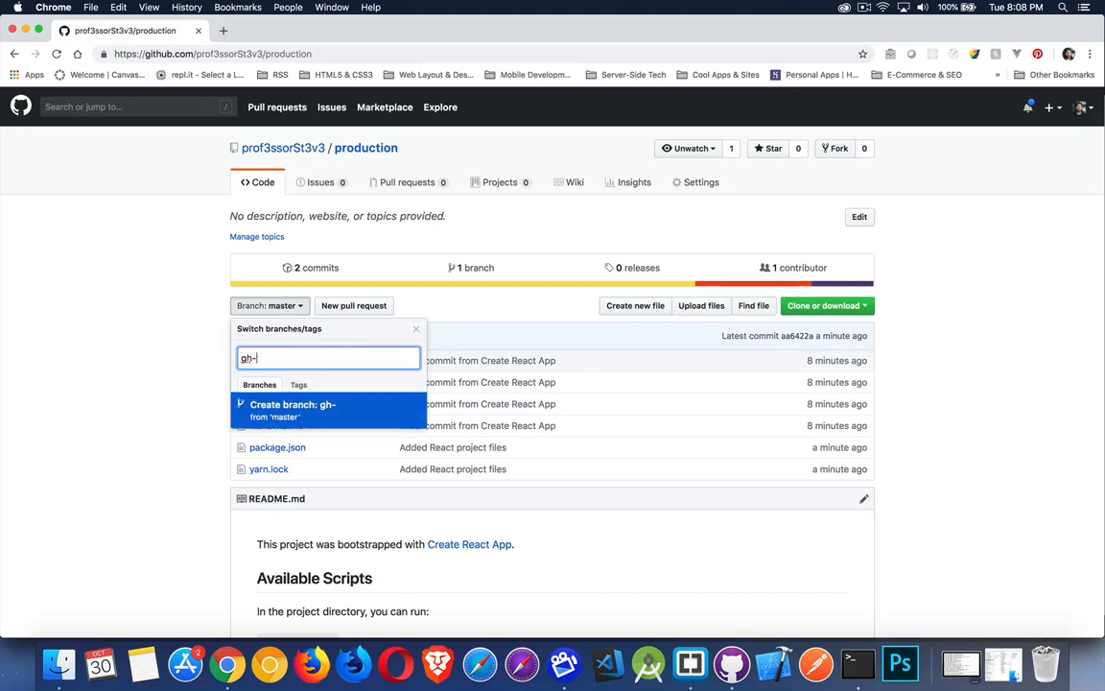
type("pages")
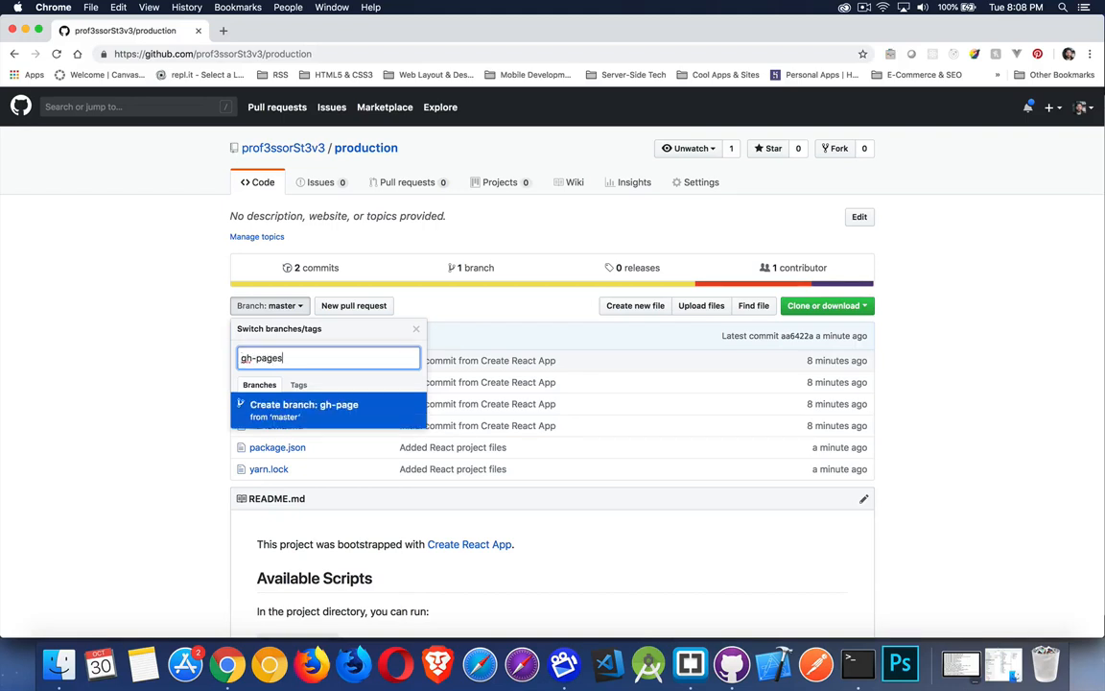
type("s")
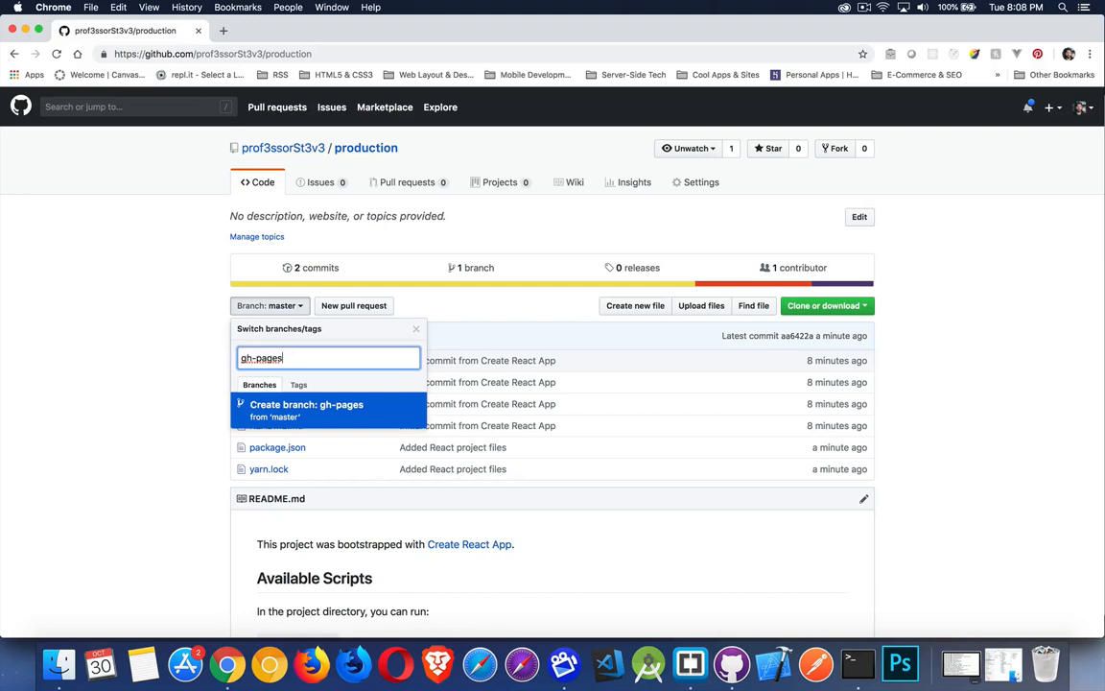
left_click(308, 404)
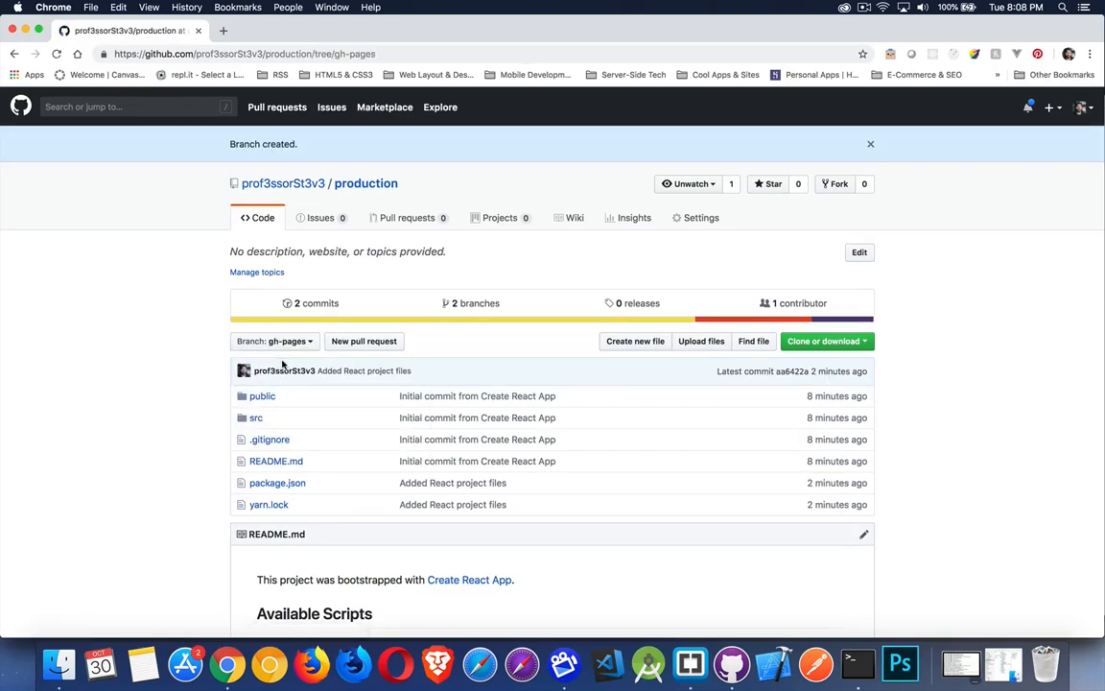
mouse_move(701, 218)
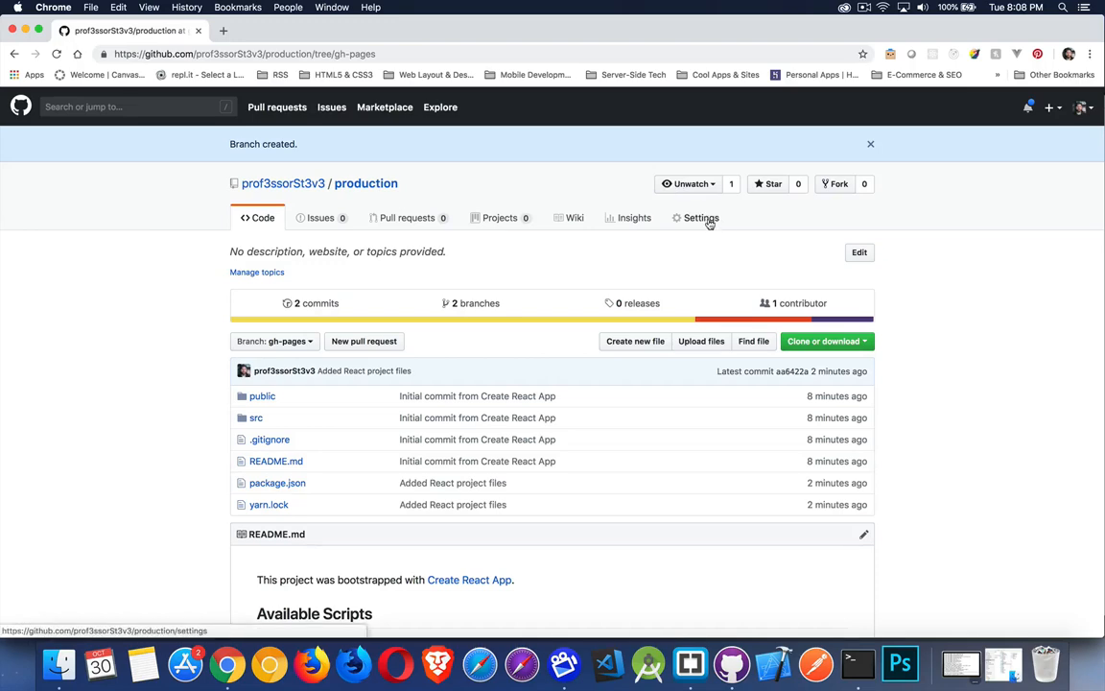
- Copy the GitHub Pages site link from Settings, then return to the Code page
left_click(700, 217)
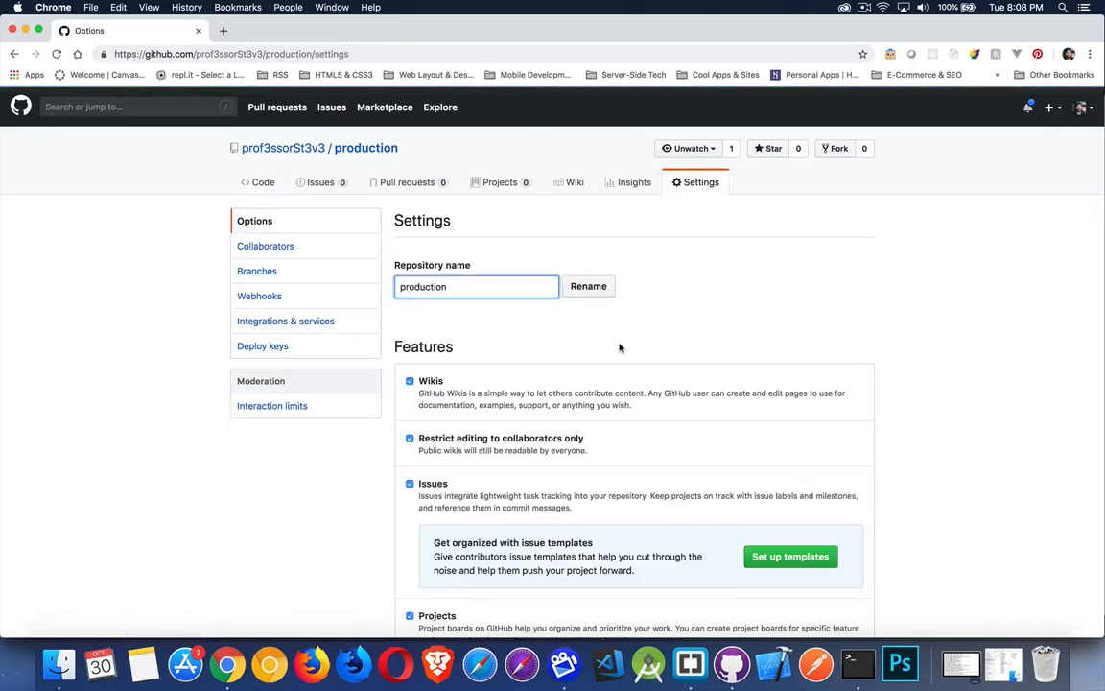
scroll("down", 3)
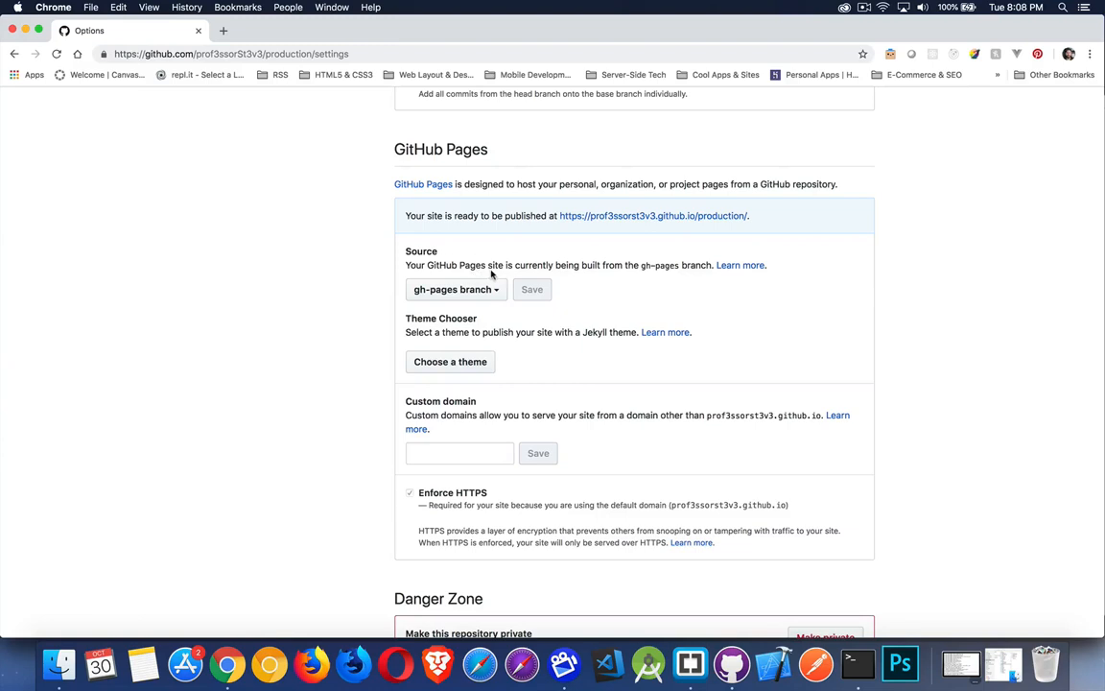
mouse_move(653, 216)
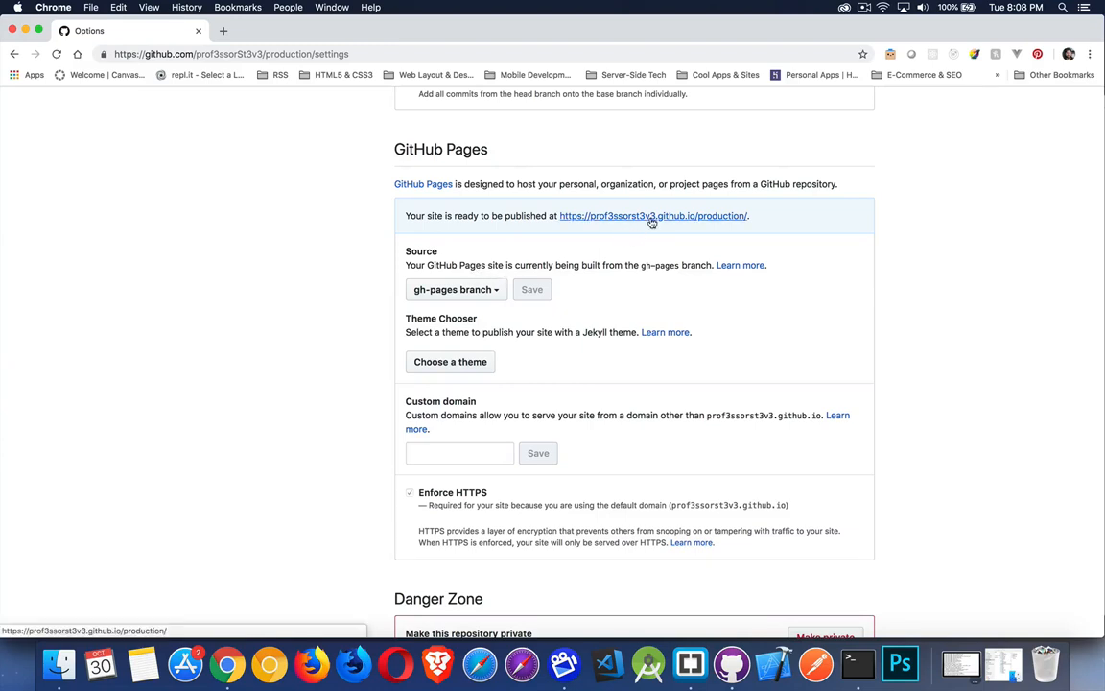
right_click(652, 215)
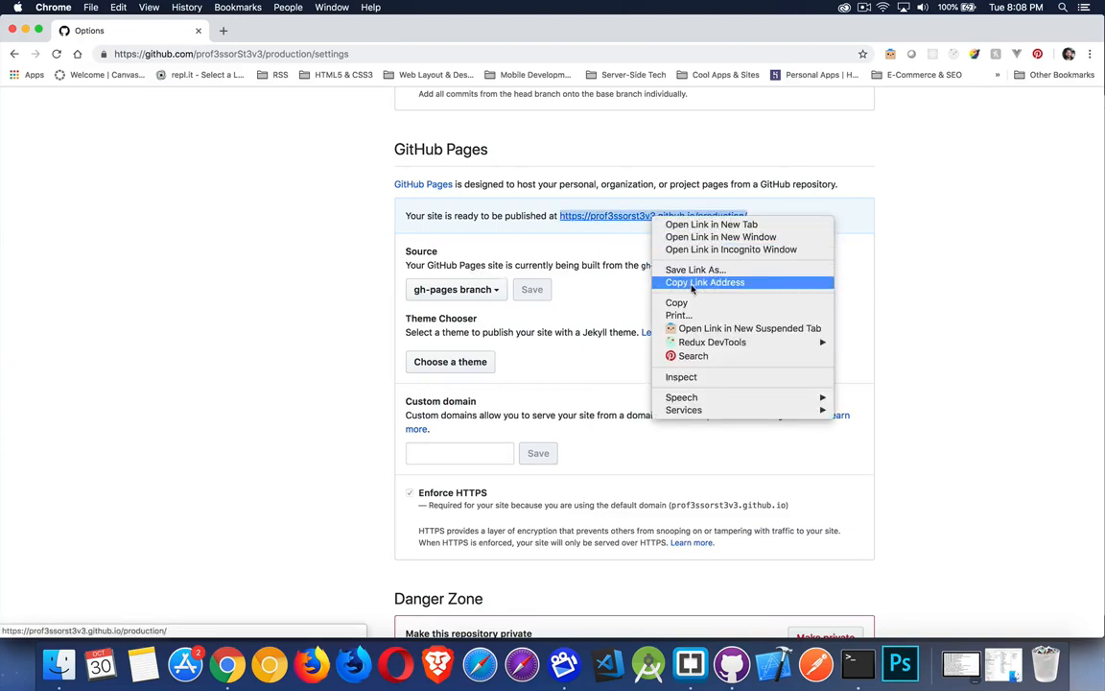
left_click(704, 282)
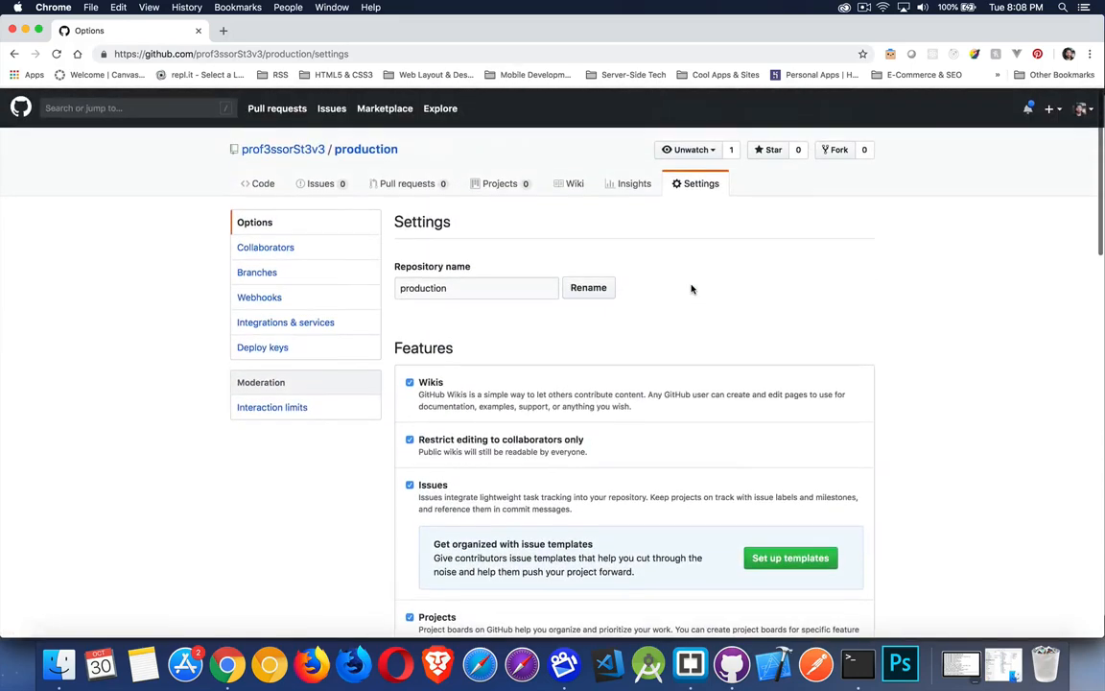
left_click(365, 148)
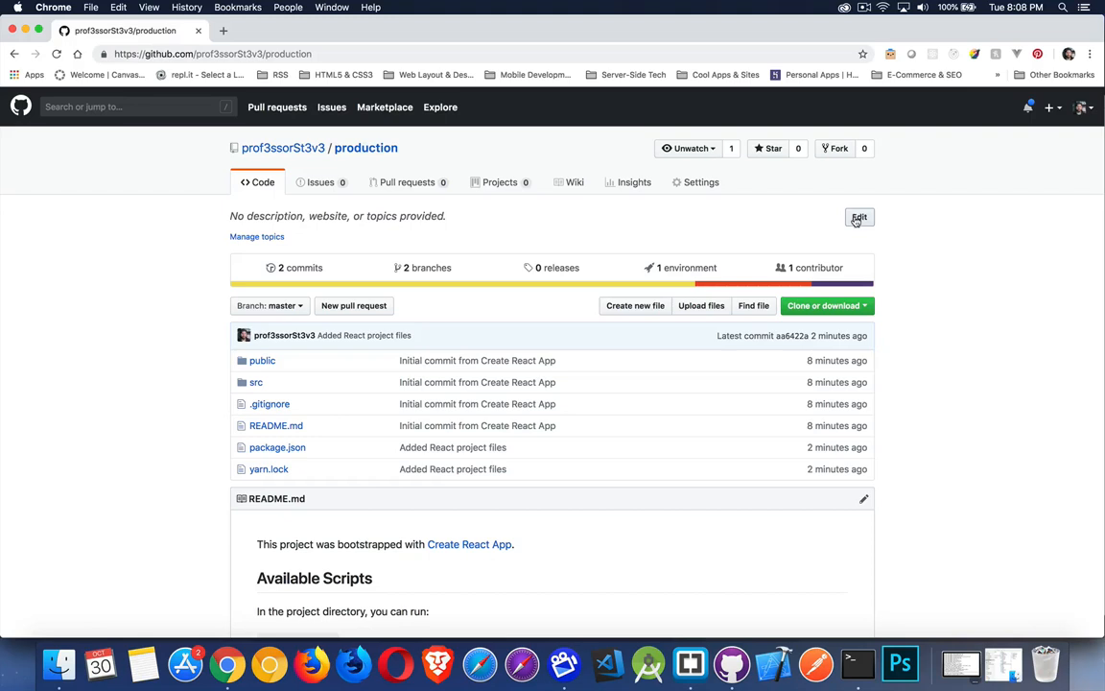
left_click(859, 217)
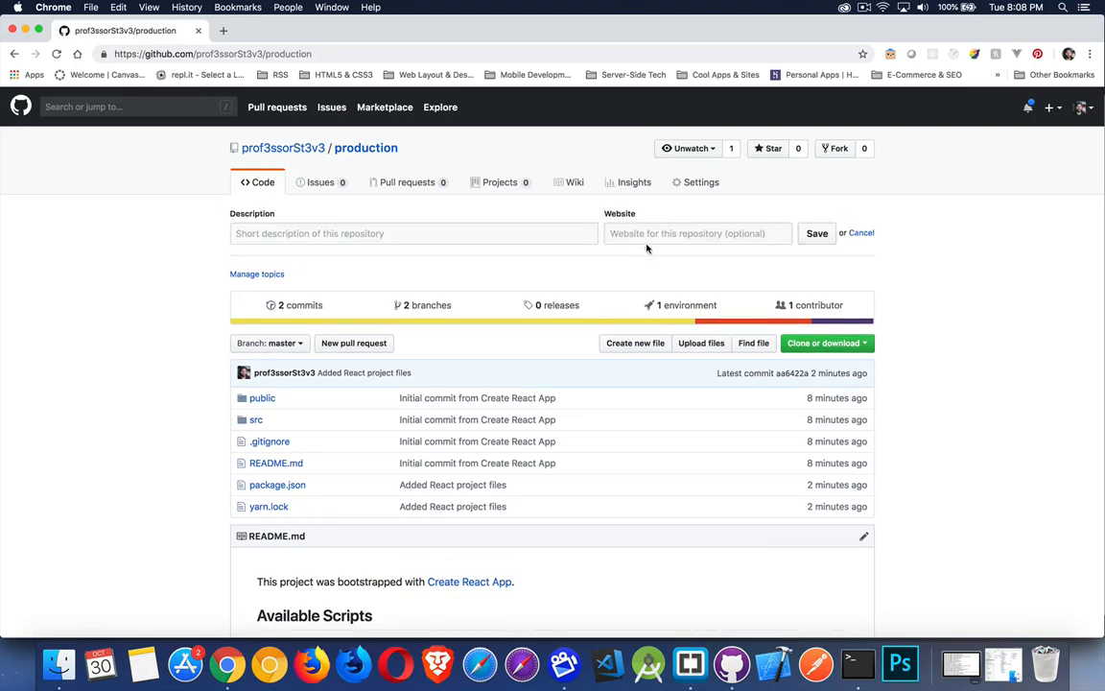
type("https://prof3ssorSt3v3.github.io/production/")
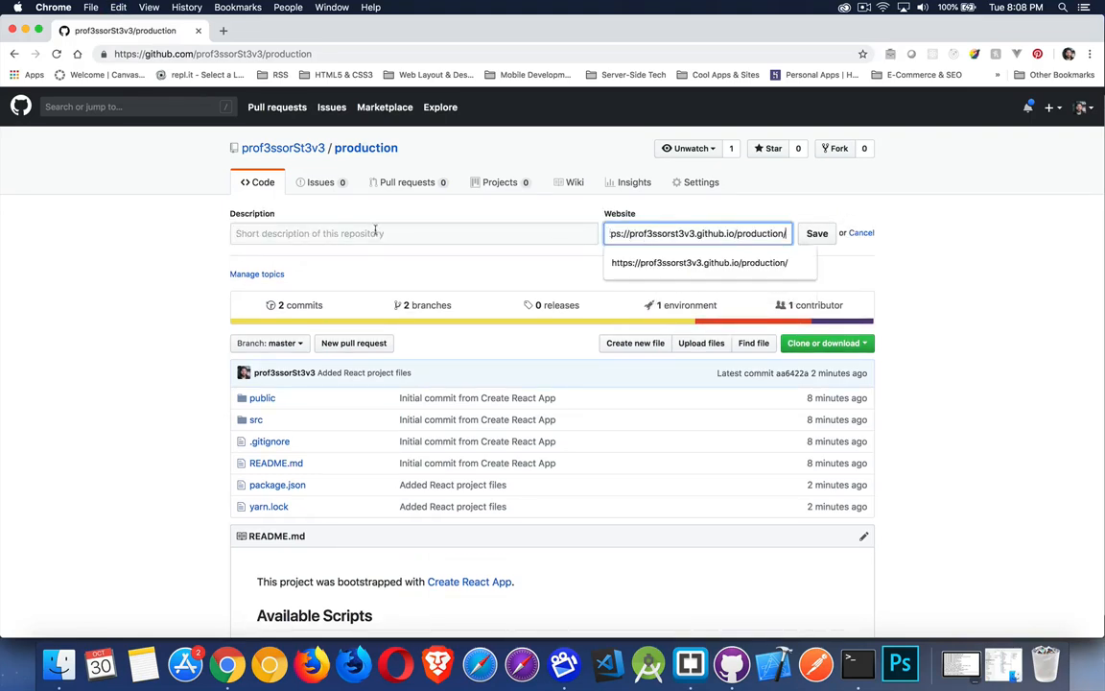
type("URL f")
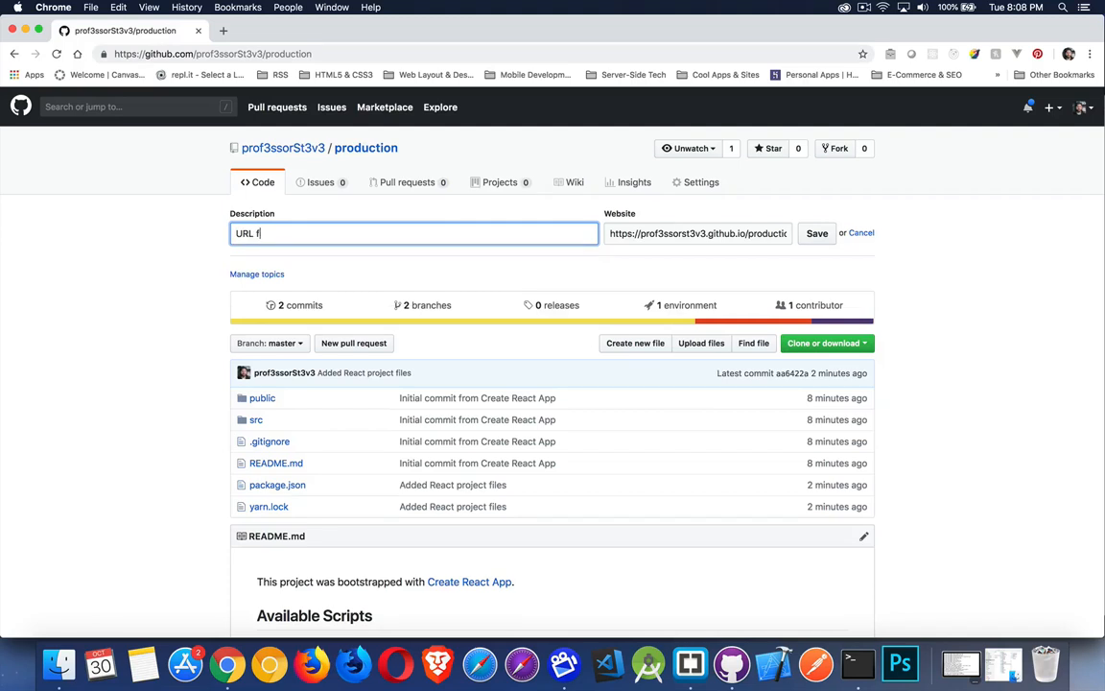
type("or sample React")
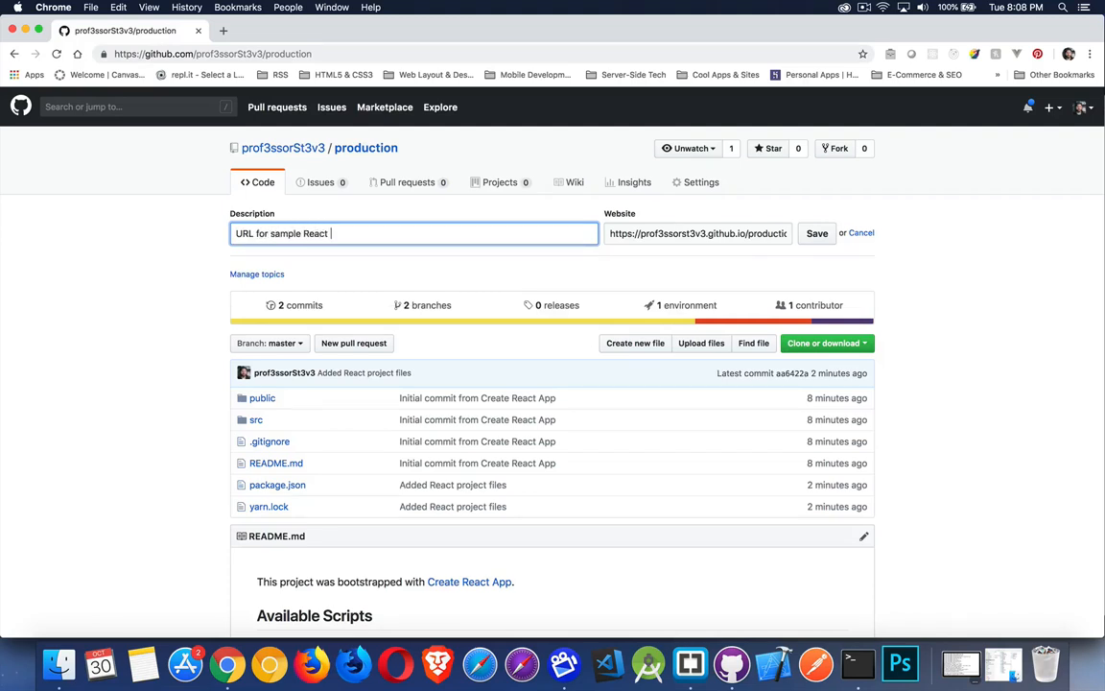
type("project")
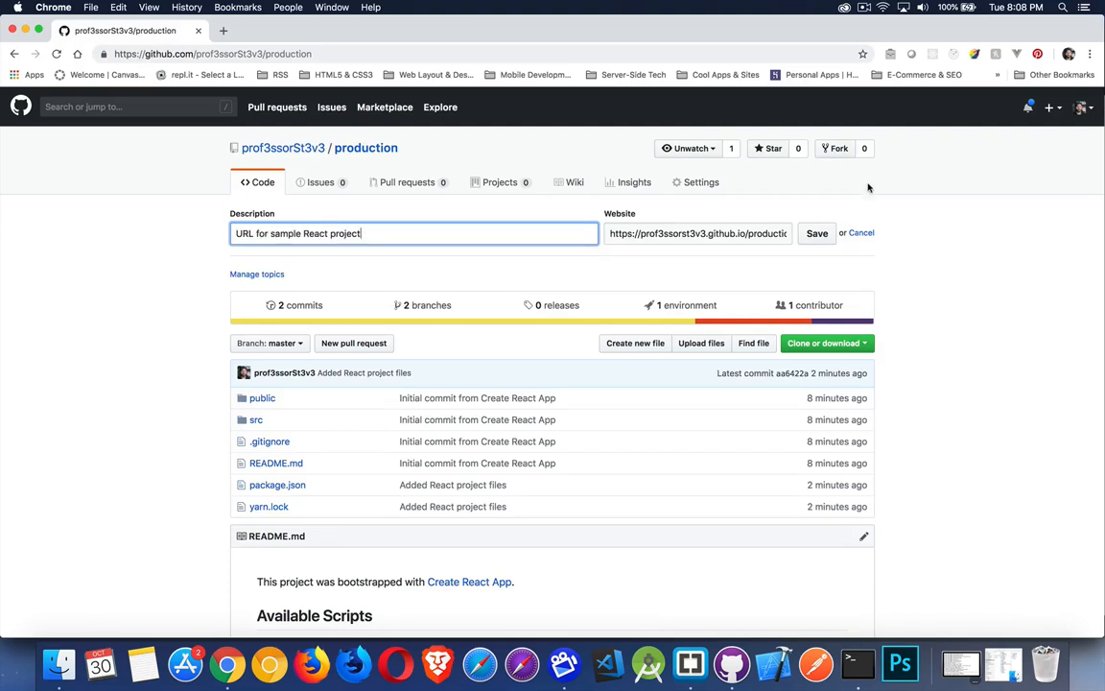
left_click(816, 233)
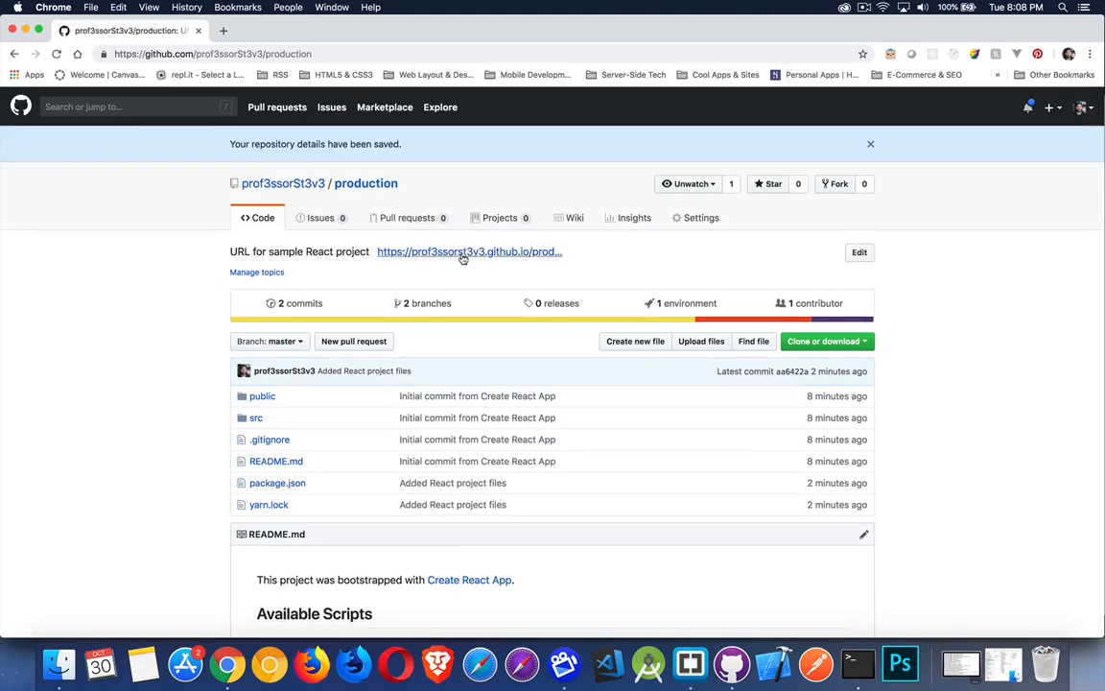
- Open the prof3ssorSt3v3.github.io/production website link in a new tab
right_click(470, 252)
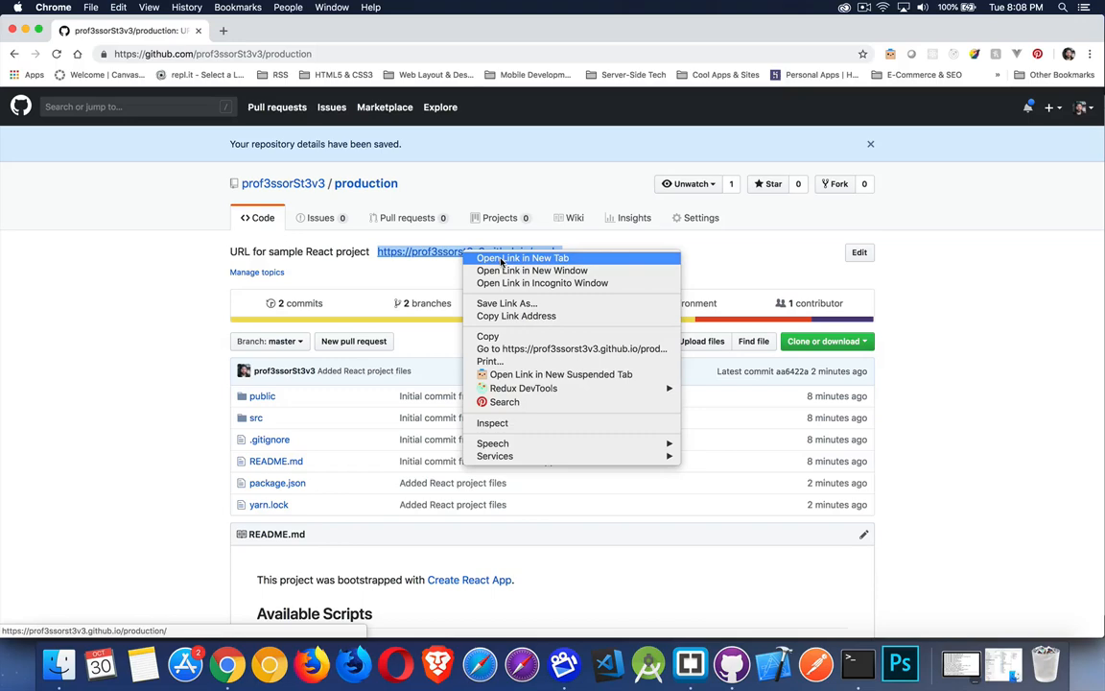
left_click(522, 257)
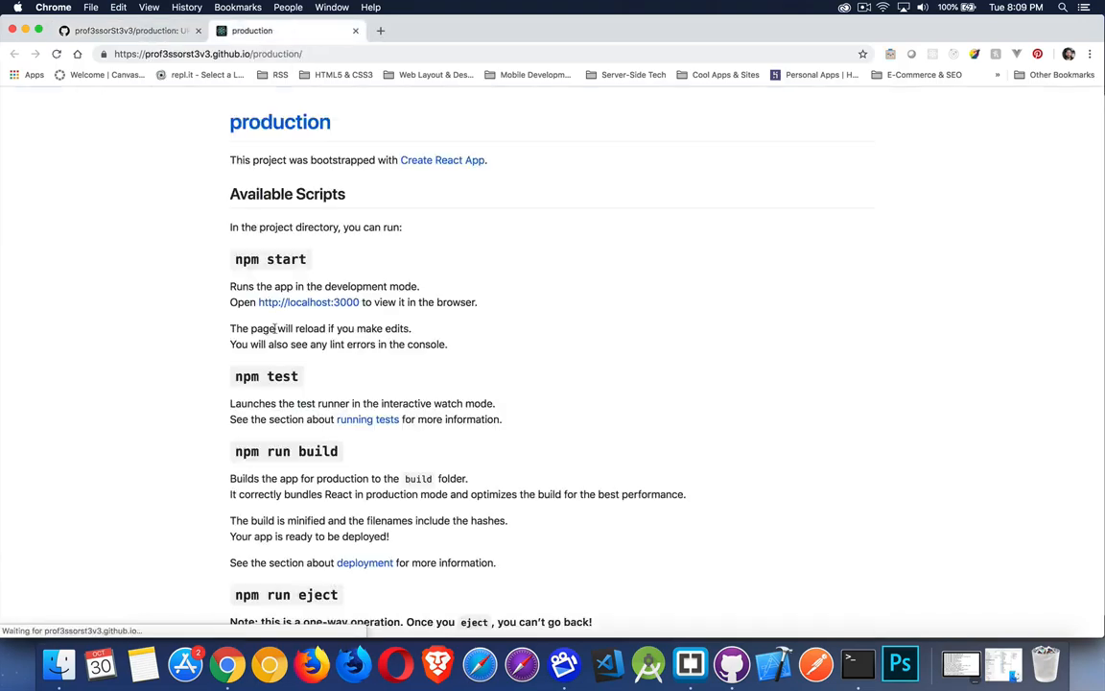
mouse_move(490, 273)
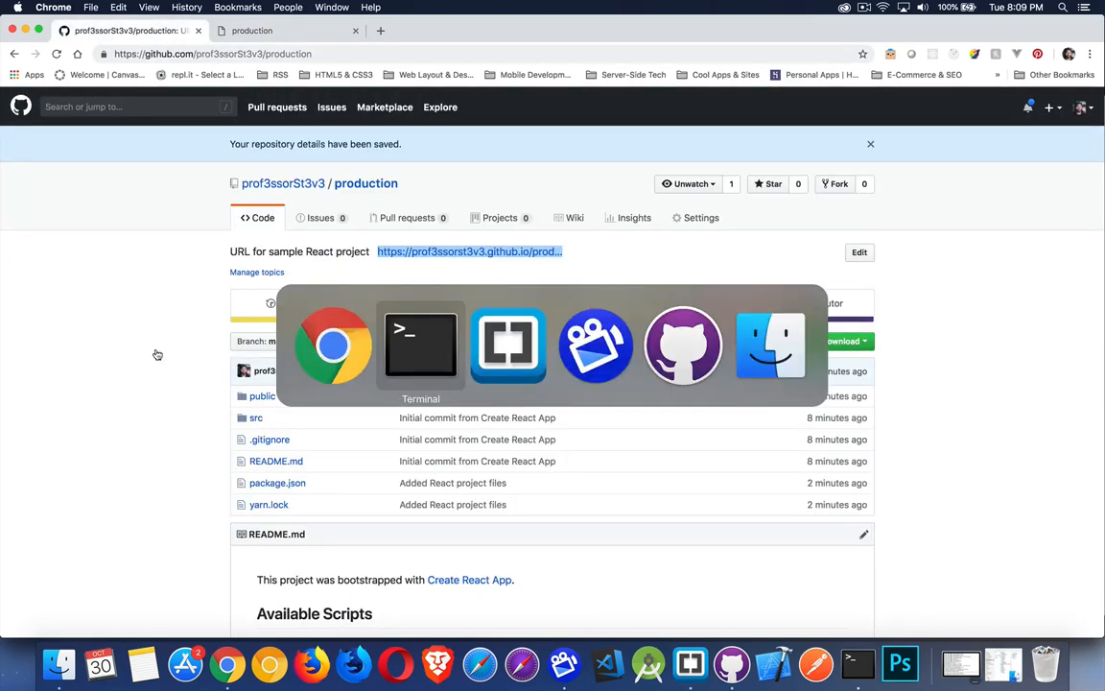
- Highlight the deploy (gh-pages -d build) and predeploy (npm run build) scripts in package.json
left_click(421, 346)
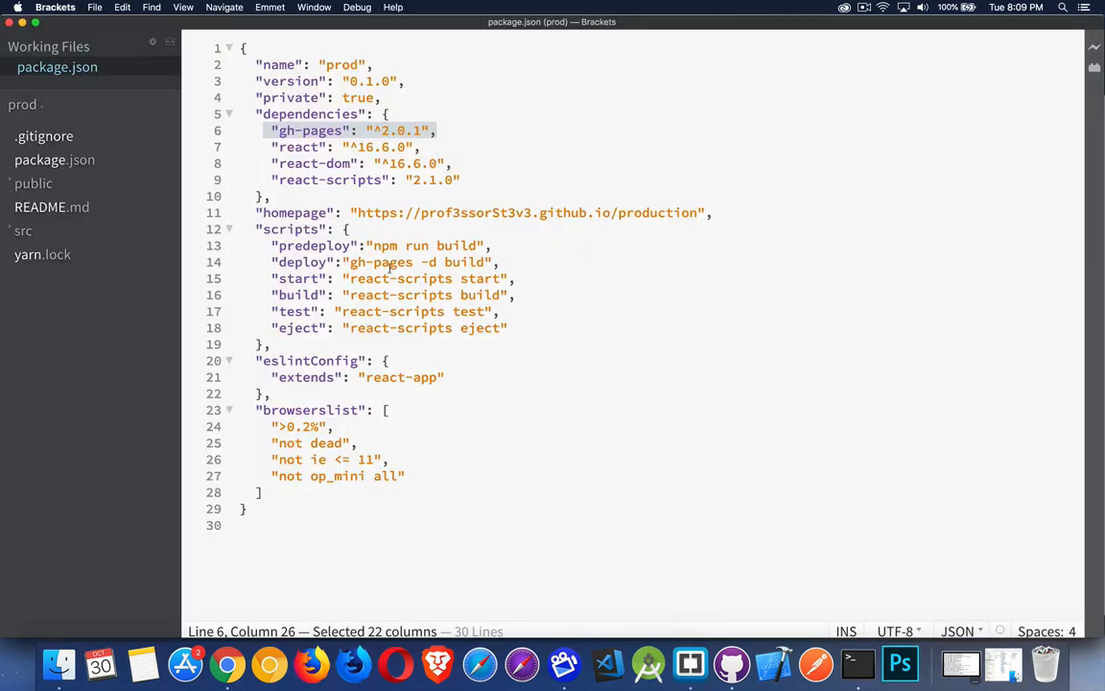
double_click(301, 262)
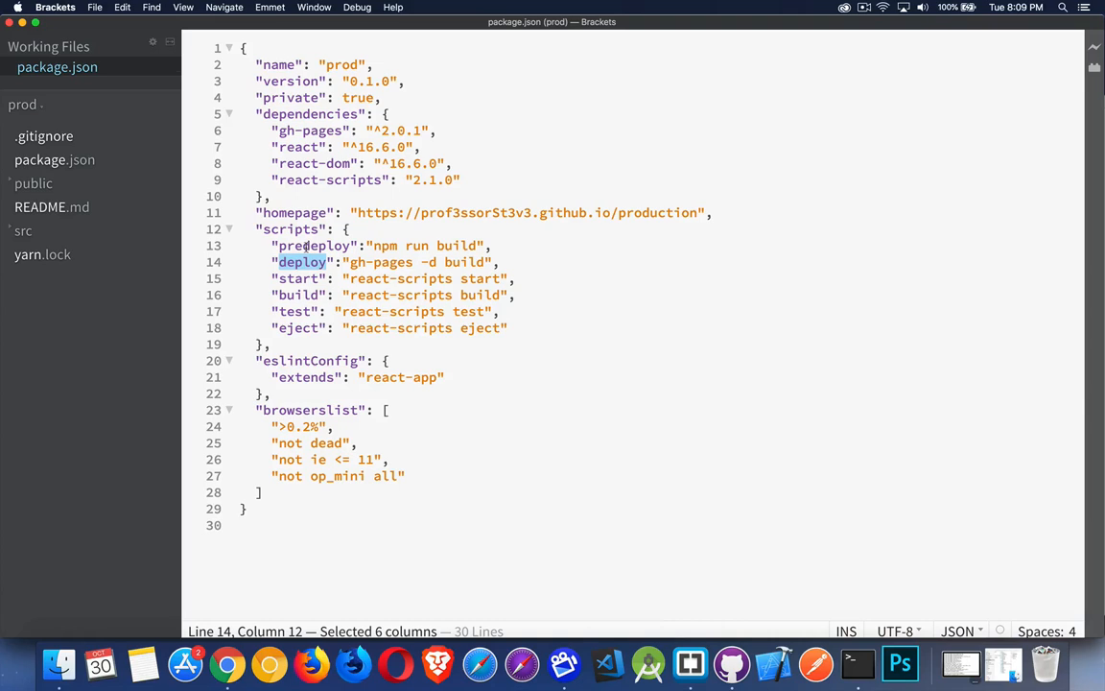
left_click_drag(279, 262, 489, 262)
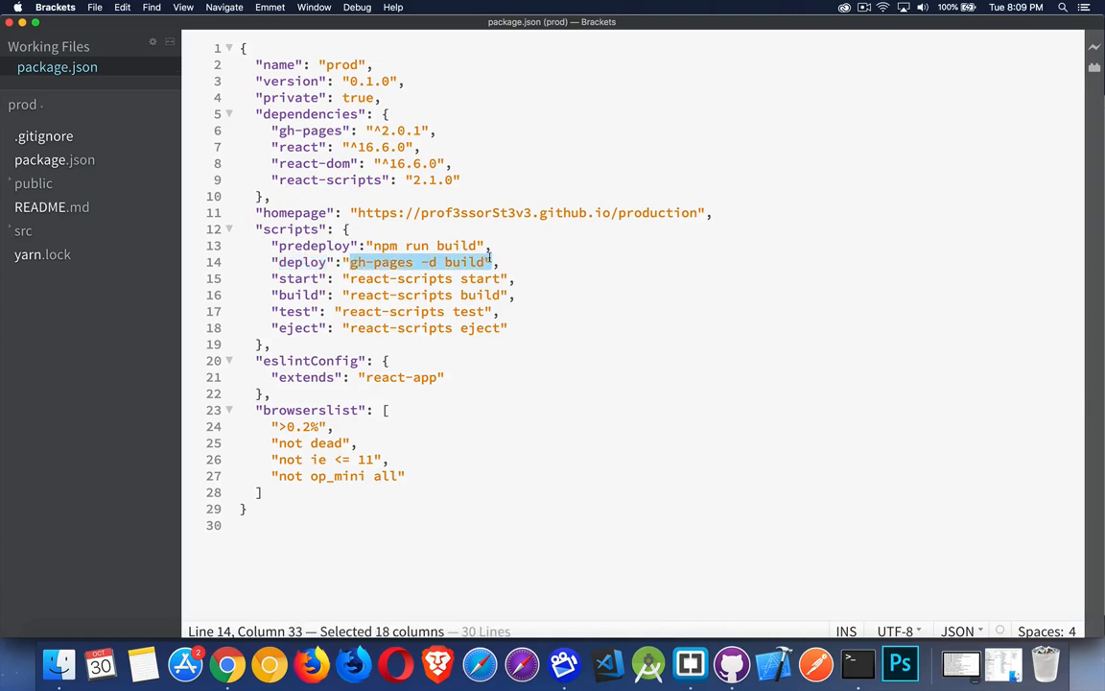
double_click(384, 245)
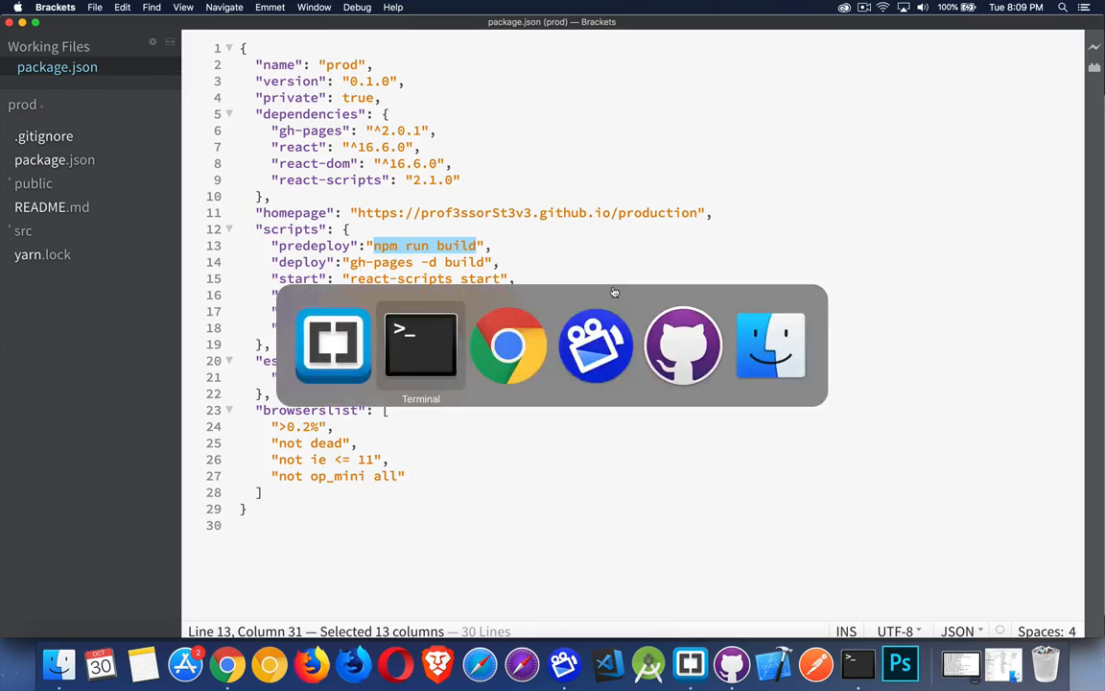
- Run 'yarn run deploy' in Terminal to build and publish with gh-pages
left_click(420, 346)
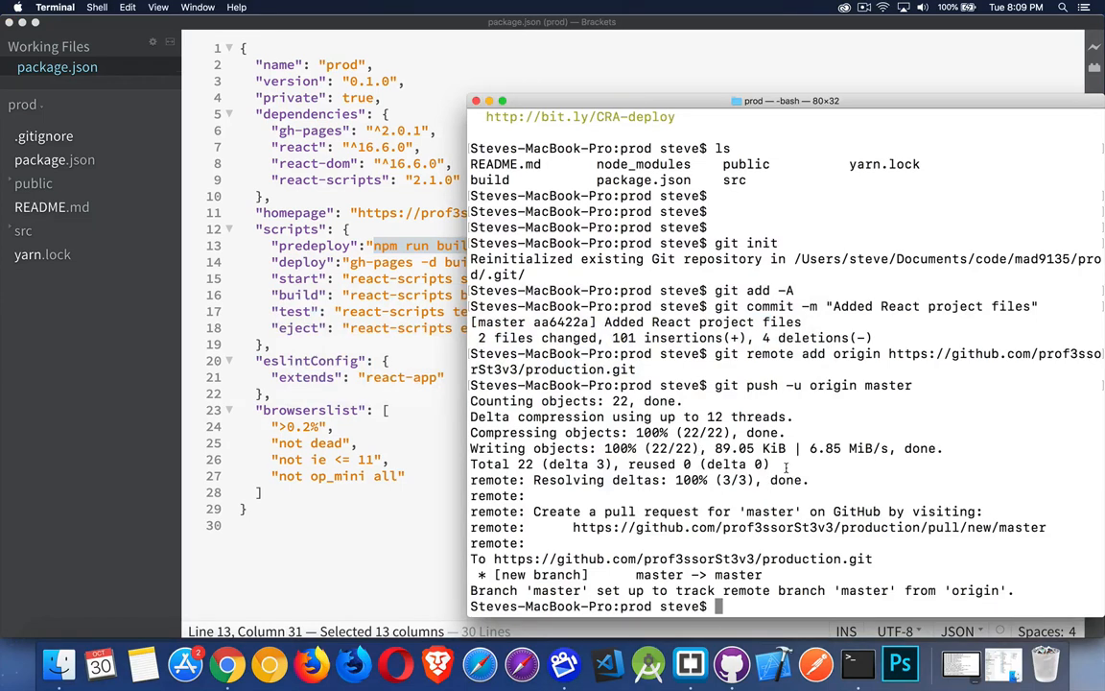
type("yarn")
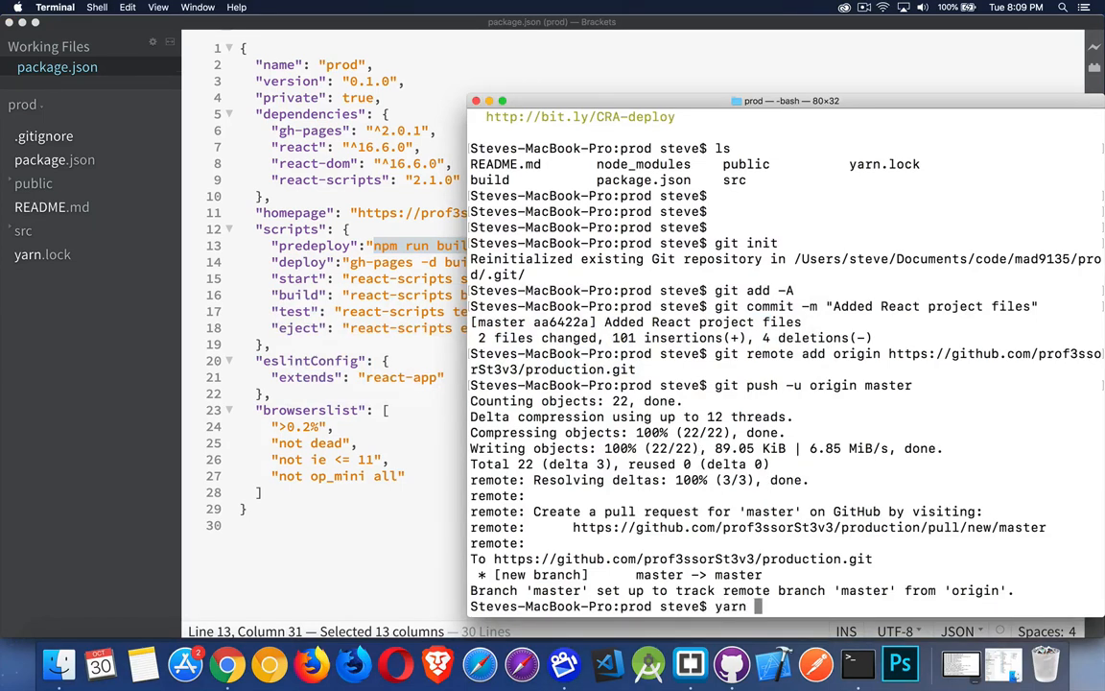
type("run deploy")
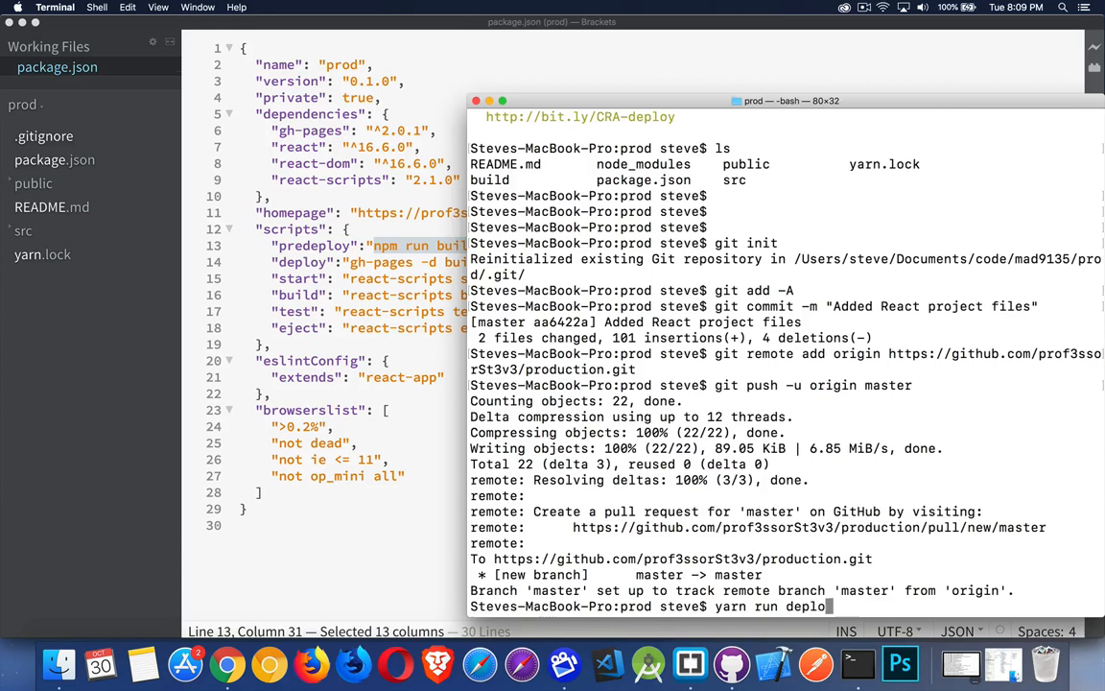
key("Return")
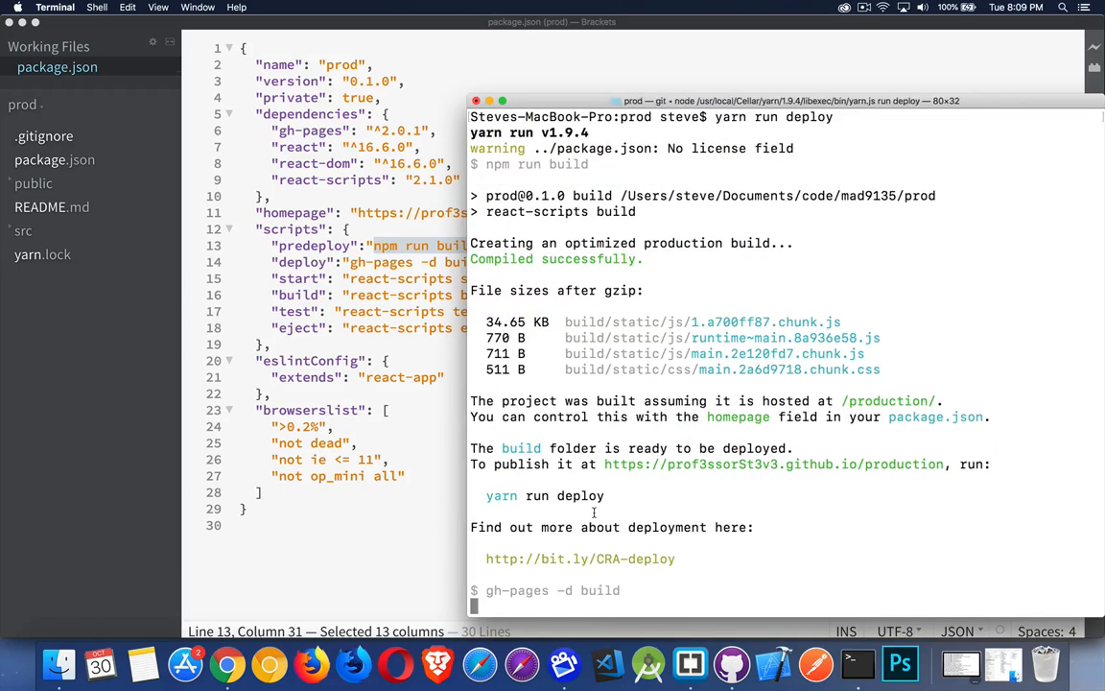
mouse_move(819, 301)
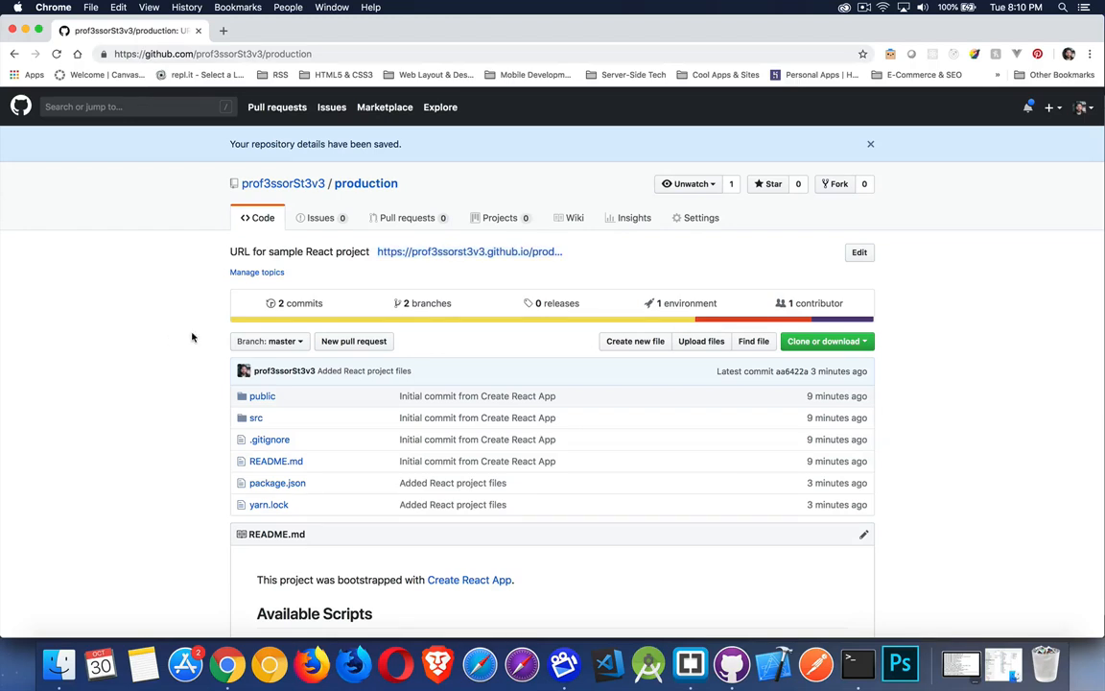
- Switch the production repository view to the gh-pages branch showing the build files
left_click(270, 440)
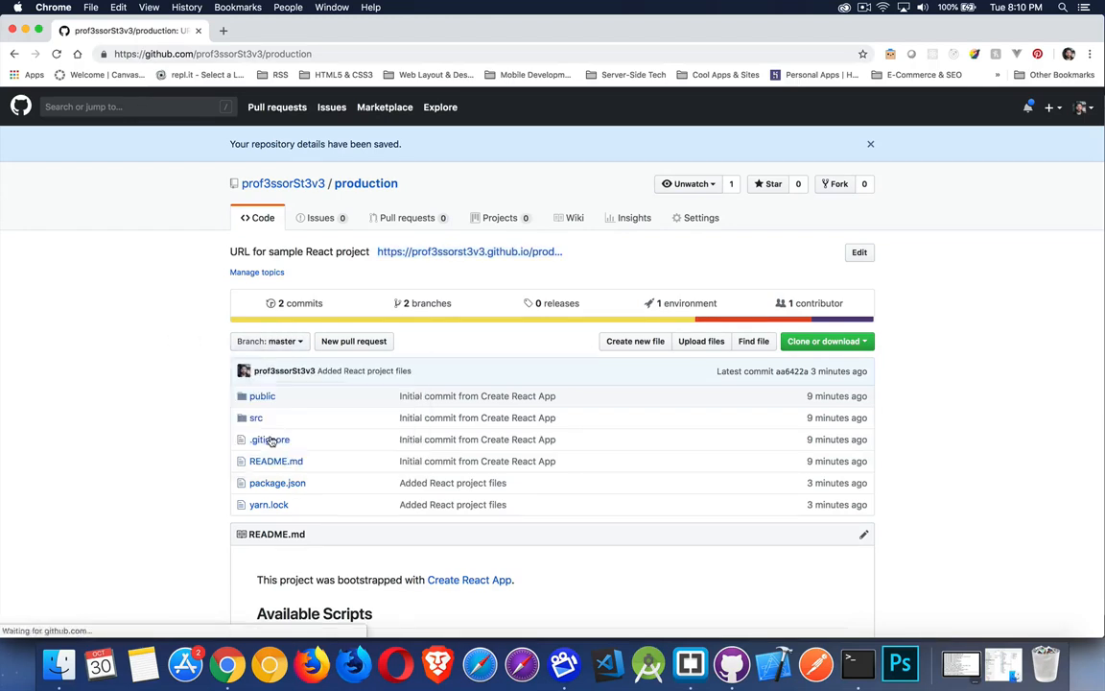
left_click(268, 341)
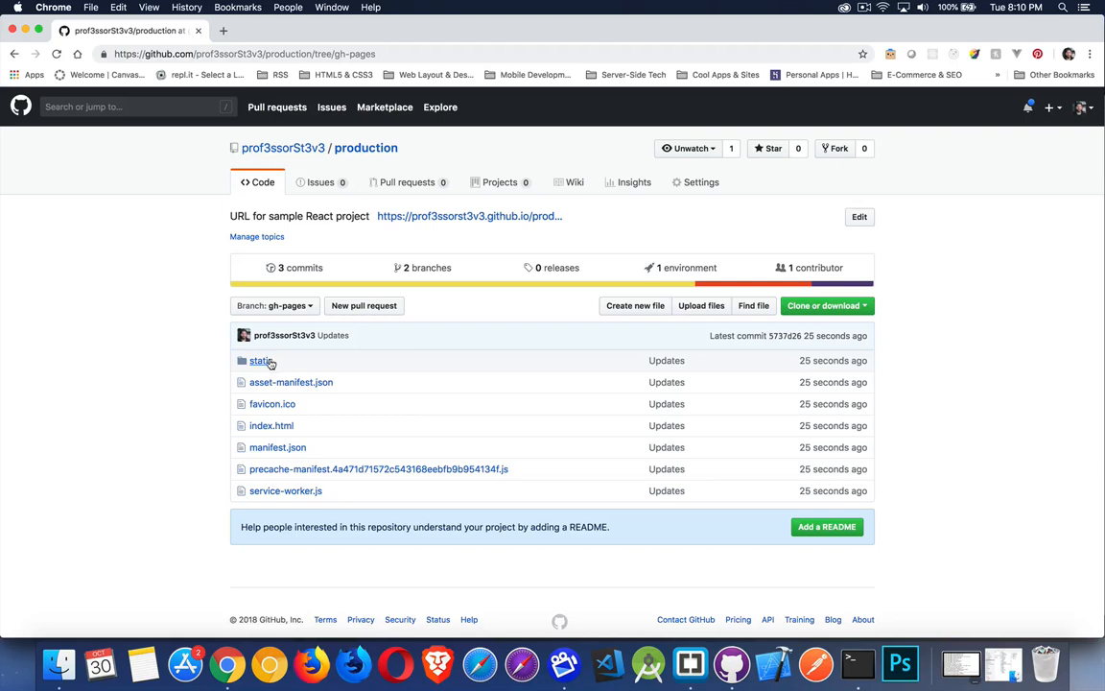
mouse_move(271, 425)
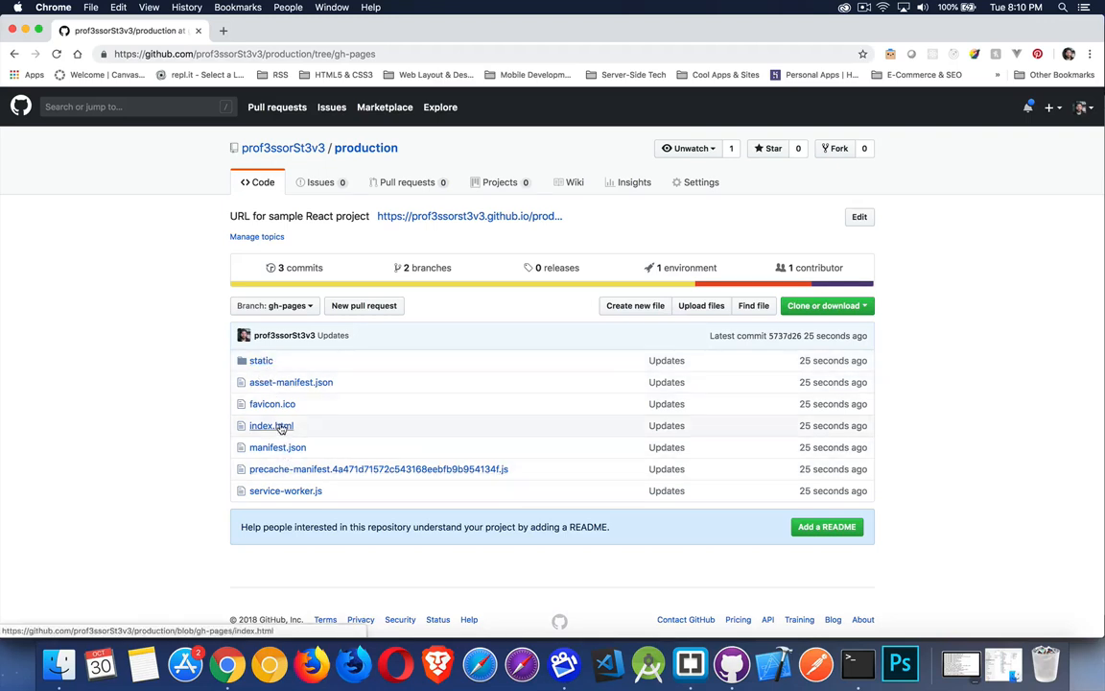
mouse_move(261, 360)
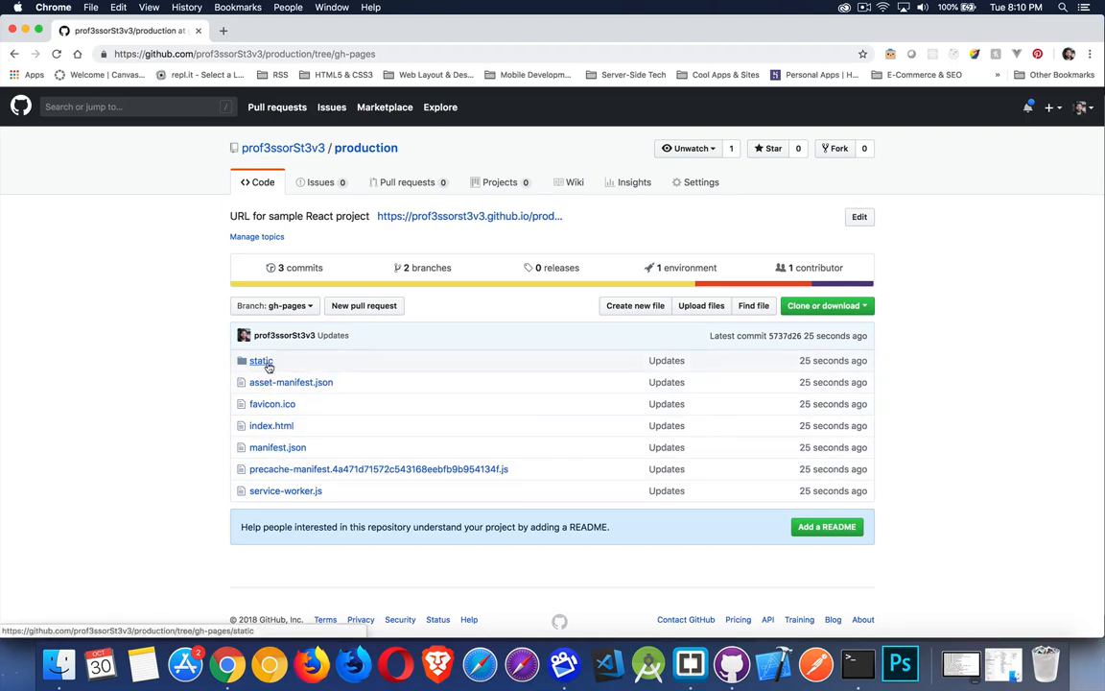
mouse_move(307, 422)
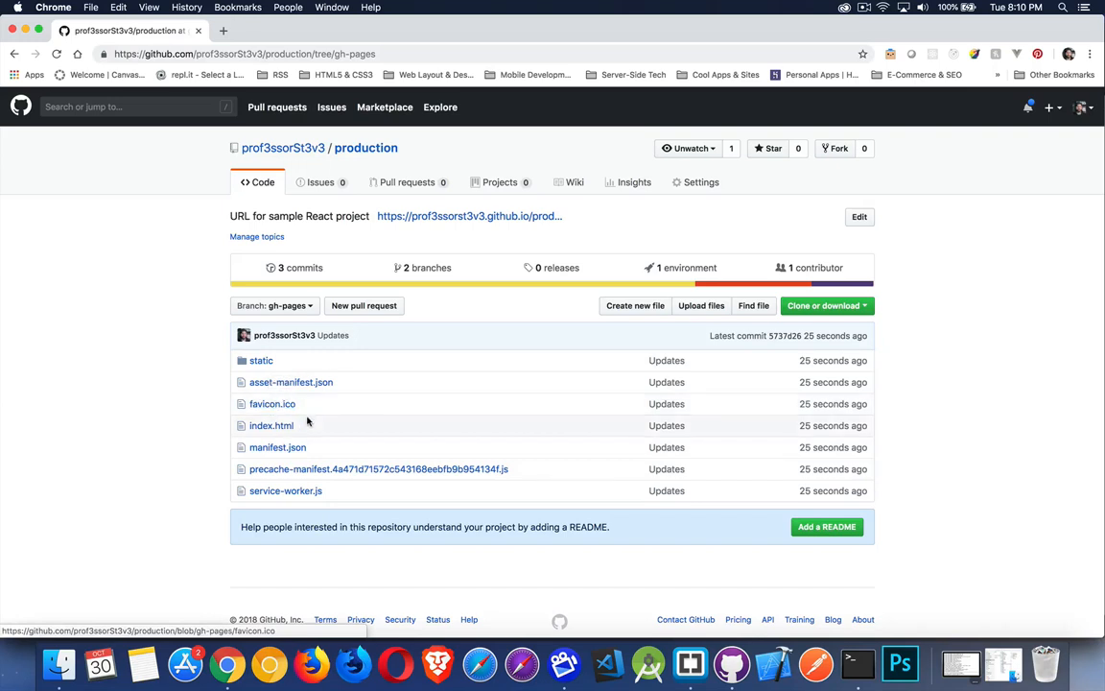
mouse_move(276, 305)
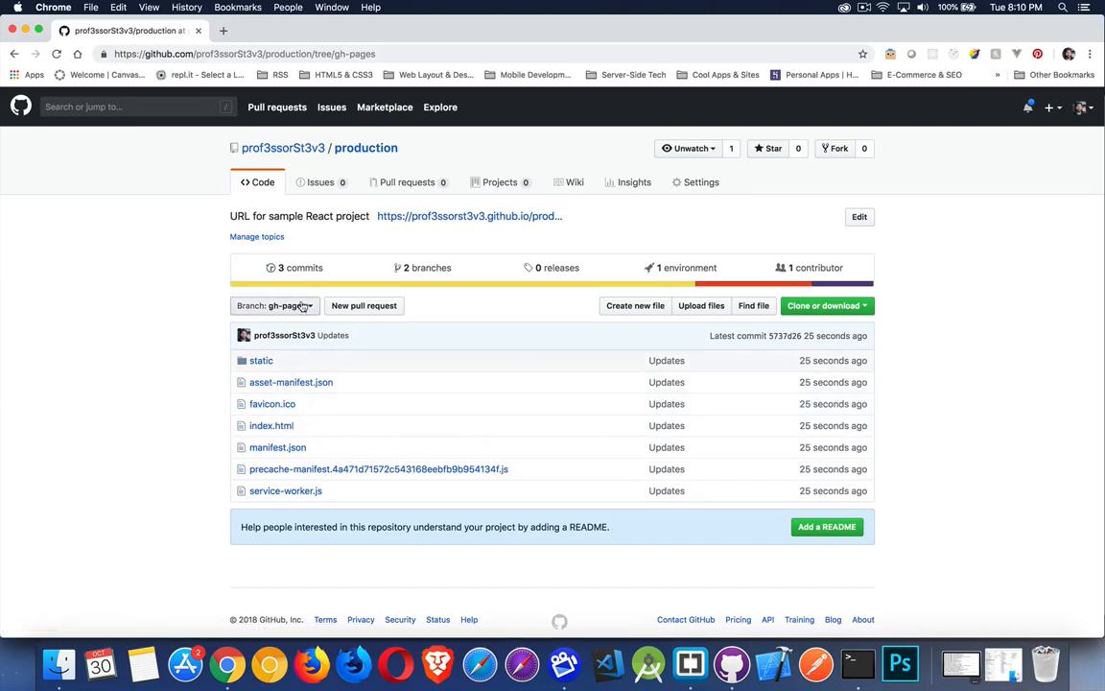
- Open the live github.io production site in a new tab and inspect it with DevTools
right_click(468, 216)
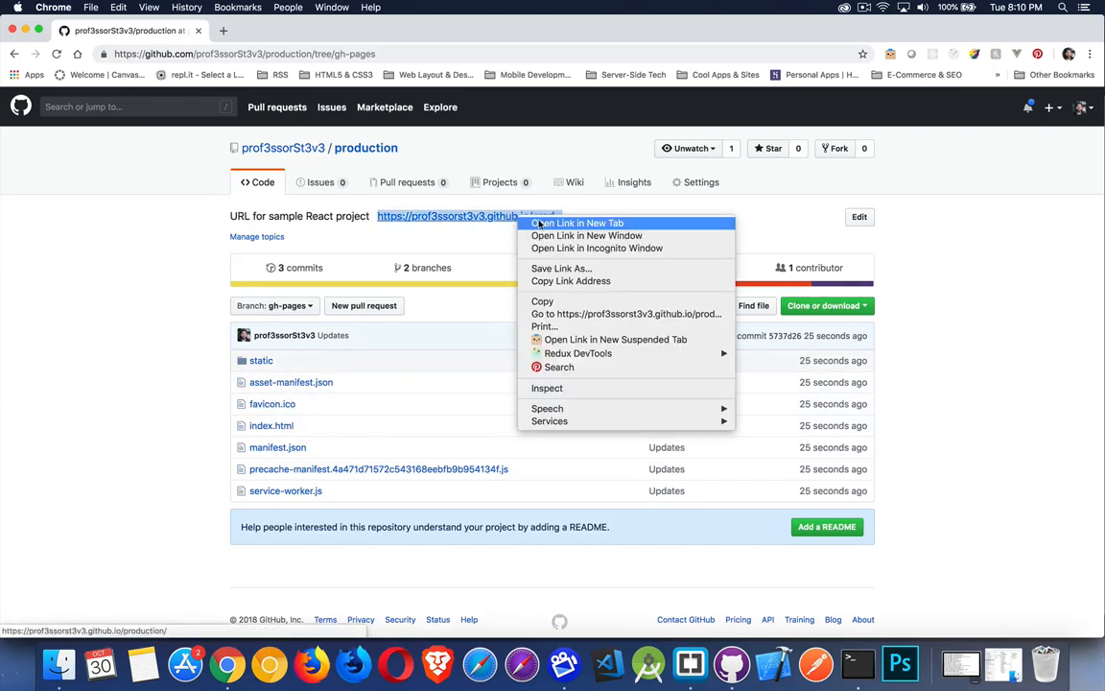
left_click(577, 223)
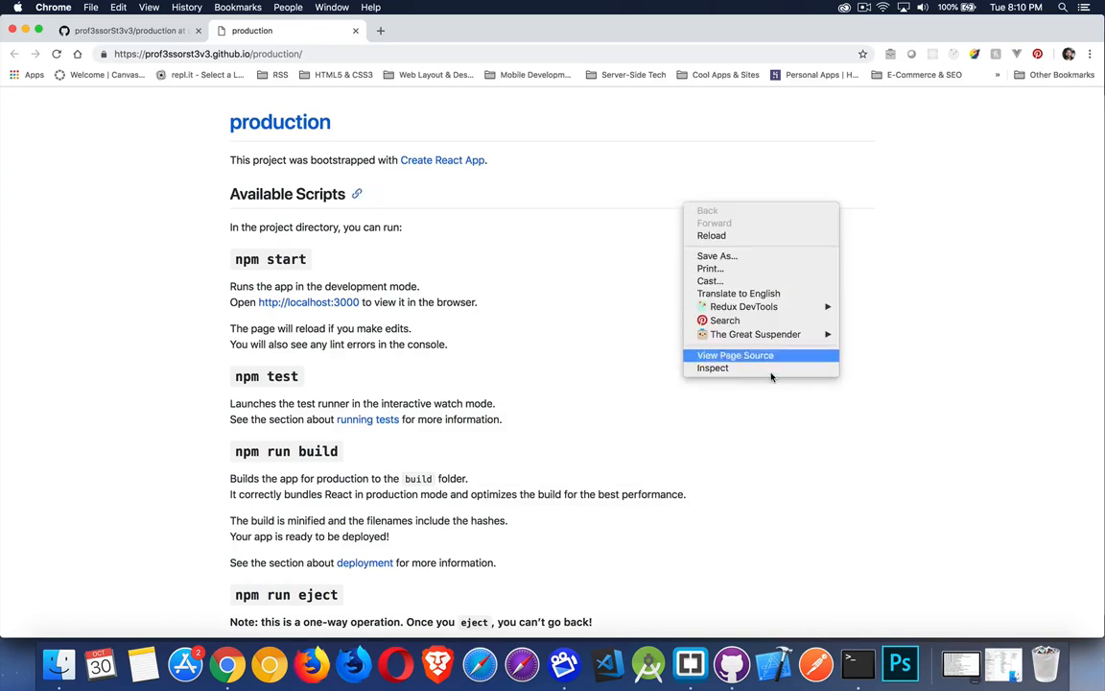
left_click(712, 368)
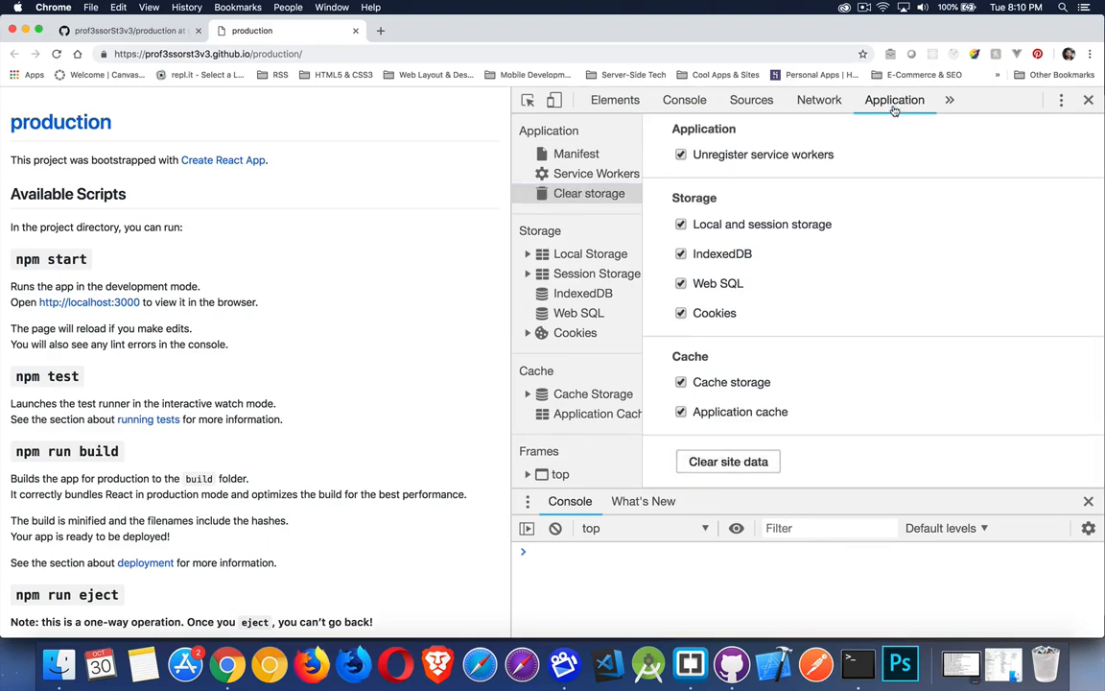
- Clear the live site's data from DevTools Application > Clear storage
left_click(588, 193)
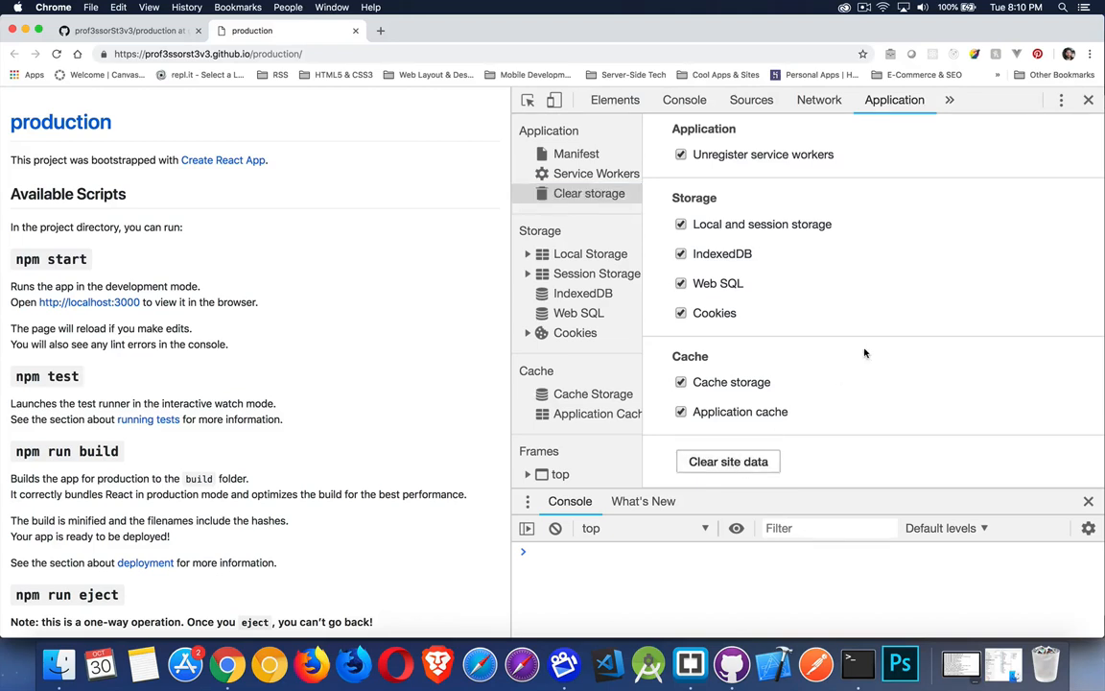
mouse_move(226, 266)
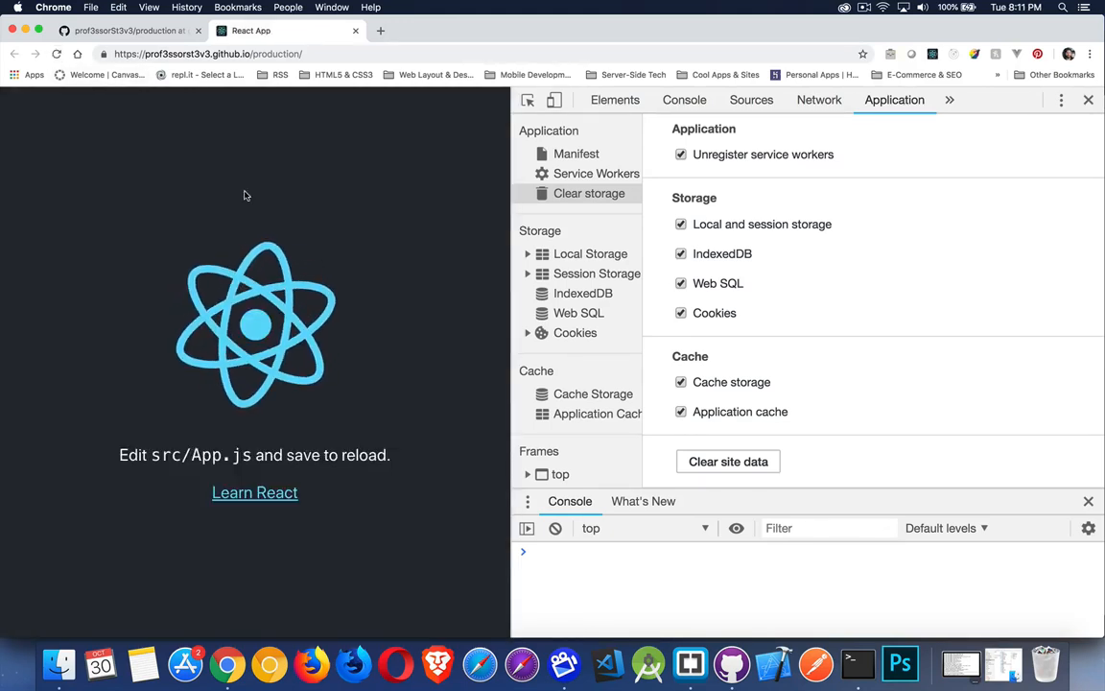
- Close the DevTools panel to view the React starter page full-window
left_click(1088, 99)
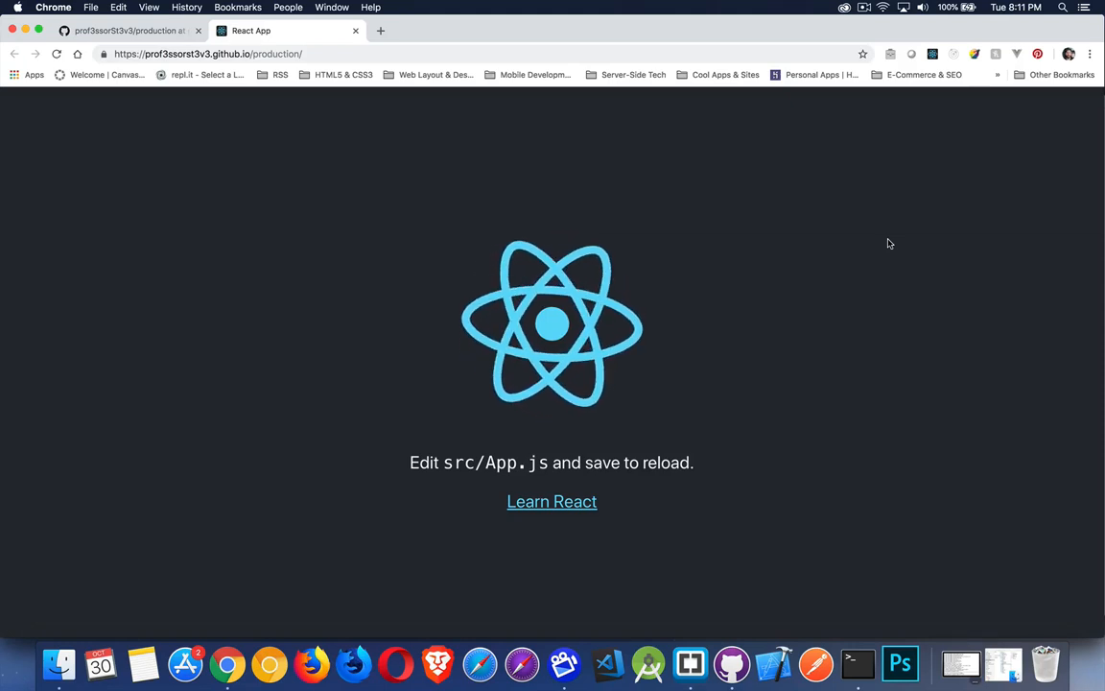
mouse_move(456, 209)
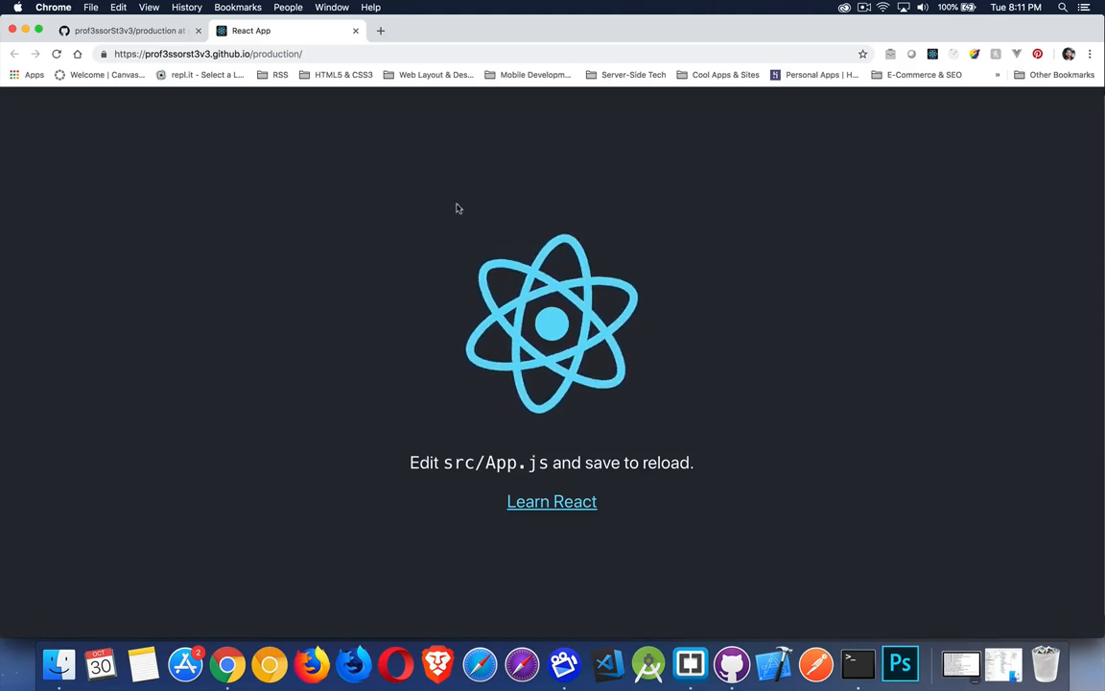